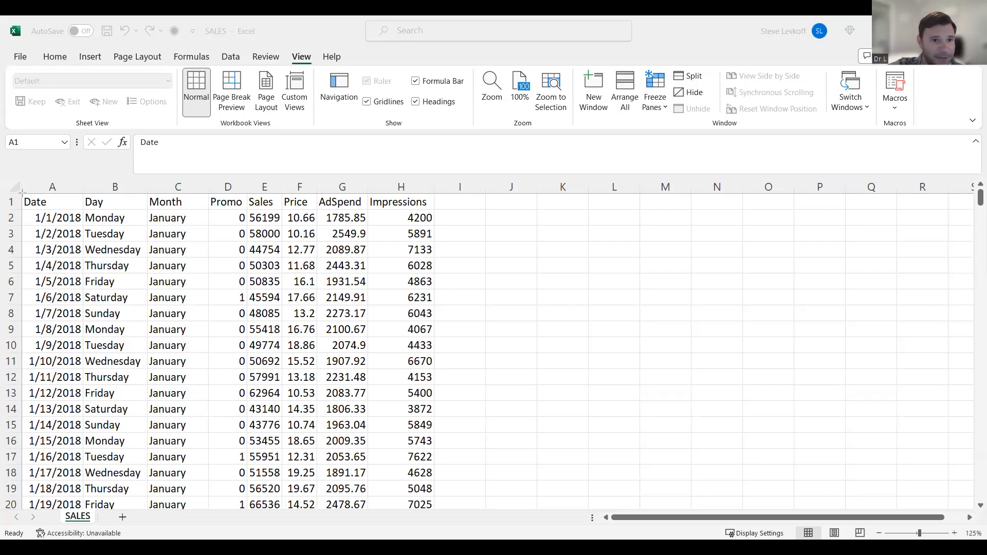
# Look over SALES.csv in the CLASS_DATA GitHub repository and return to the SALES workbook
pyautogui.click(53, 186)
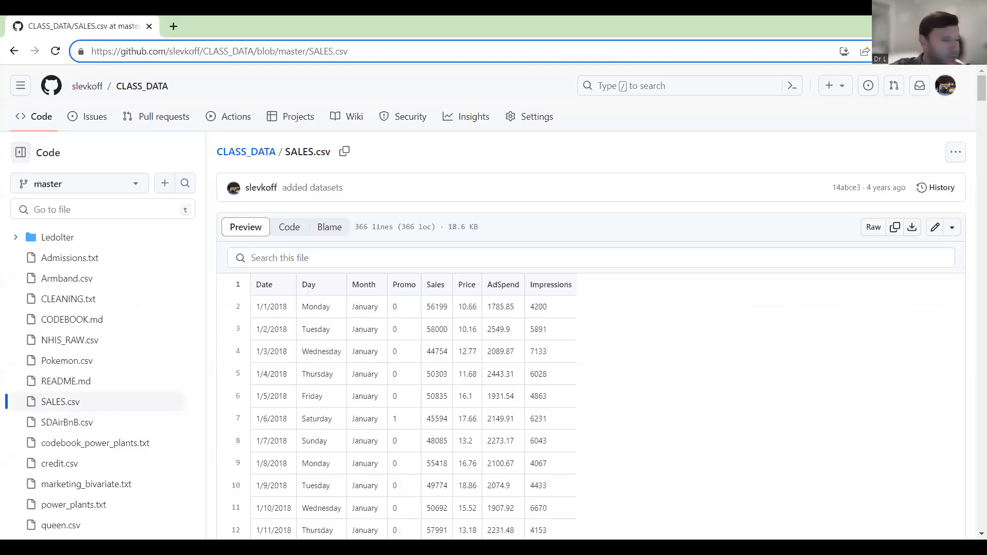
pyautogui.click(220, 52)
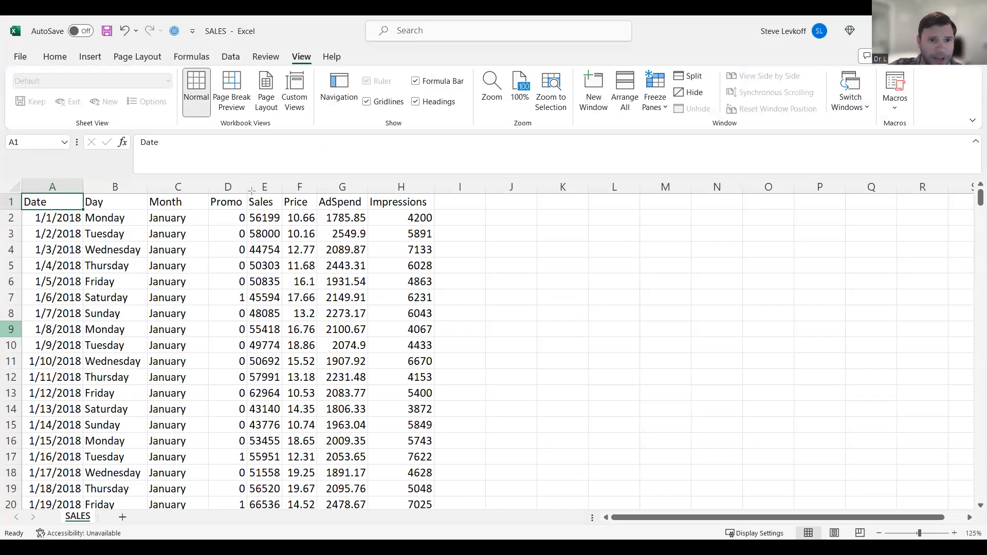
pyautogui.moveTo(264, 202); pyautogui.dragTo(299, 218)
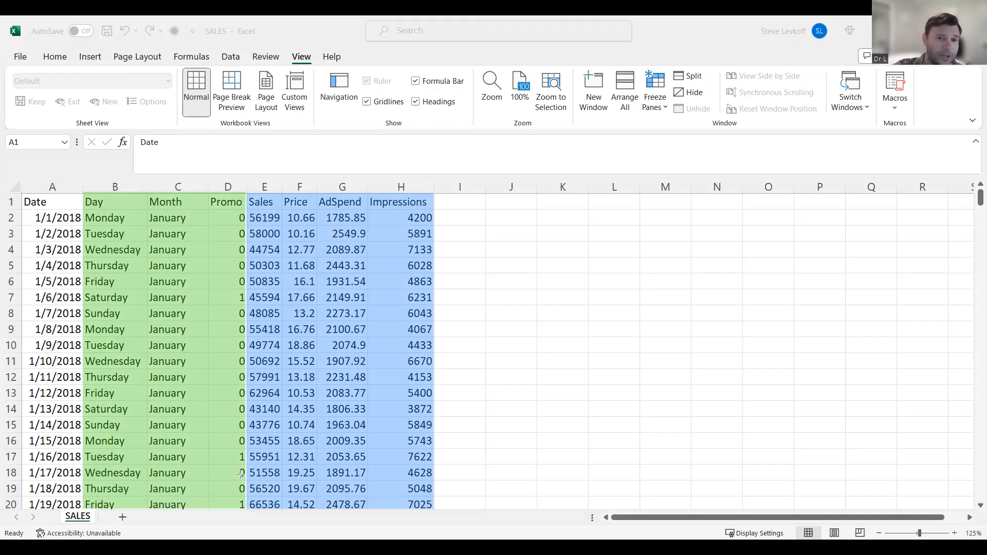
pyautogui.moveTo(318, 371)
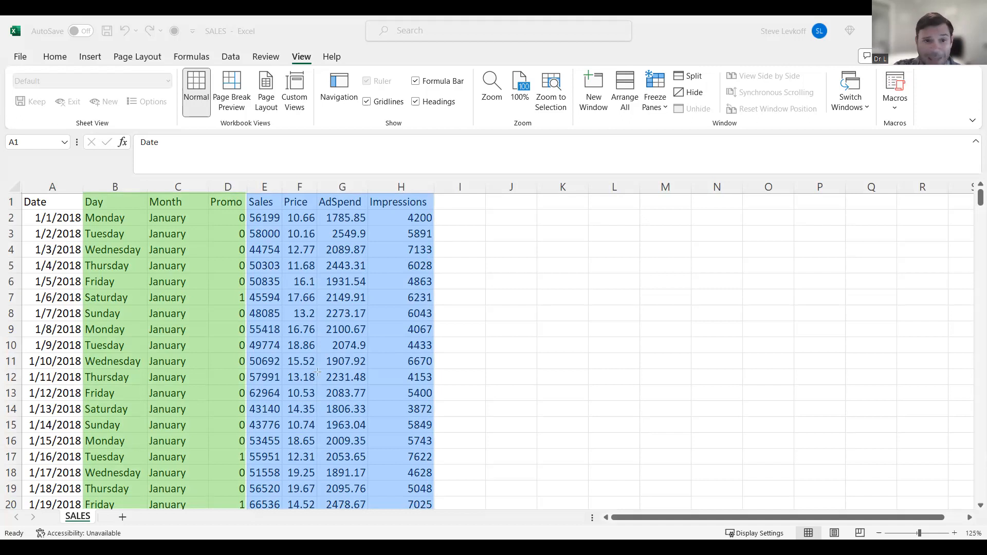
pyautogui.moveTo(317, 372)
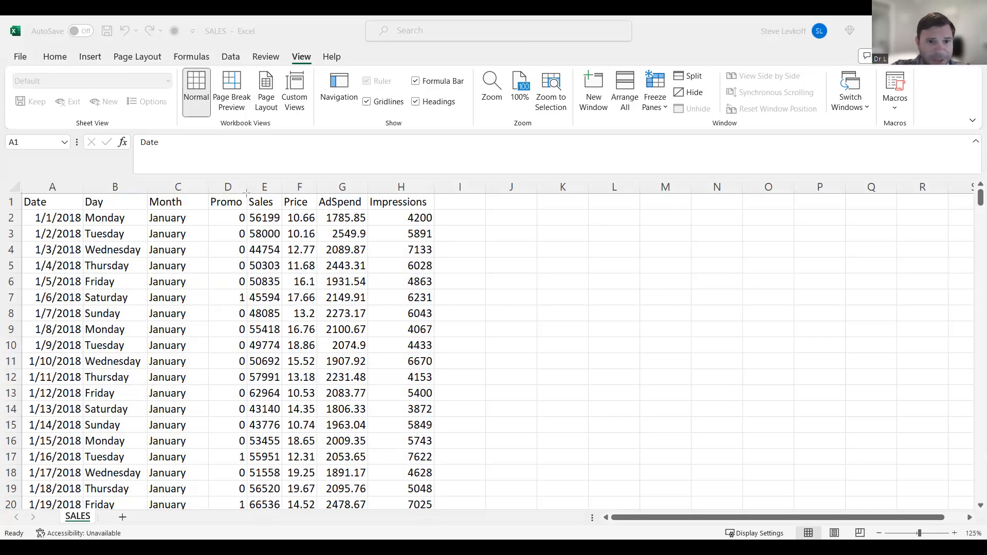
pyautogui.click(264, 186)
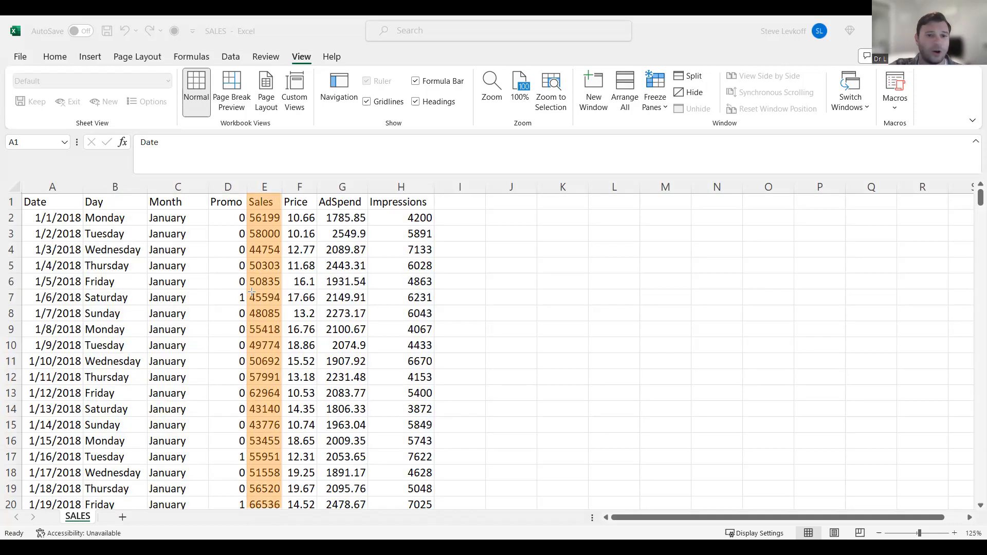
pyautogui.moveTo(259, 246)
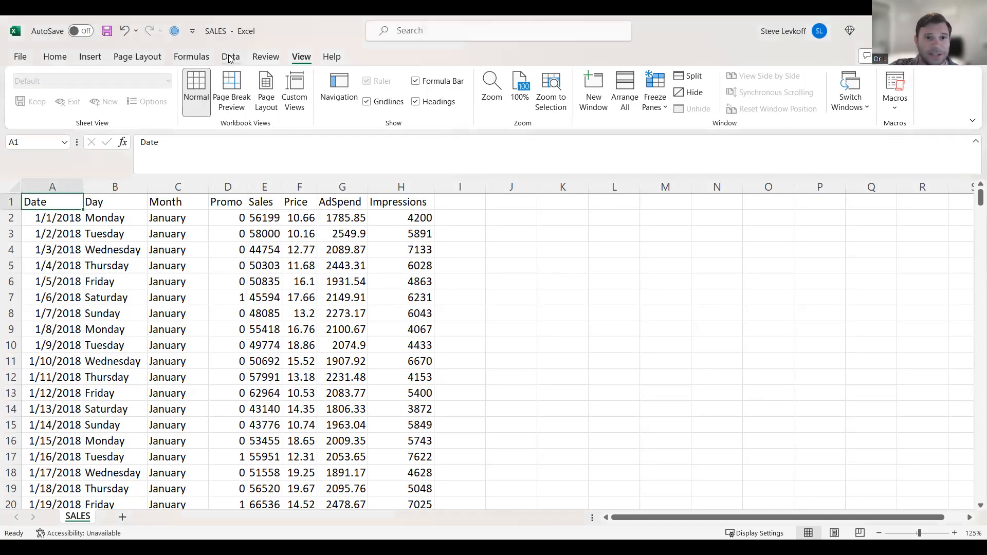
# From the Data tab, bring up the Customize the Ribbon settings
pyautogui.click(230, 56)
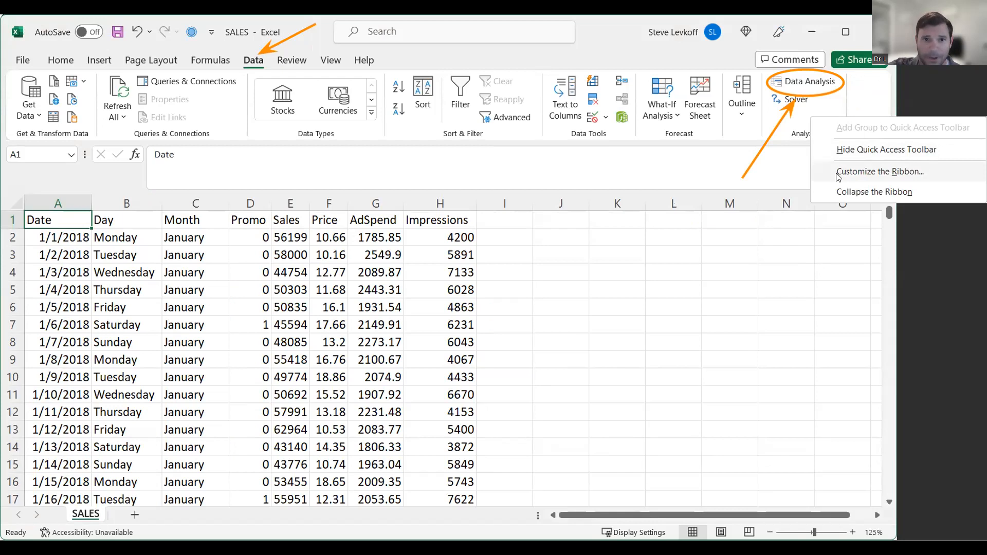
pyautogui.click(872, 172)
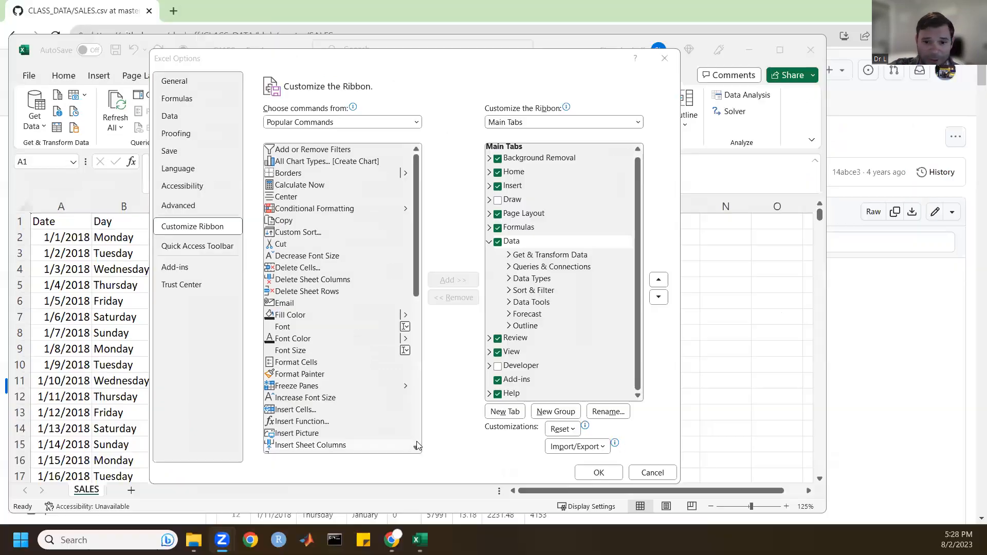
pyautogui.moveTo(175, 267)
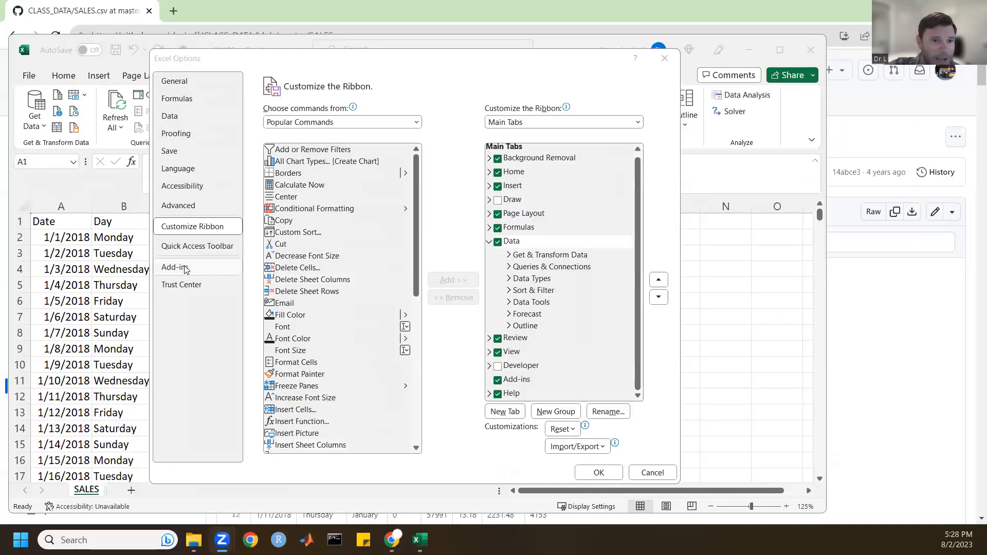
pyautogui.moveTo(350, 298)
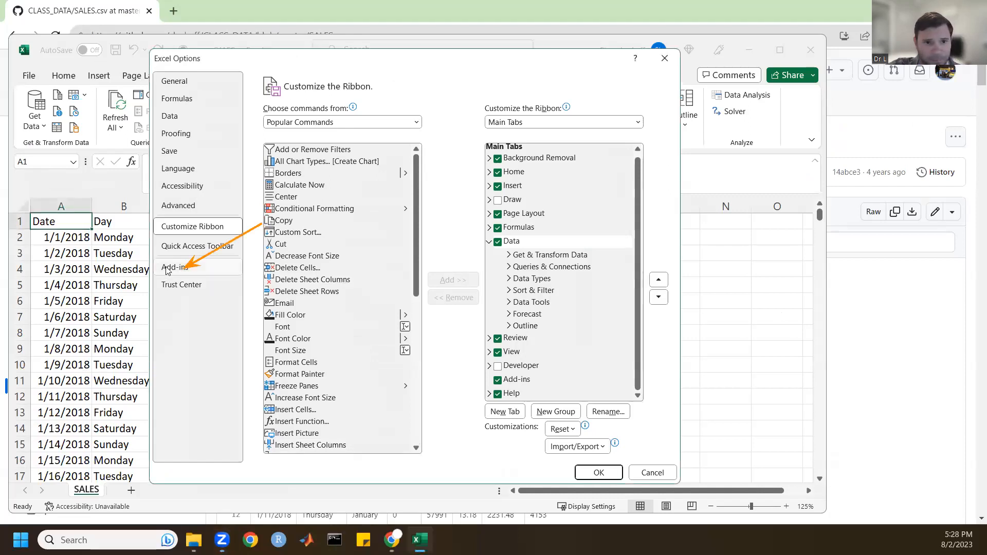
# In Excel Add-ins, confirm Analysis ToolPak and Solver are enabled and return to the sheet
pyautogui.click(176, 267)
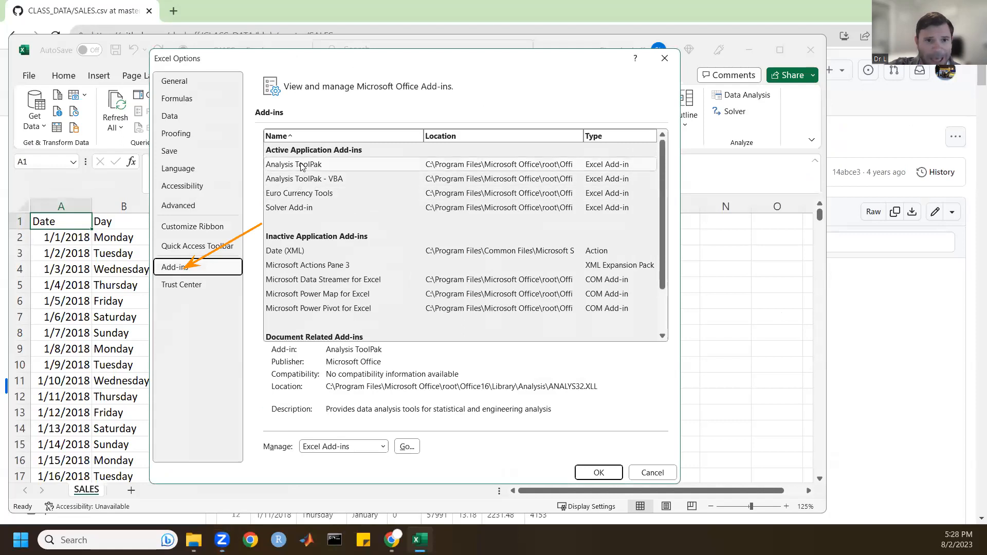
pyautogui.click(293, 164)
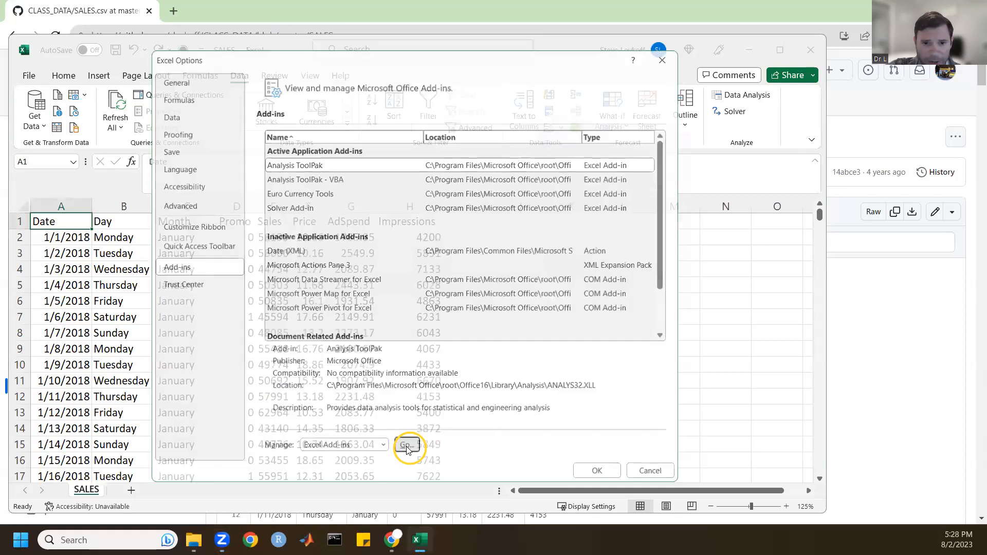
pyautogui.click(407, 445)
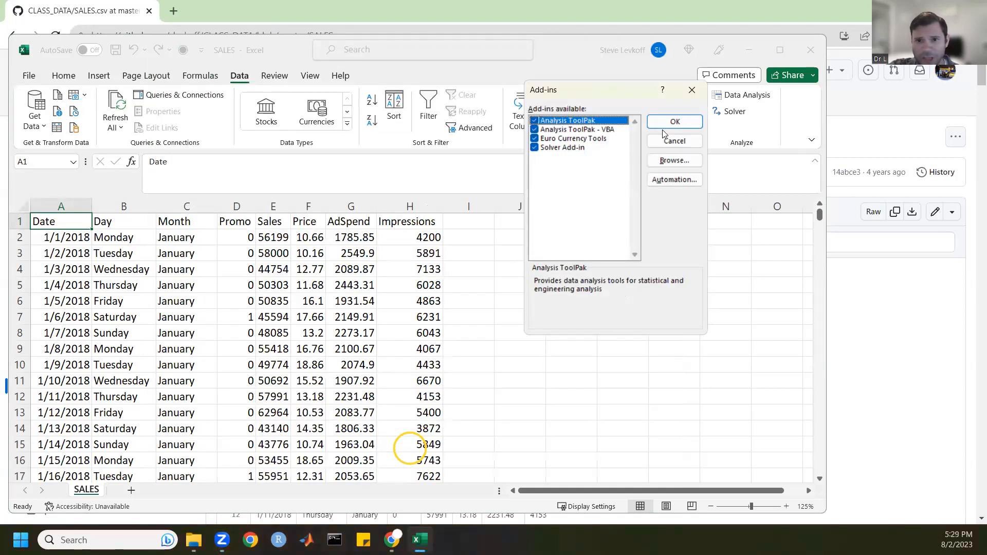
pyautogui.click(673, 122)
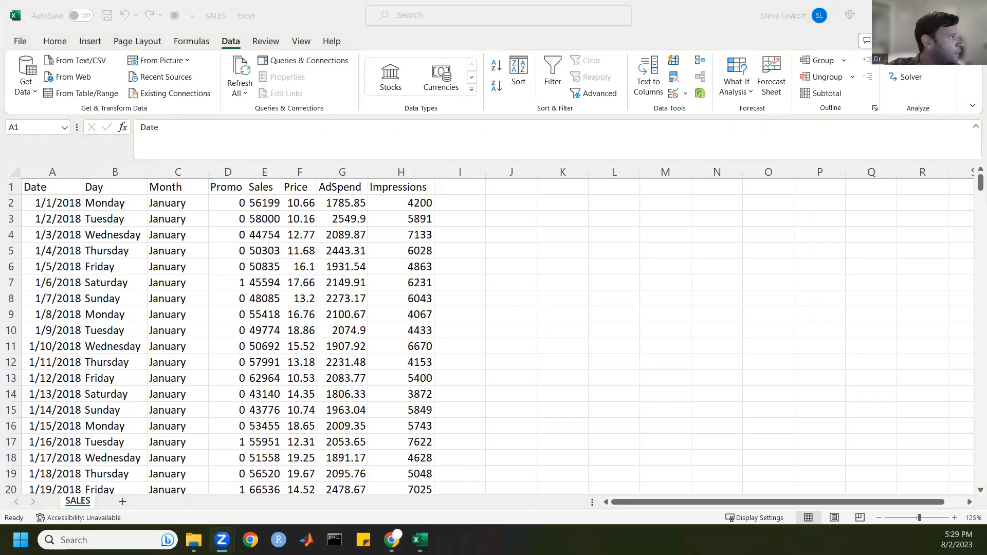
# Start a Correlation analysis from the Data Analysis tools
pyautogui.click(52, 187)
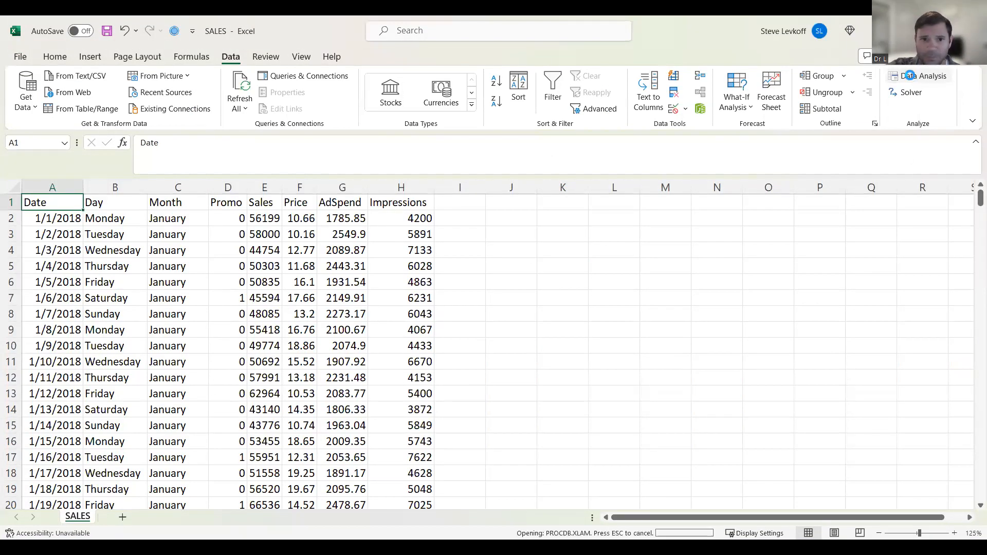
pyautogui.click(923, 75)
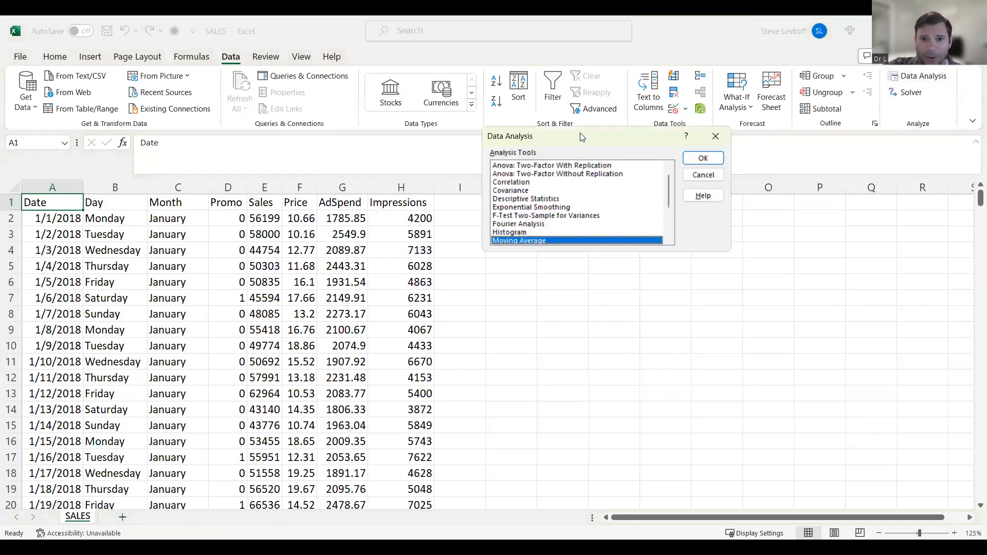
pyautogui.moveTo(590, 208)
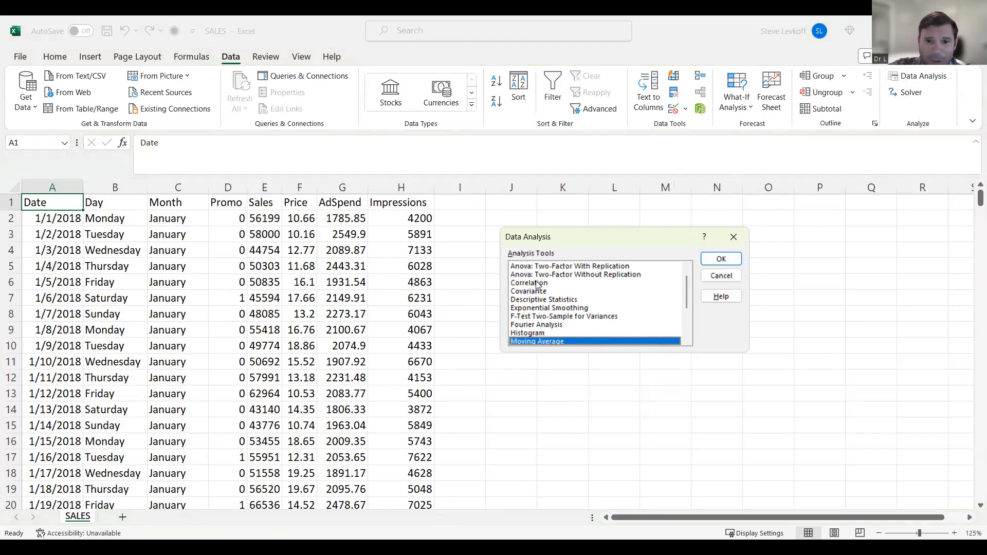
pyautogui.click(528, 283)
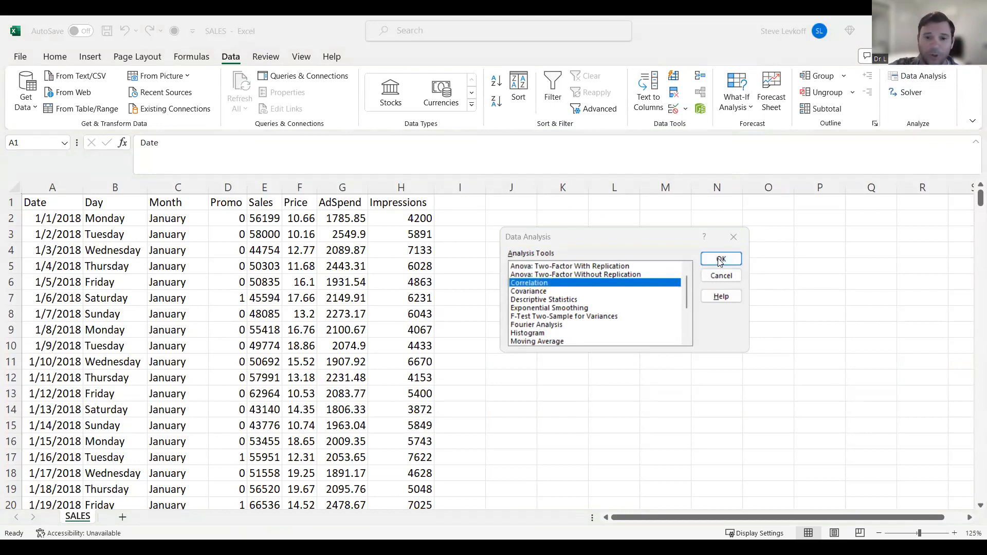
pyautogui.click(720, 260)
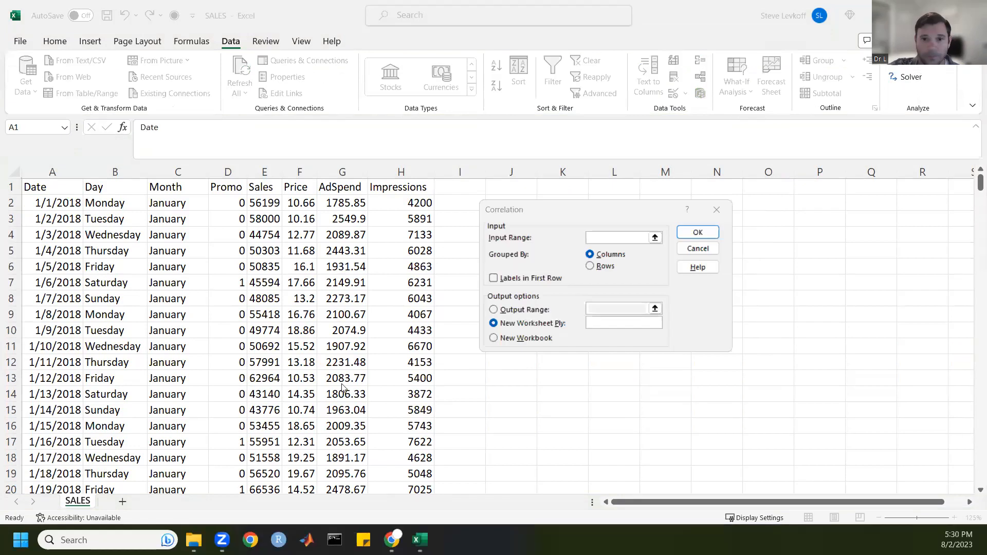
# Set the input range to $D$1:$H$366 with labels in the first row
pyautogui.click(616, 238)
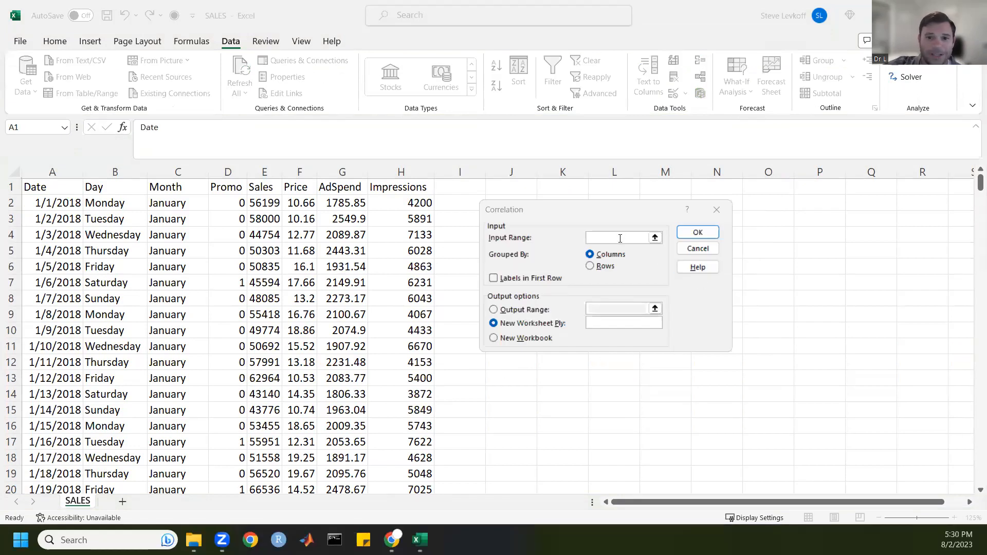
pyautogui.click(620, 237)
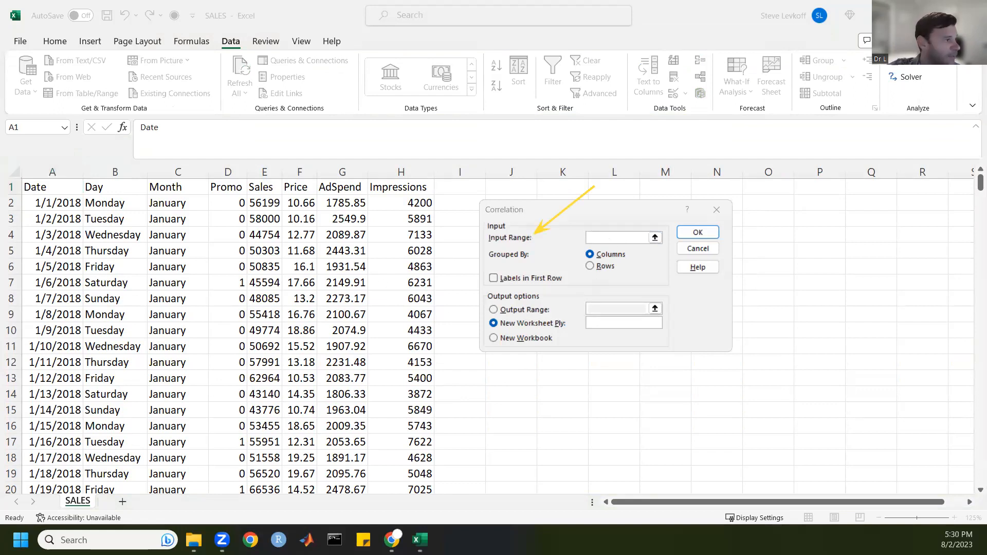
pyautogui.click(620, 238)
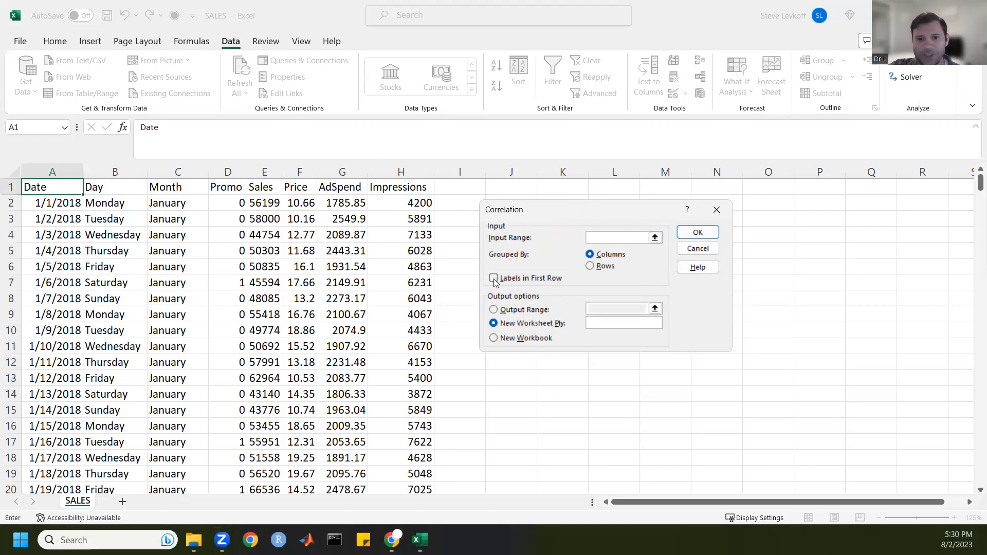
pyautogui.click(494, 278)
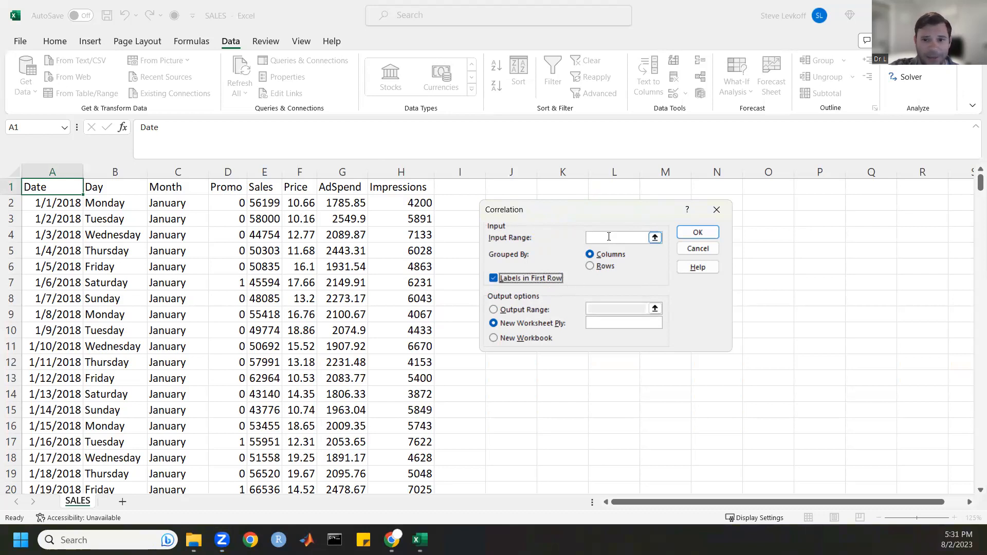
pyautogui.click(617, 238)
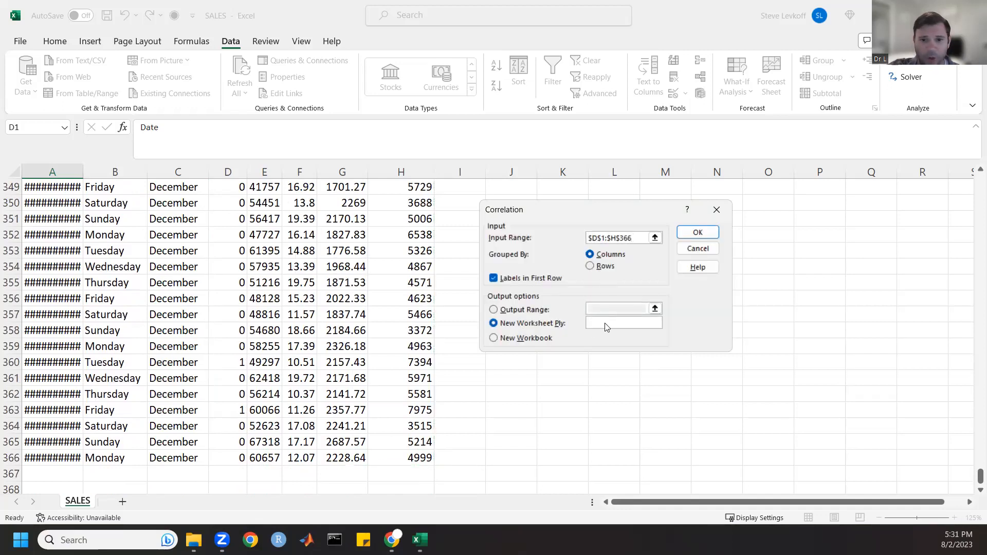
# Send the output to a new 'CORRELATION MATRIX' worksheet and run the analysis
pyautogui.write('CORRE')
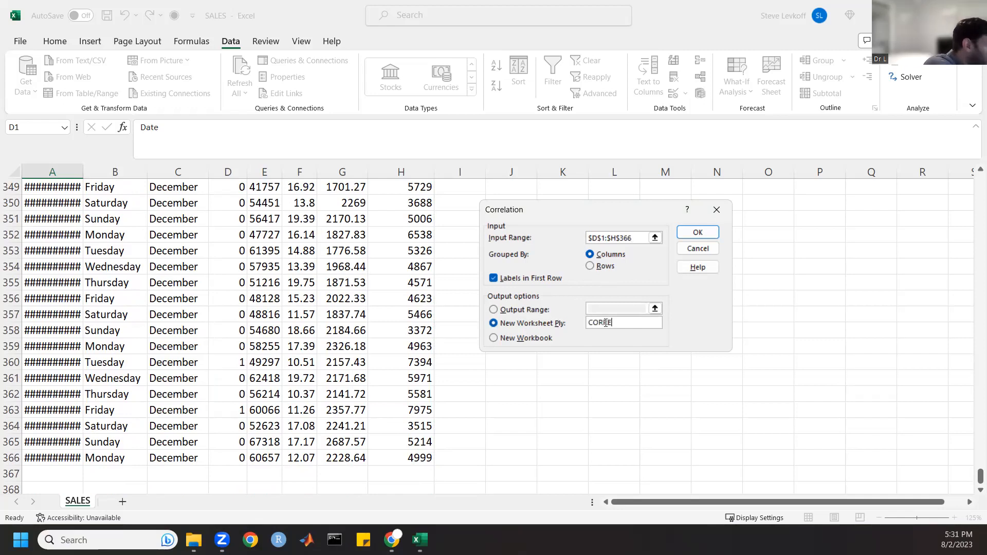
pyautogui.write('LATION MATRIX')
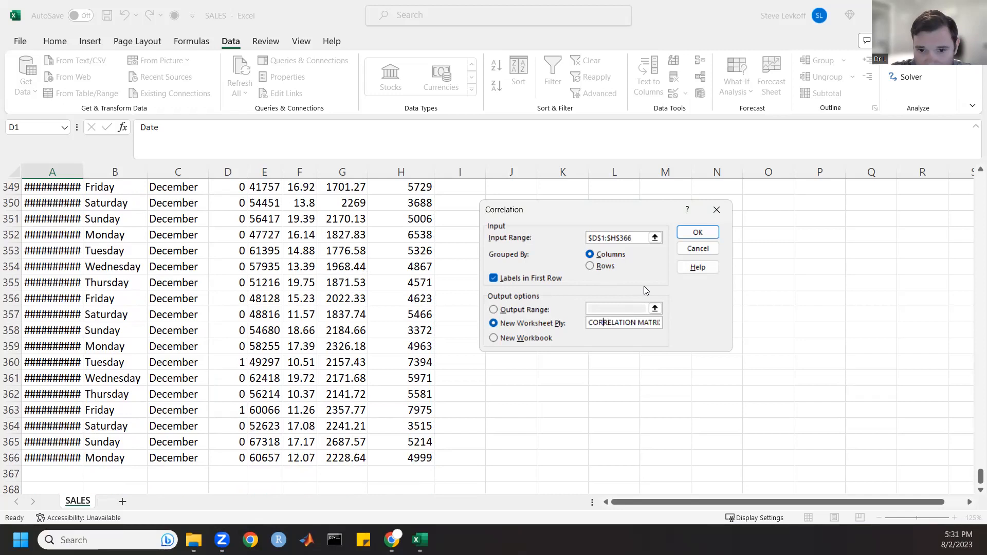
pyautogui.moveTo(637, 307)
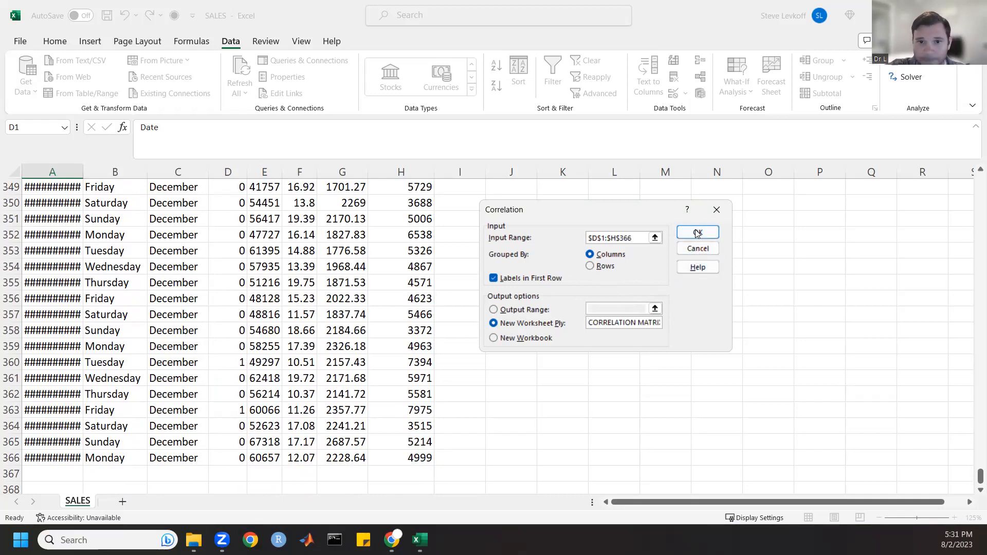
pyautogui.click(696, 232)
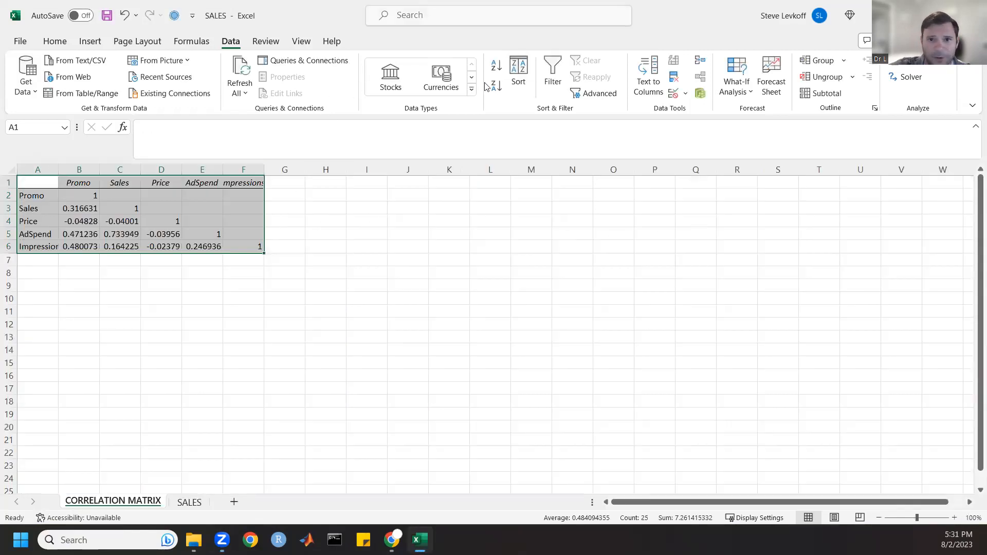
pyautogui.moveTo(301, 41)
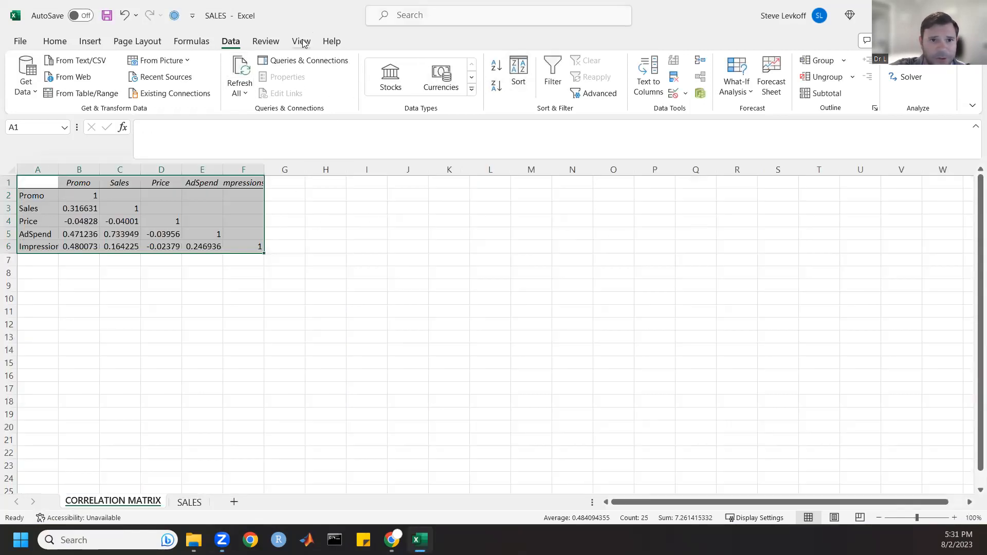
# Zoom the CORRELATION MATRIX sheet to 120% magnification
pyautogui.click(301, 41)
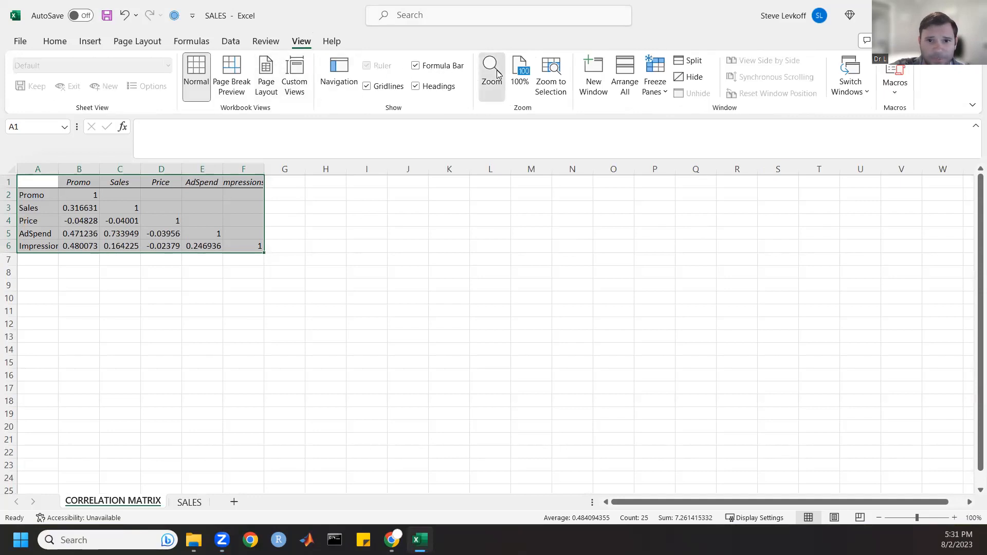
pyautogui.click(491, 72)
pyautogui.write('120')
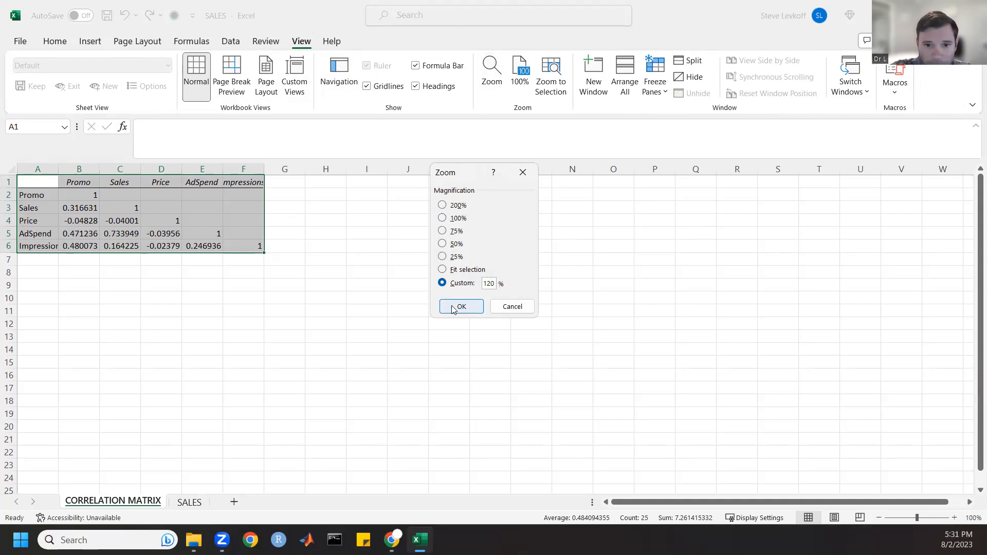
pyautogui.click(460, 307)
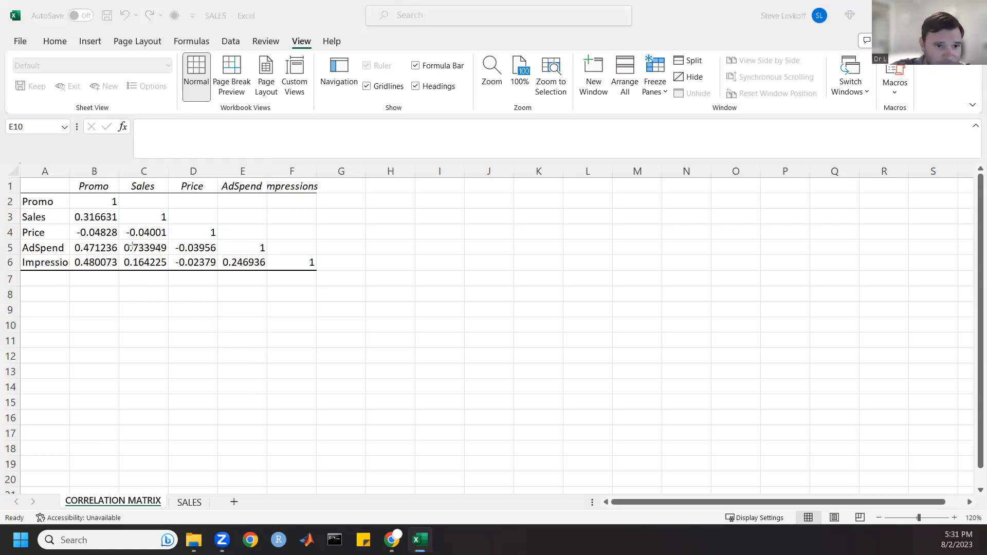
pyautogui.click(144, 248)
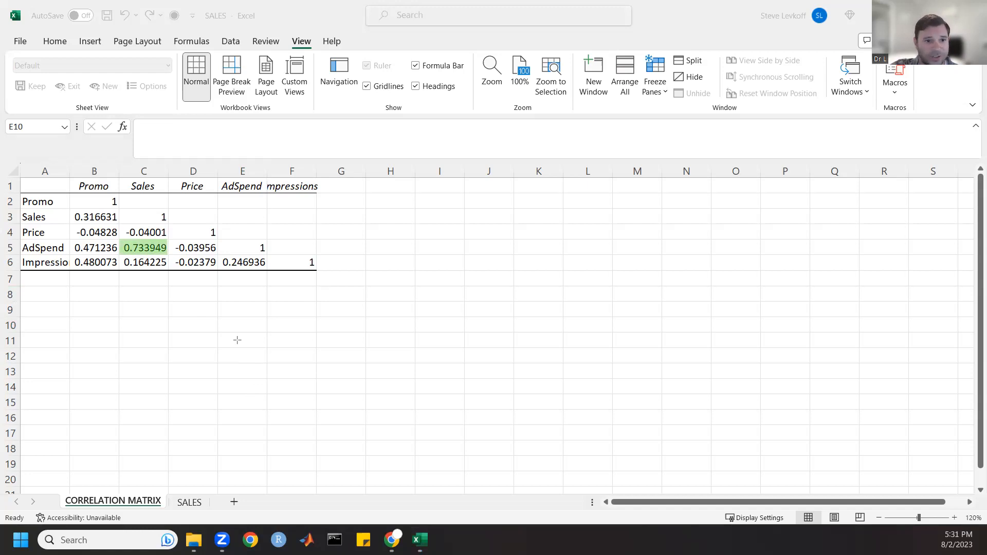
pyautogui.moveTo(186, 278)
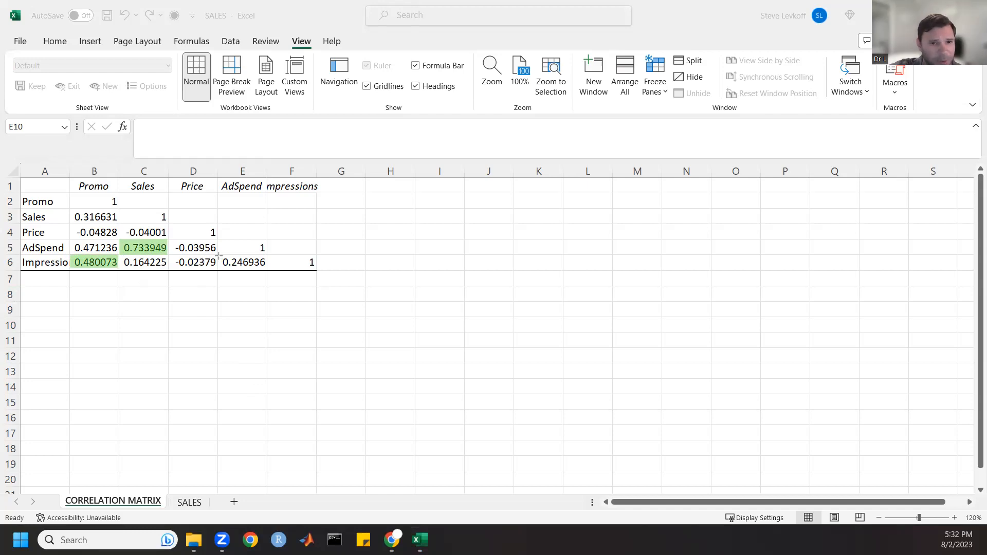
pyautogui.click(242, 262)
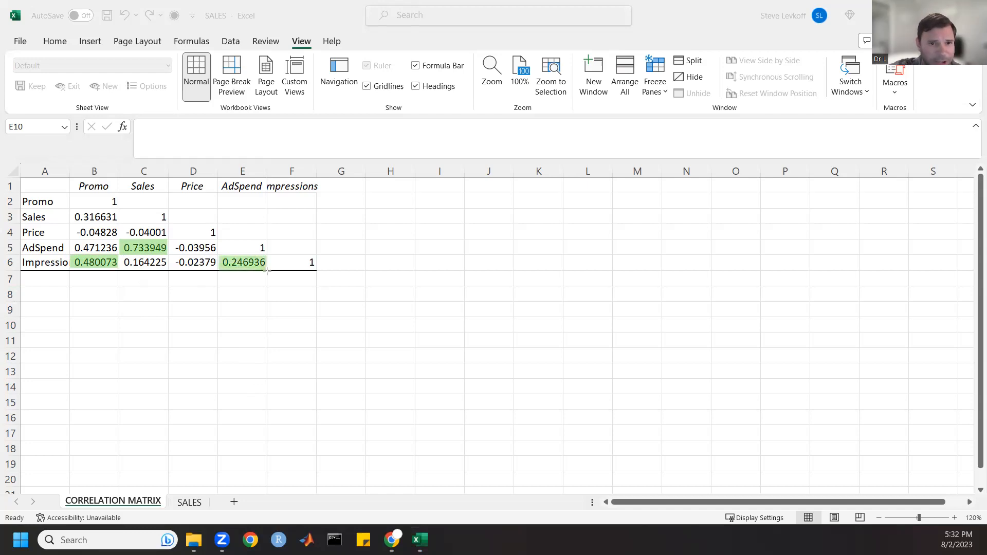
pyautogui.moveTo(300, 325)
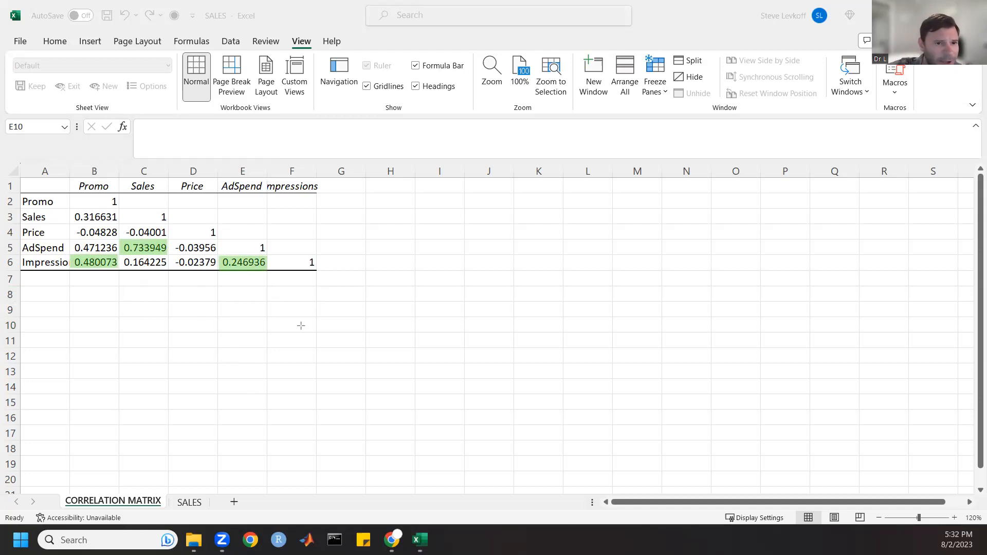
pyautogui.moveTo(72, 241)
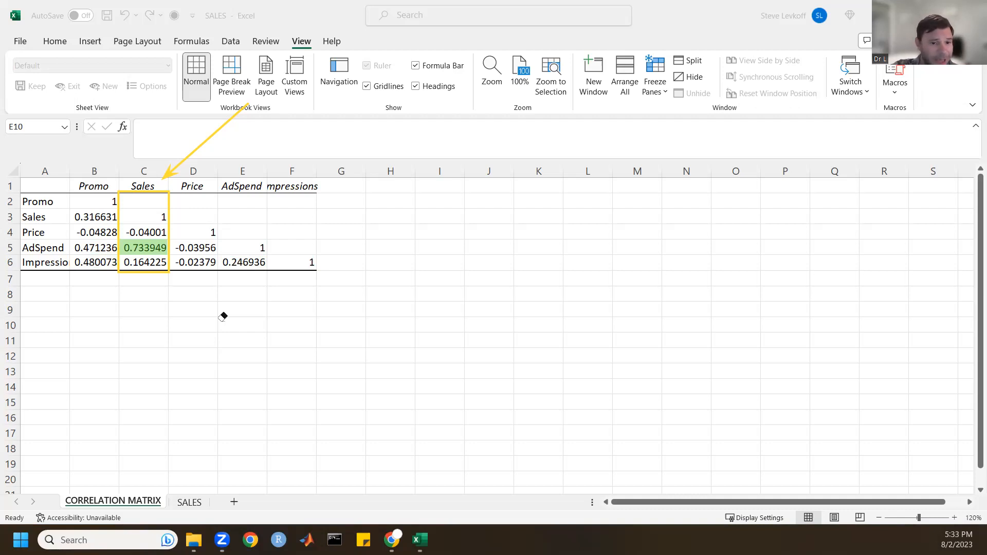
pyautogui.moveTo(234, 372)
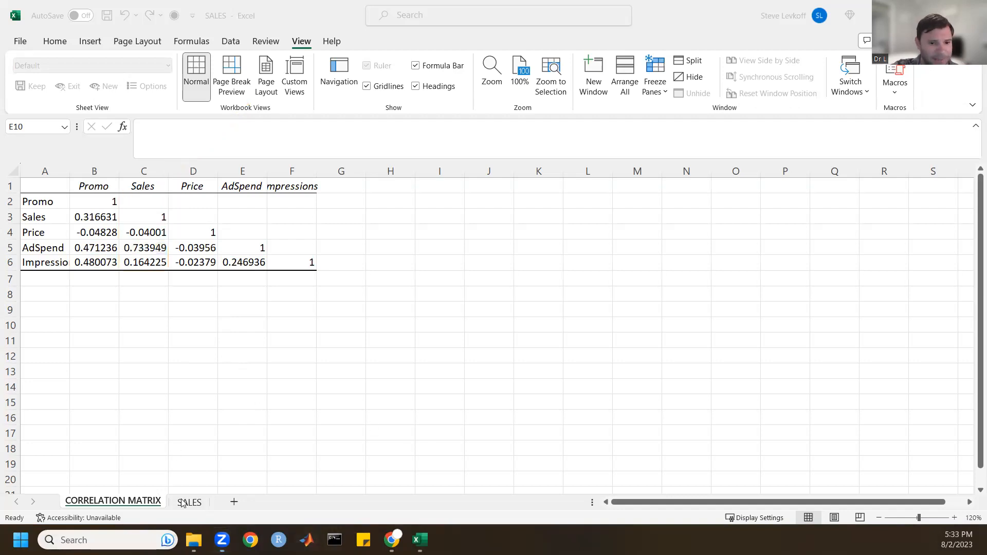
# Return to the SALES sheet with the Home tools showing
pyautogui.click(188, 501)
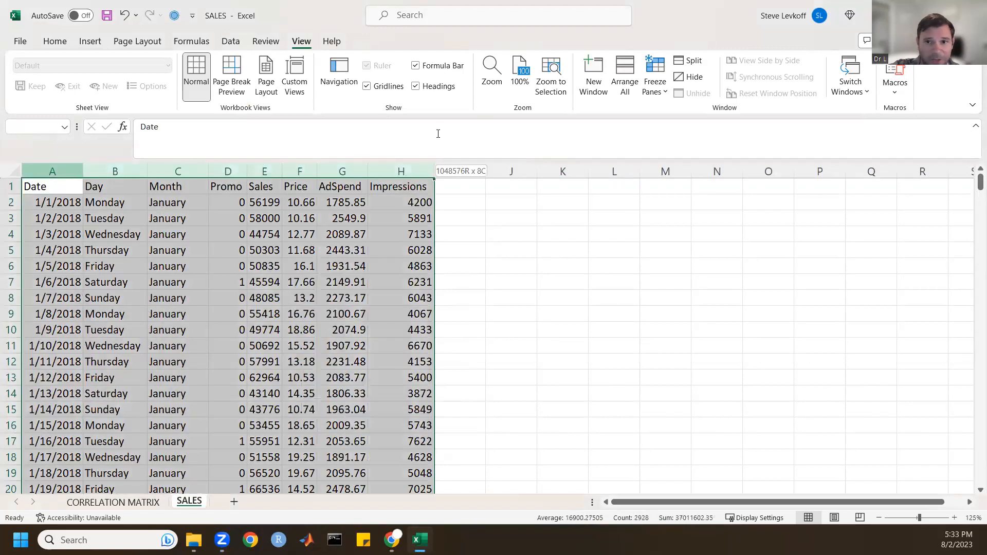
pyautogui.click(52, 186)
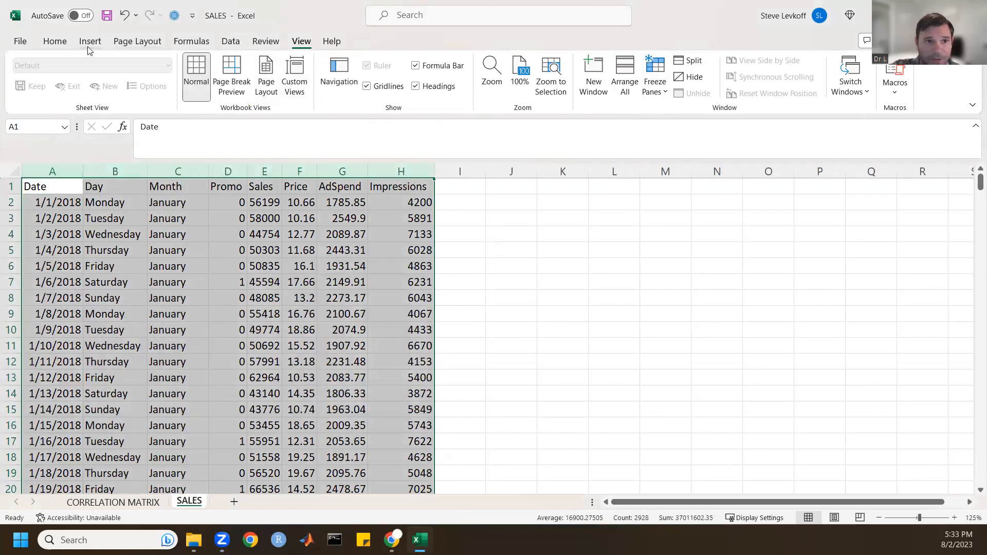
pyautogui.click(55, 41)
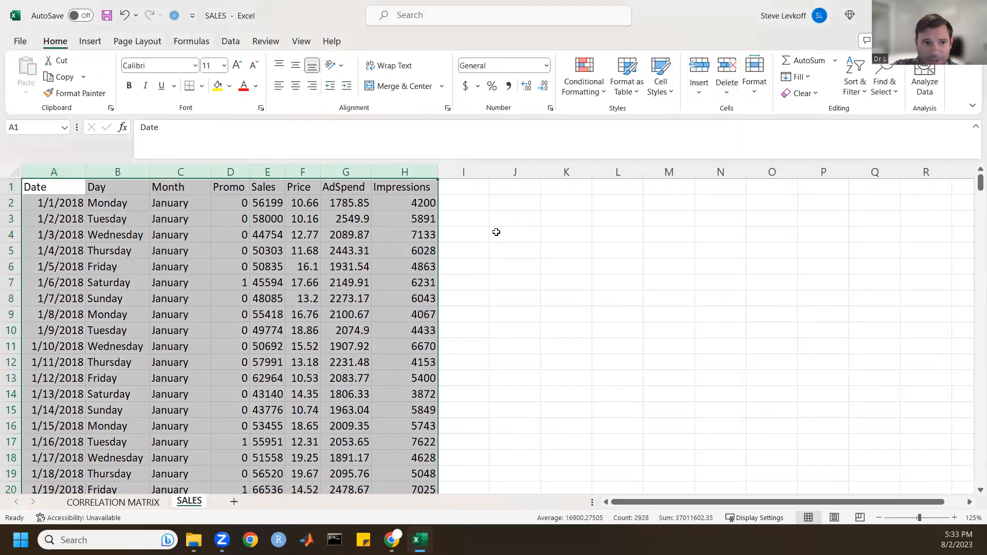
pyautogui.moveTo(631, 184)
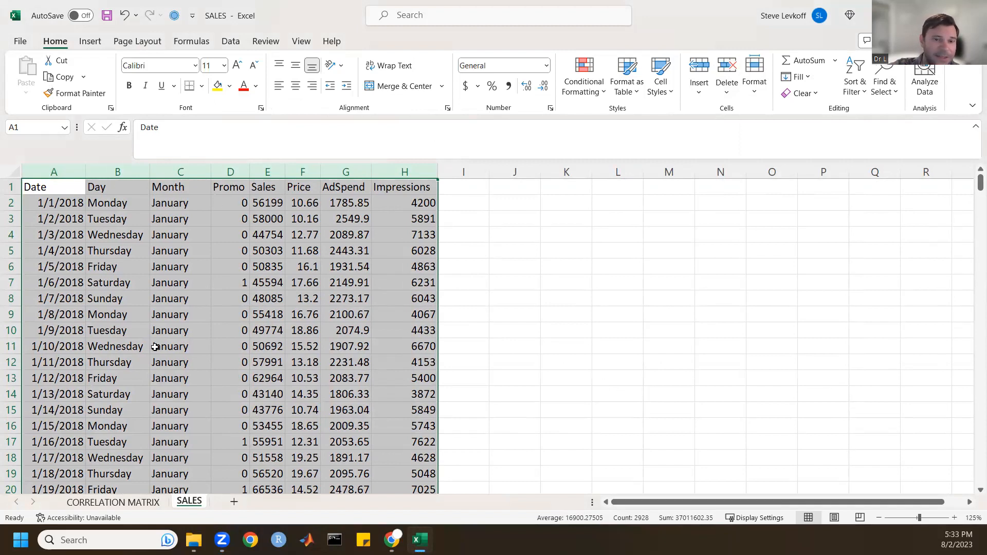
pyautogui.moveTo(201, 302)
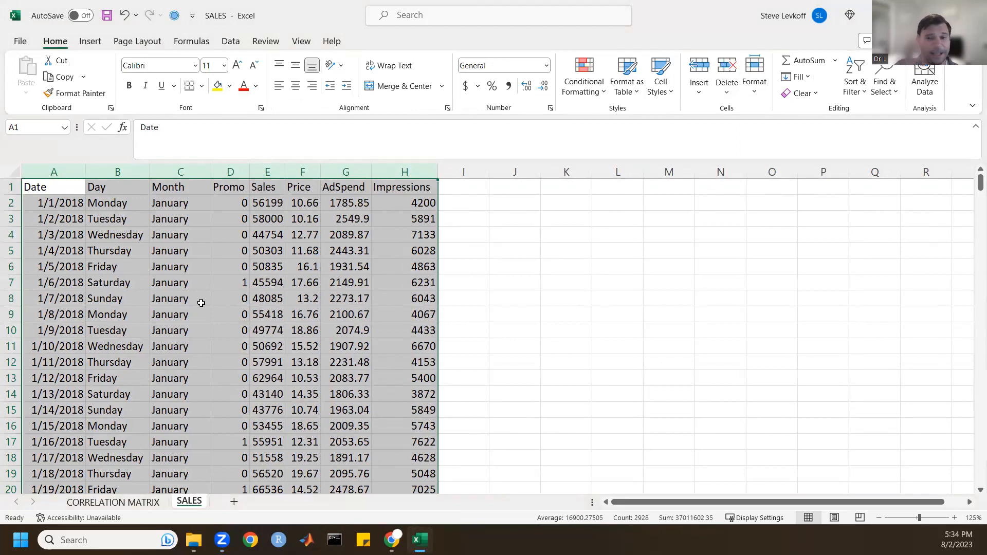
pyautogui.moveTo(345, 172)
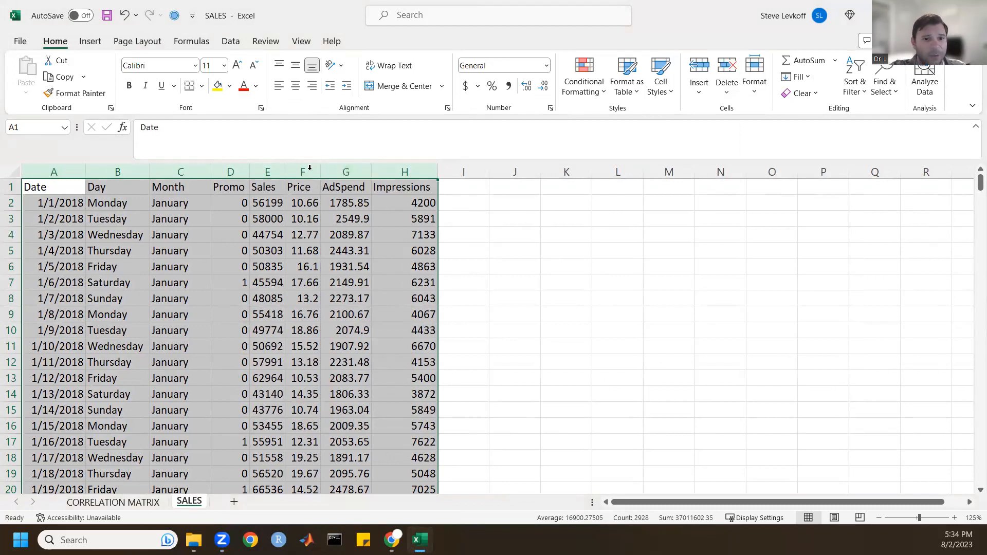
# Copy Sales into column P as 'Sales (Y)' and AdSpend into column O as 'AdSpend (X)'
pyautogui.click(267, 172)
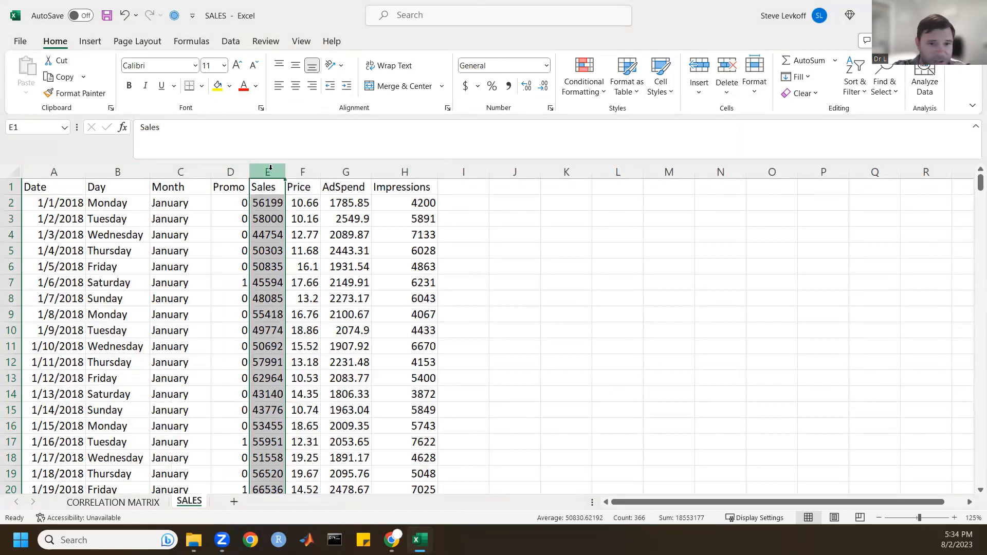
pyautogui.press('ctrl+c')
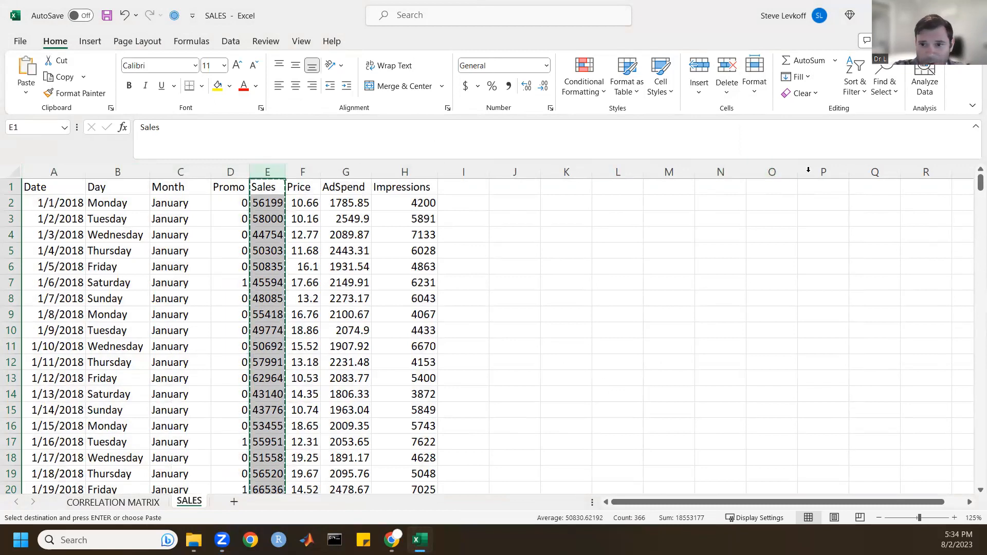
pyautogui.click(814, 187)
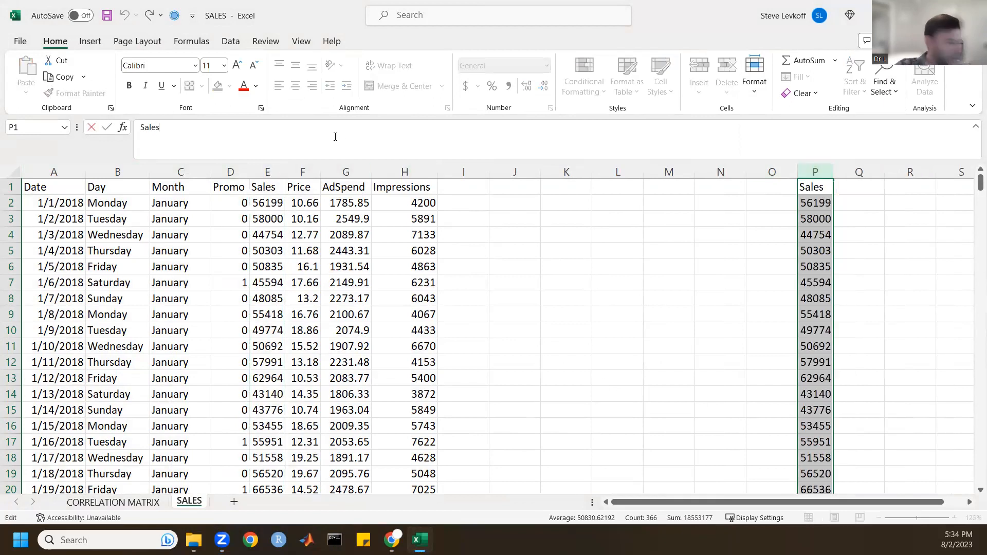
pyautogui.write('(Y)')
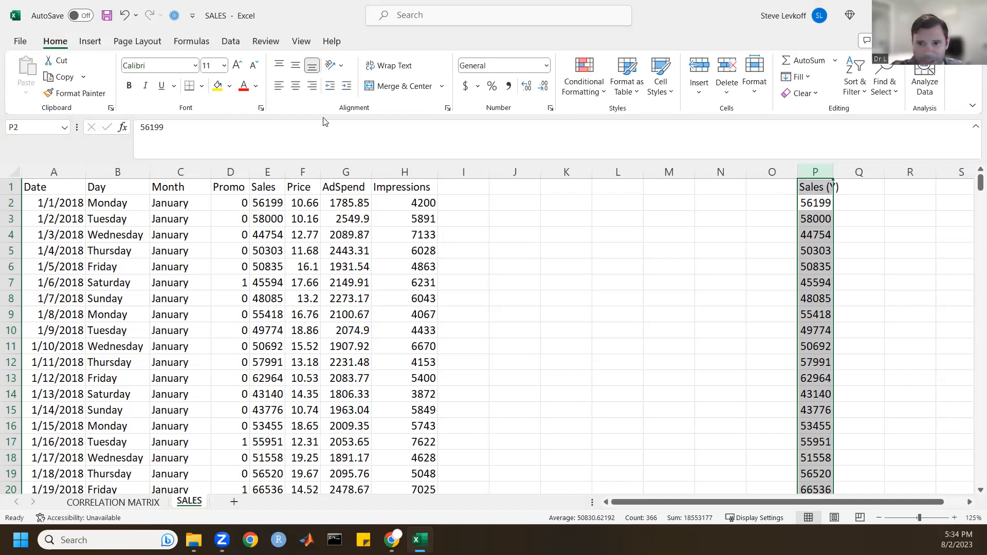
pyautogui.click(345, 172)
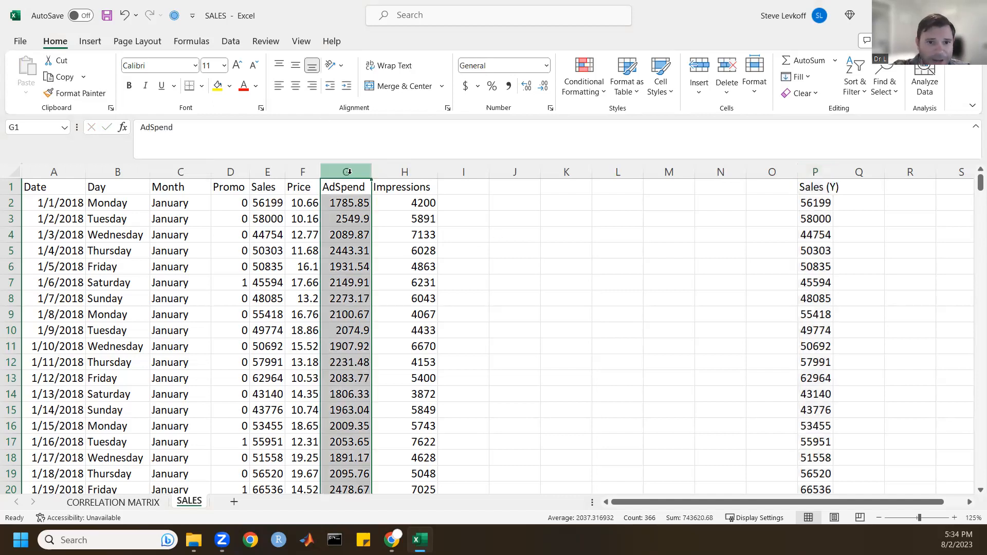
pyautogui.press('ctrl+c')
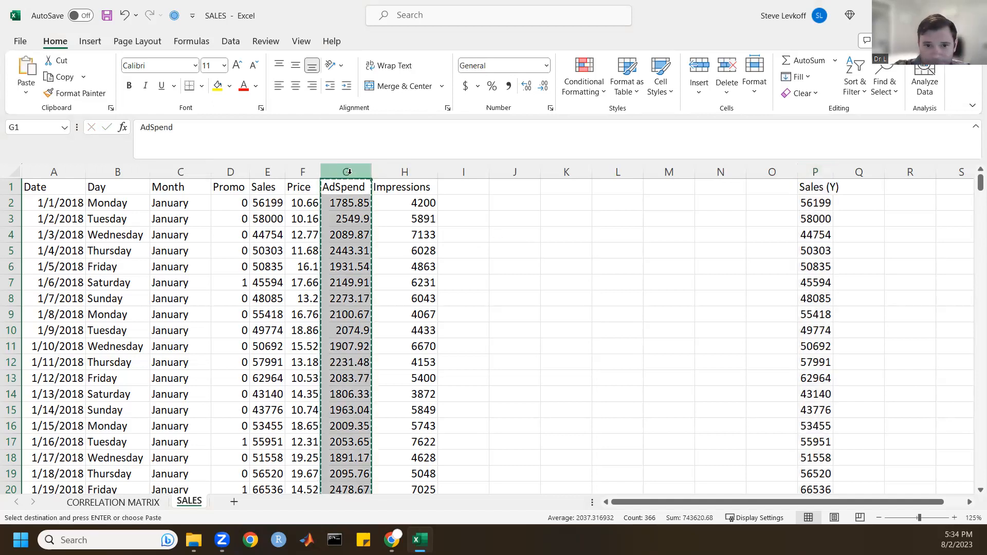
pyautogui.click(771, 186)
pyautogui.write(' (X)')
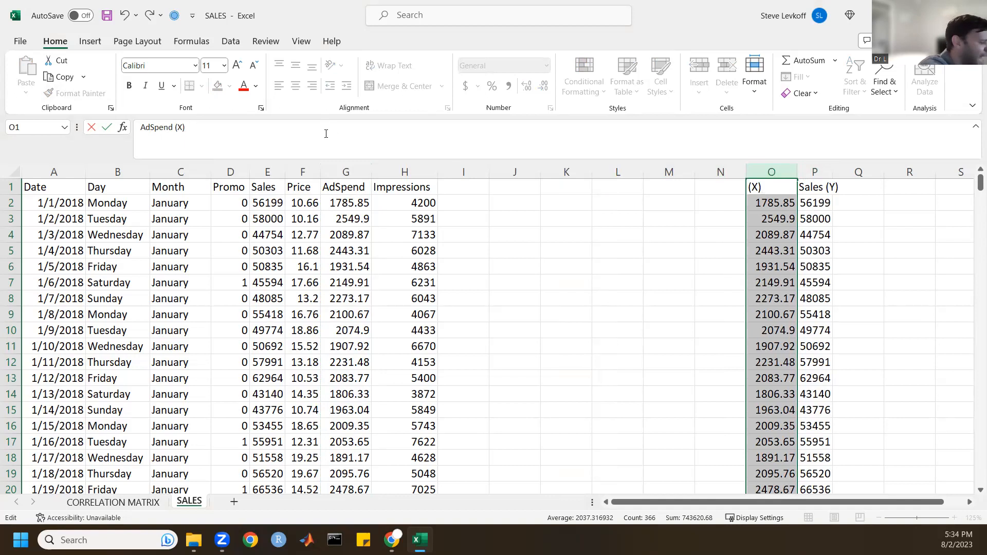
# Autofit columns O and P to fit their headers
pyautogui.click(770, 203)
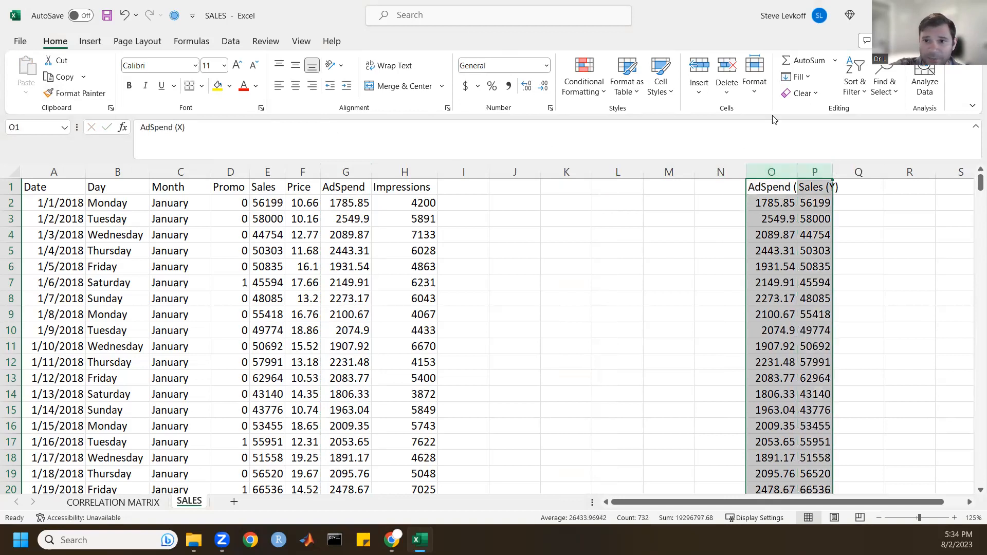
pyautogui.click(753, 74)
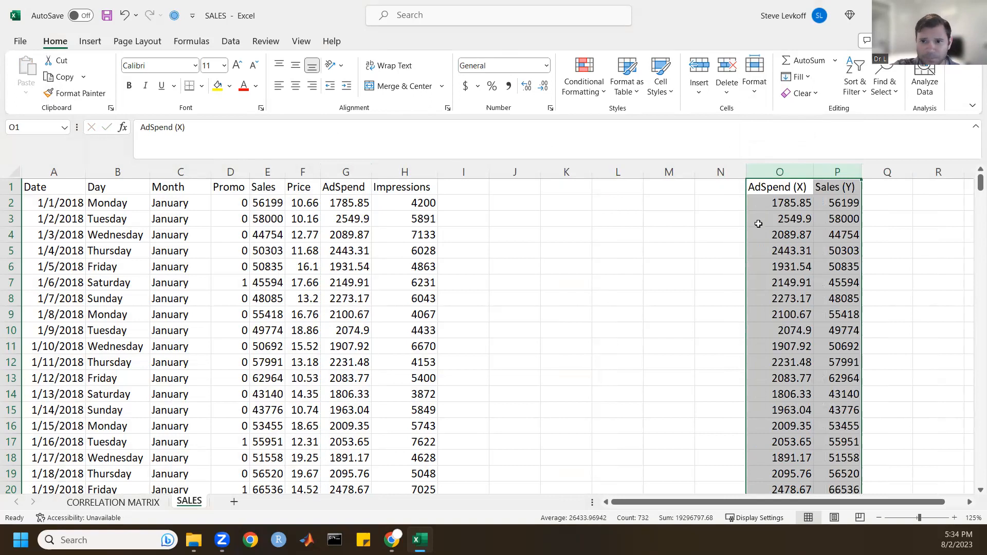
pyautogui.click(779, 218)
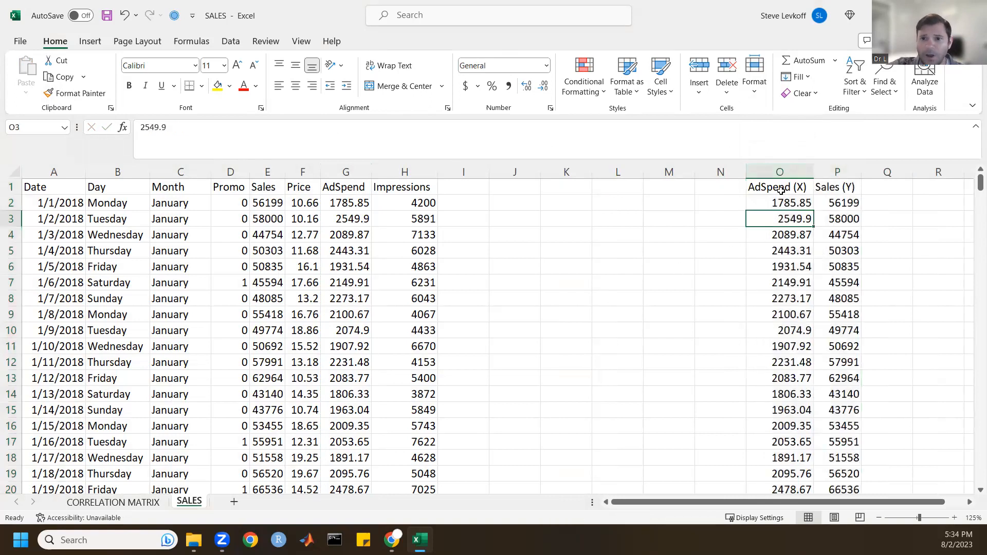
pyautogui.click(778, 187)
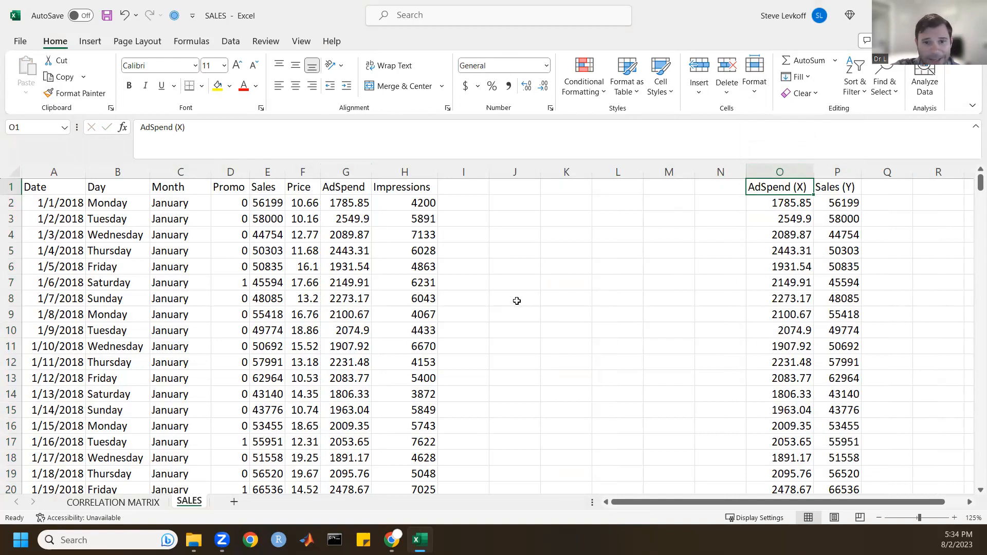
pyautogui.moveTo(703, 220)
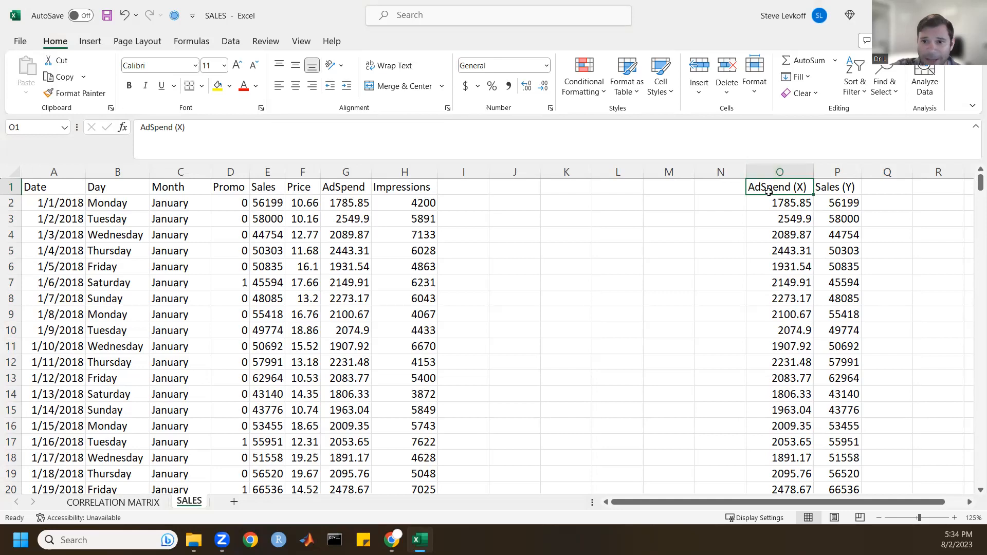
# Select the AdSpend (X) and Sales (Y) data and verify it runs to row 366
pyautogui.click(836, 186)
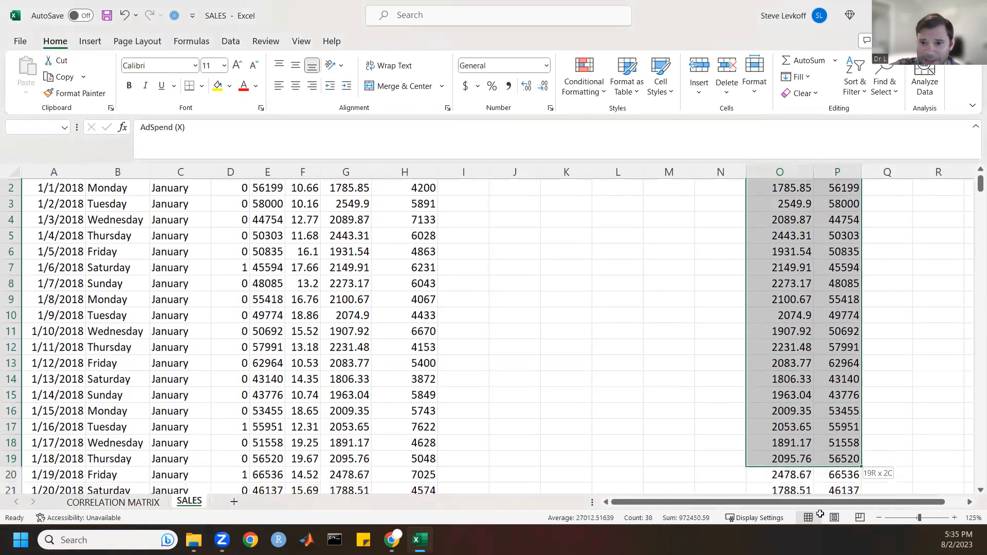
pyautogui.scroll(-3)
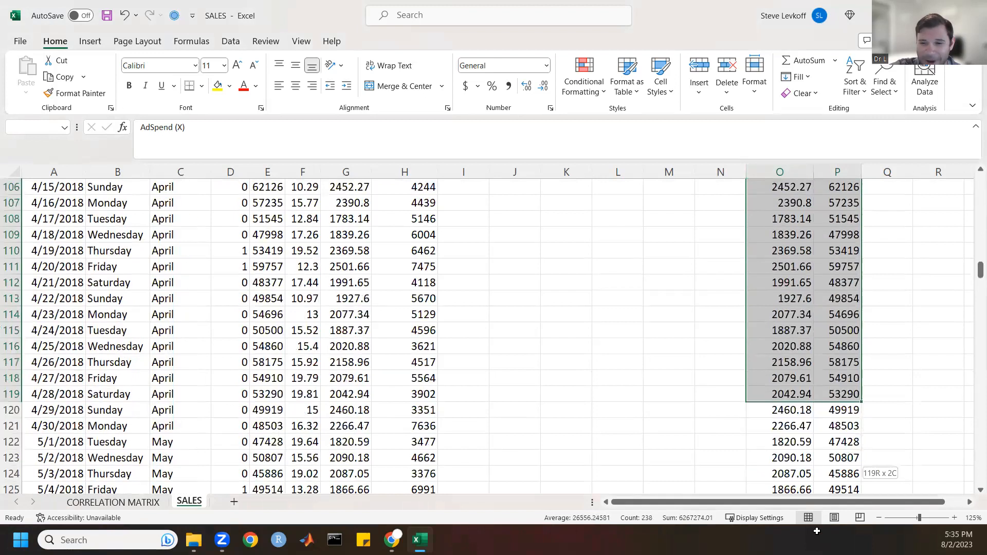
pyautogui.scroll(-3)
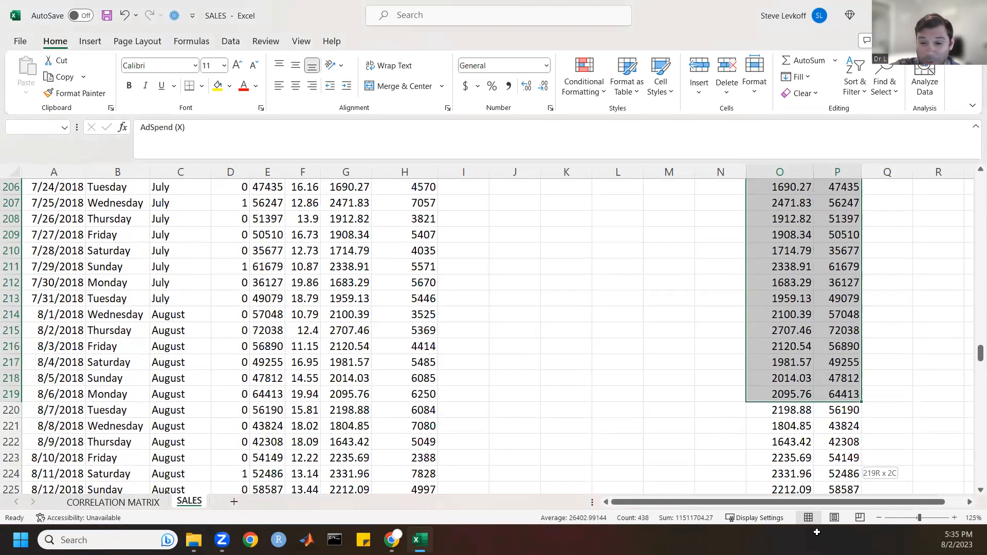
pyautogui.scroll(-3)
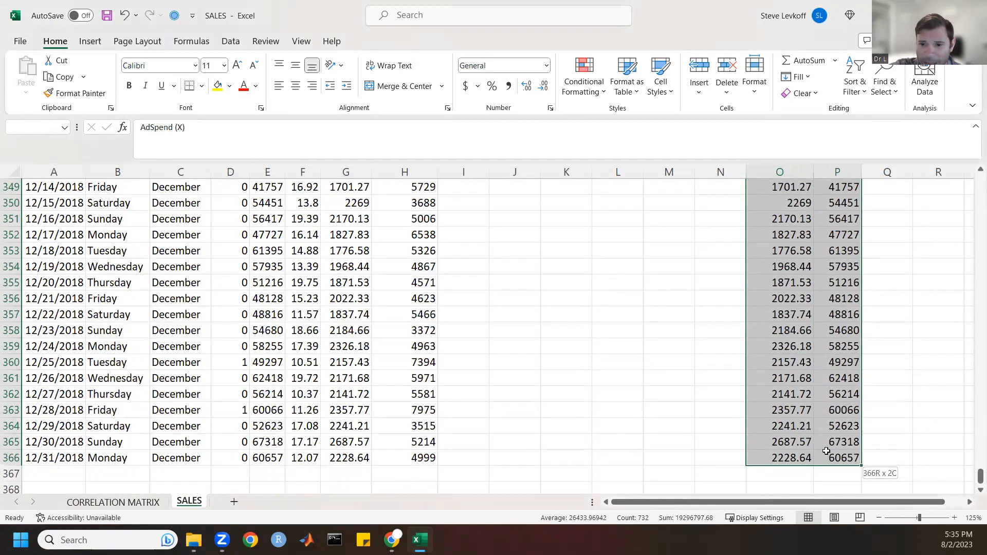
pyautogui.scroll(3)
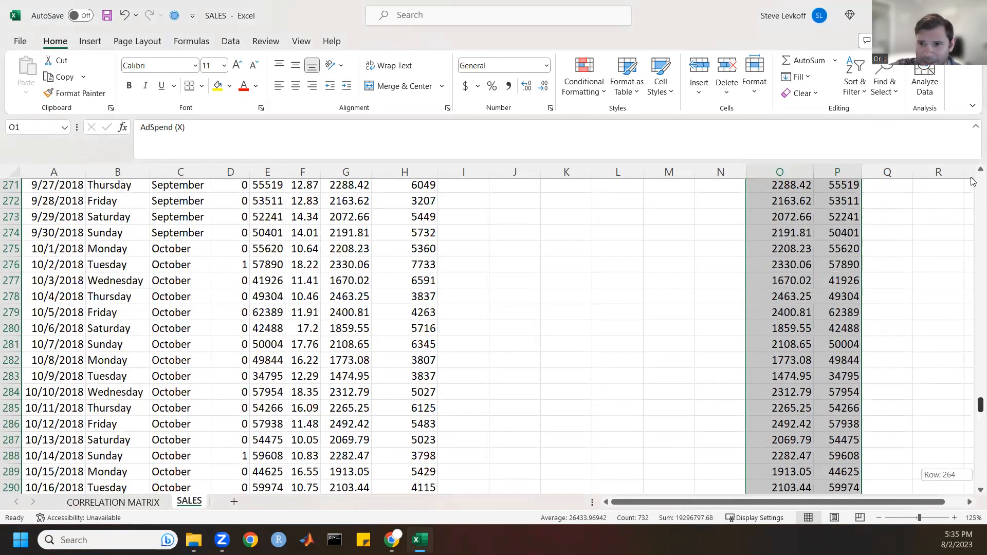
pyautogui.click(89, 41)
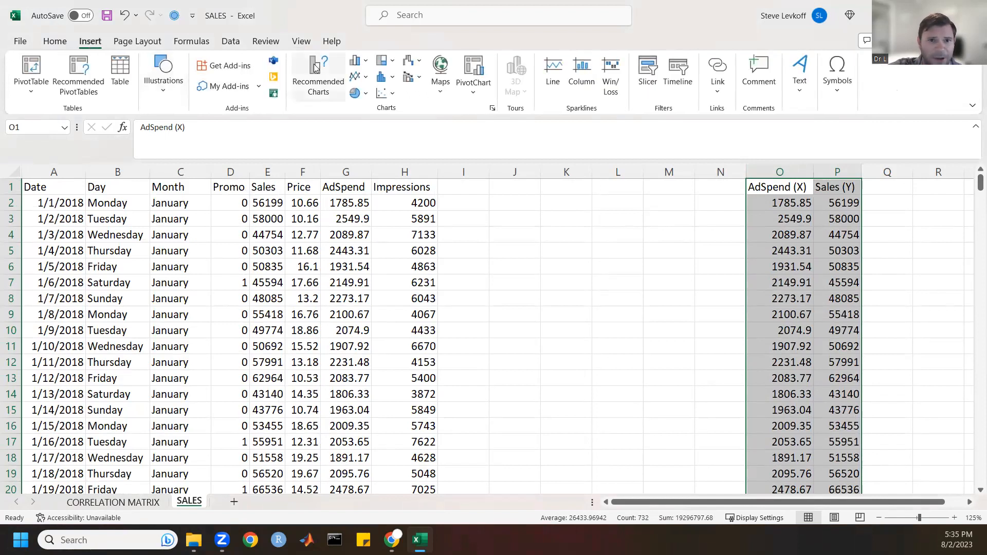
pyautogui.moveTo(317, 71)
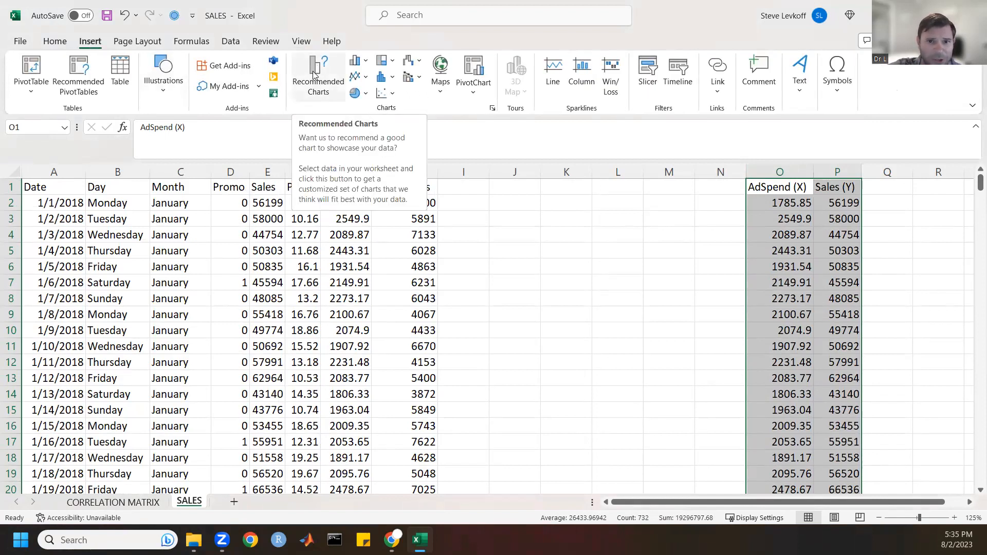
pyautogui.moveTo(381, 77)
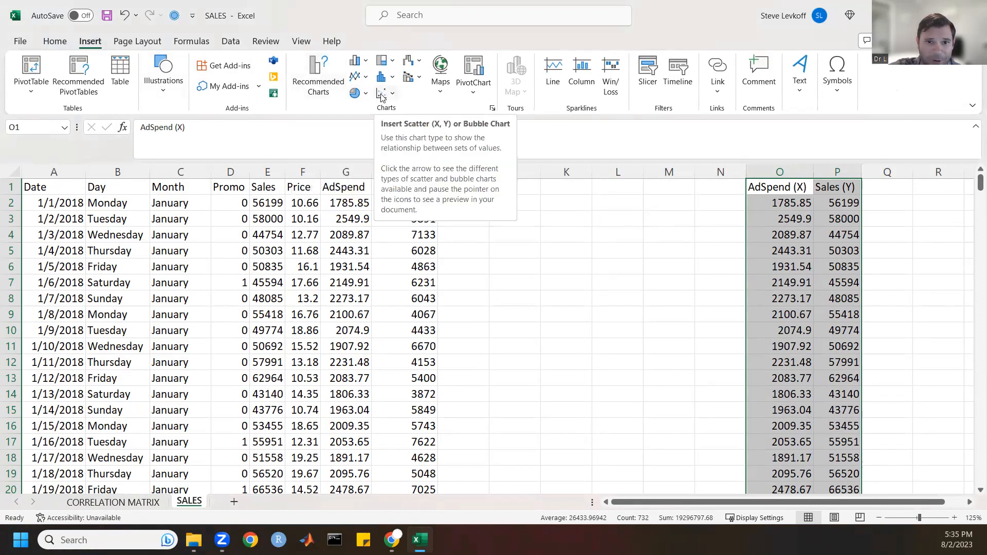
# Insert a plain scatter plot of Sales against AdSpend
pyautogui.click(380, 94)
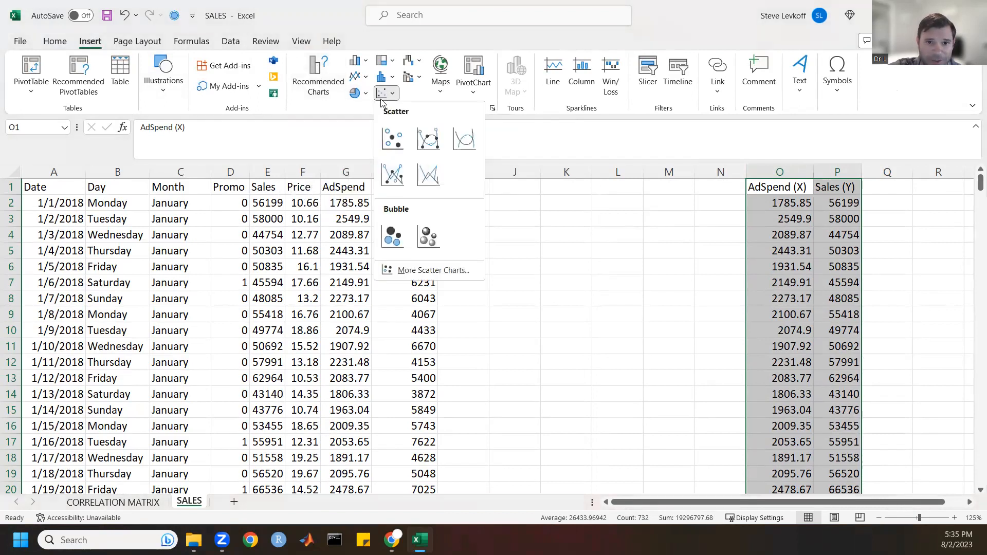
pyautogui.click(391, 139)
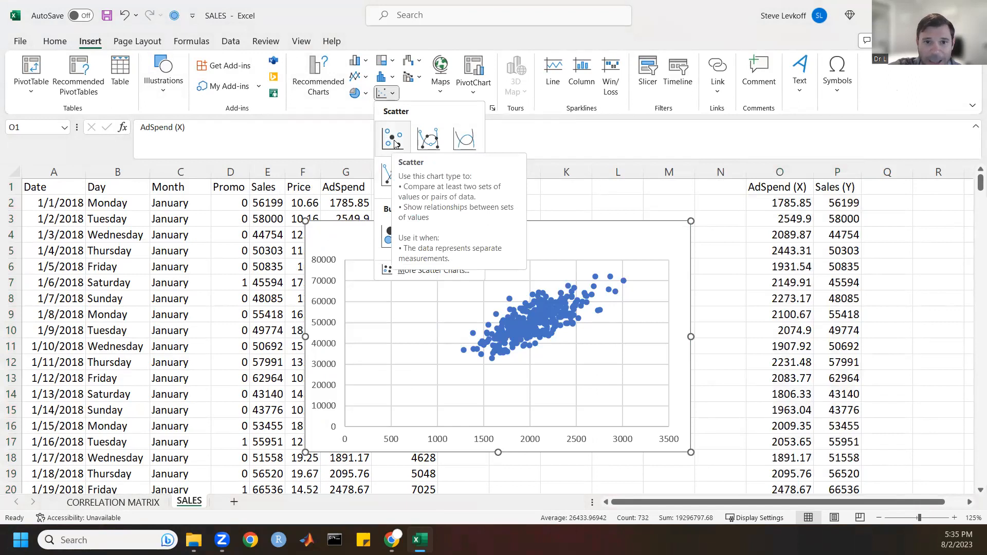
pyautogui.click(392, 137)
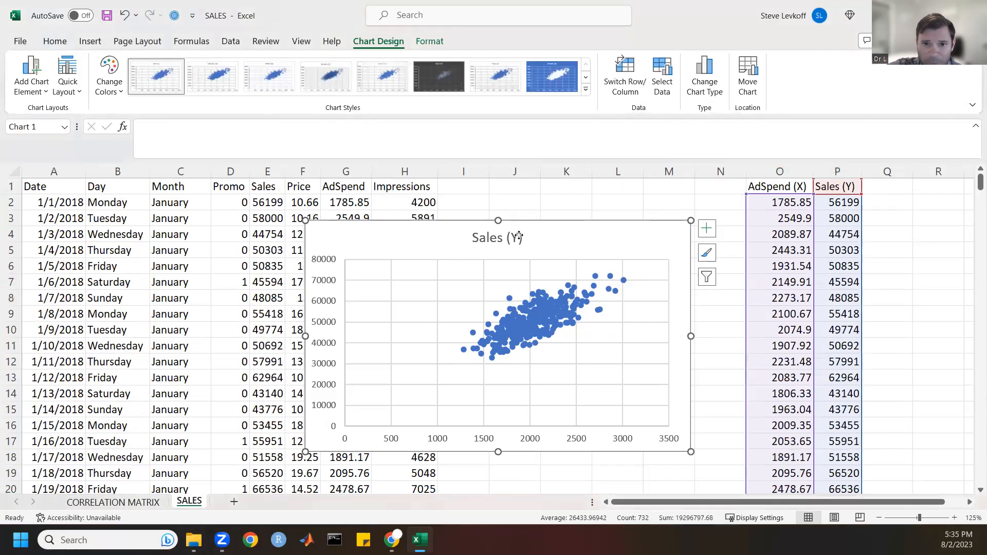
# Retitle the chart 'Sales (Y) vs. AdSpend (X)'
pyautogui.click(497, 237)
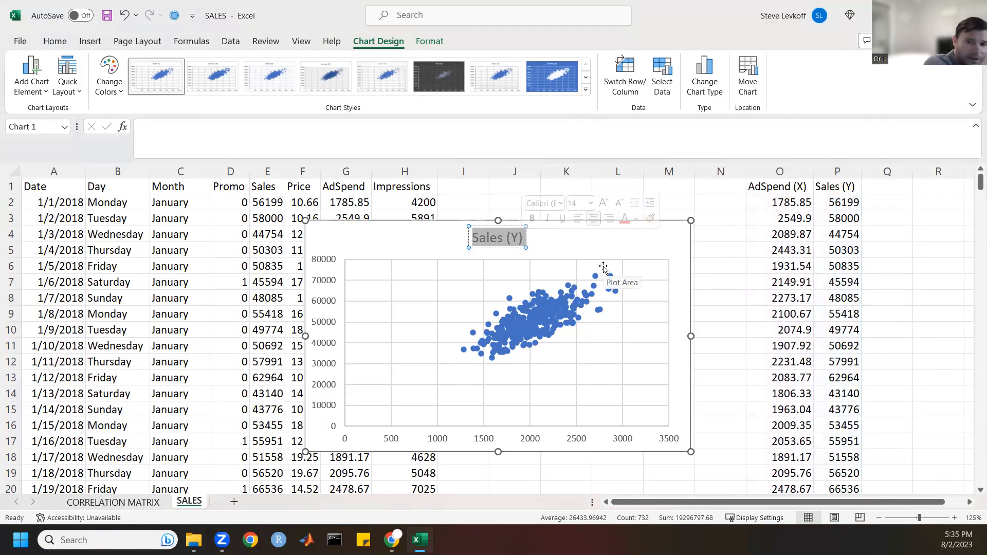
pyautogui.write('vs.')
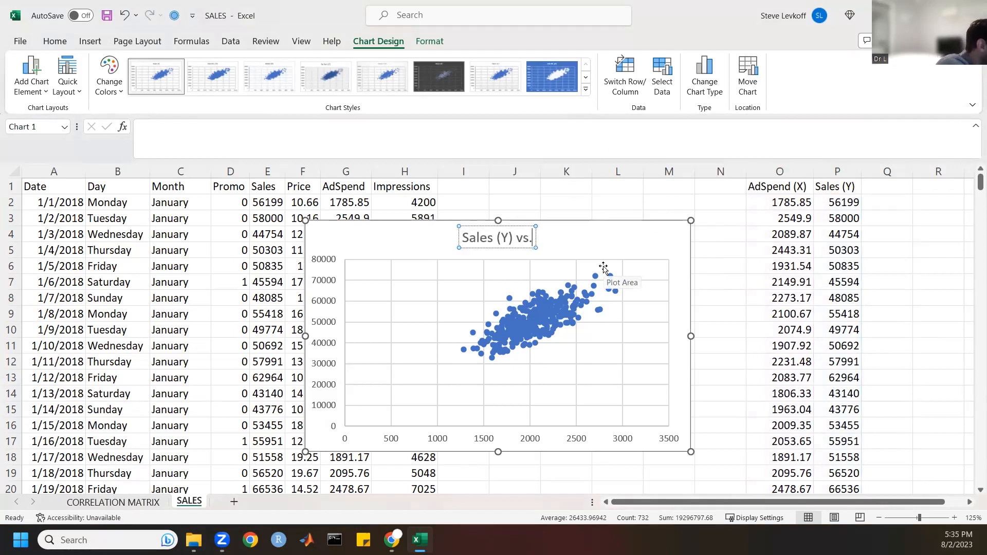
pyautogui.write('AdSpend (X')
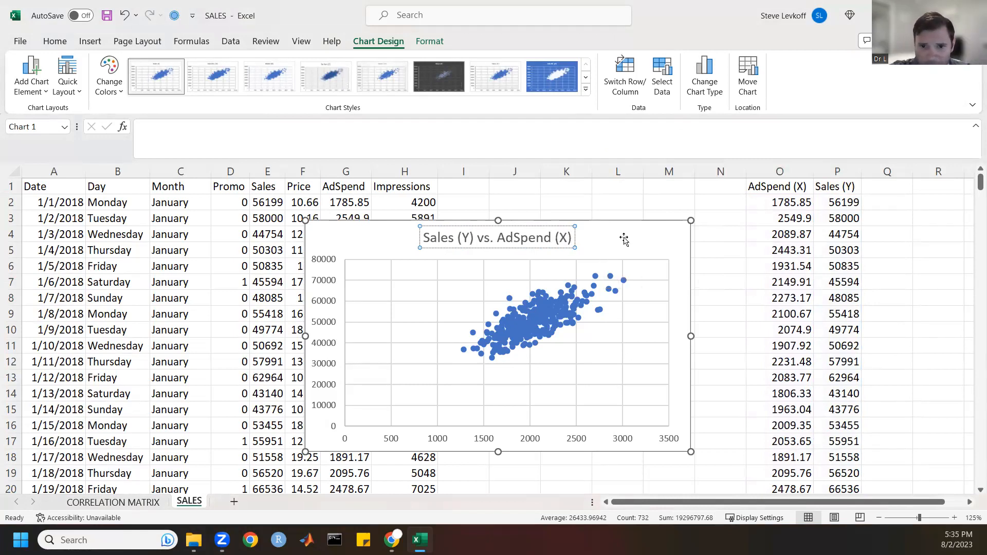
pyautogui.rightClick(495, 238)
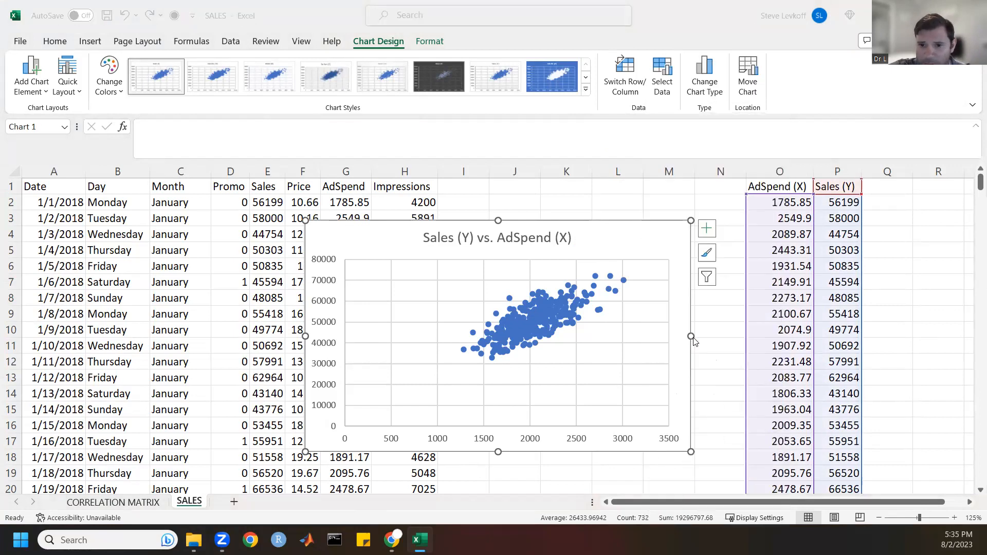
# Relocate the chart to a new sheet named SCATTER PLOT via Move Chart
pyautogui.click(747, 74)
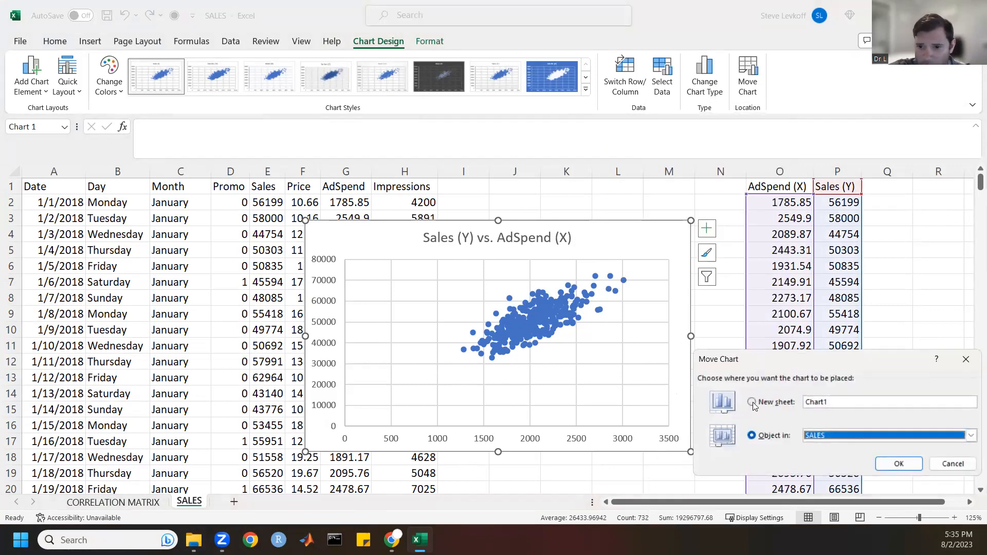
pyautogui.click(751, 402)
pyautogui.write('SCATTER')
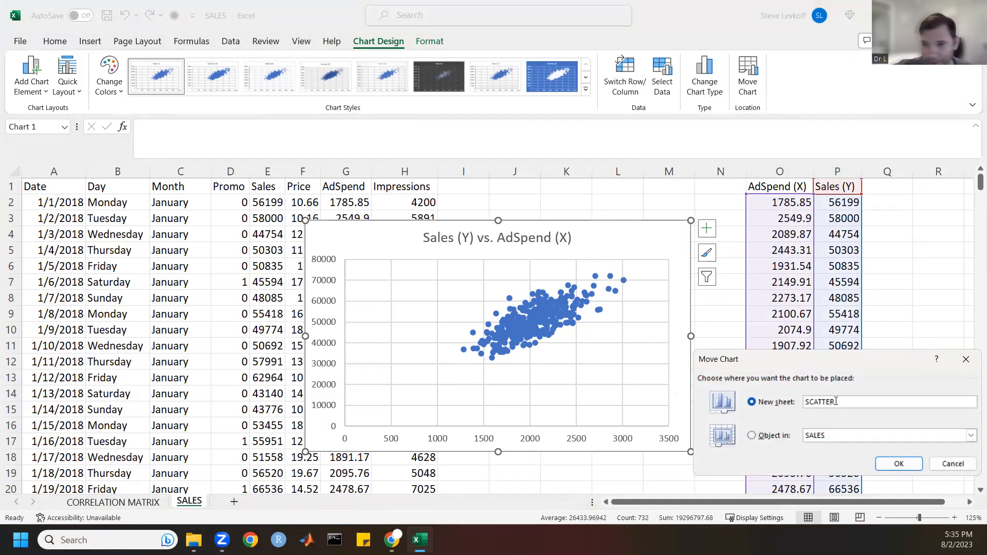
pyautogui.write('P')
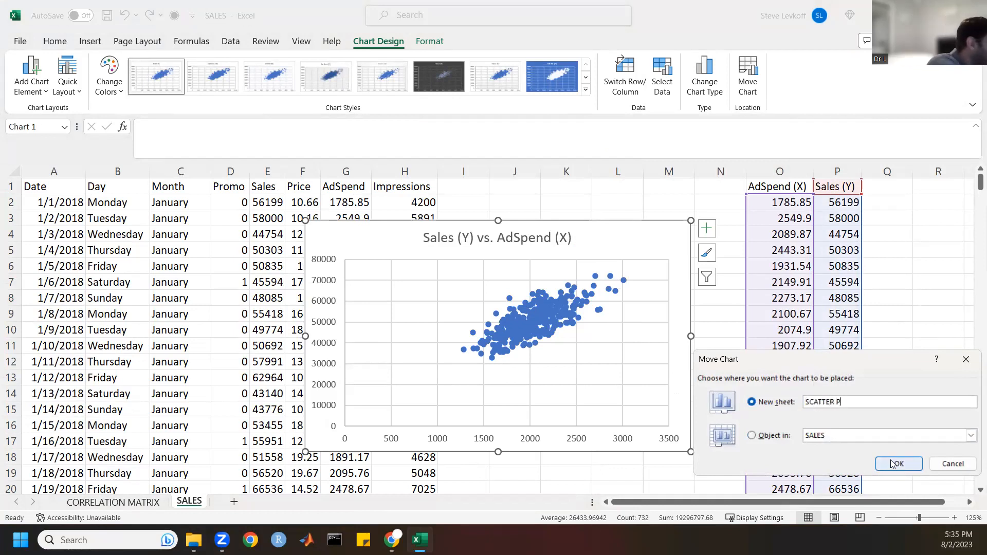
pyautogui.write('LOT')
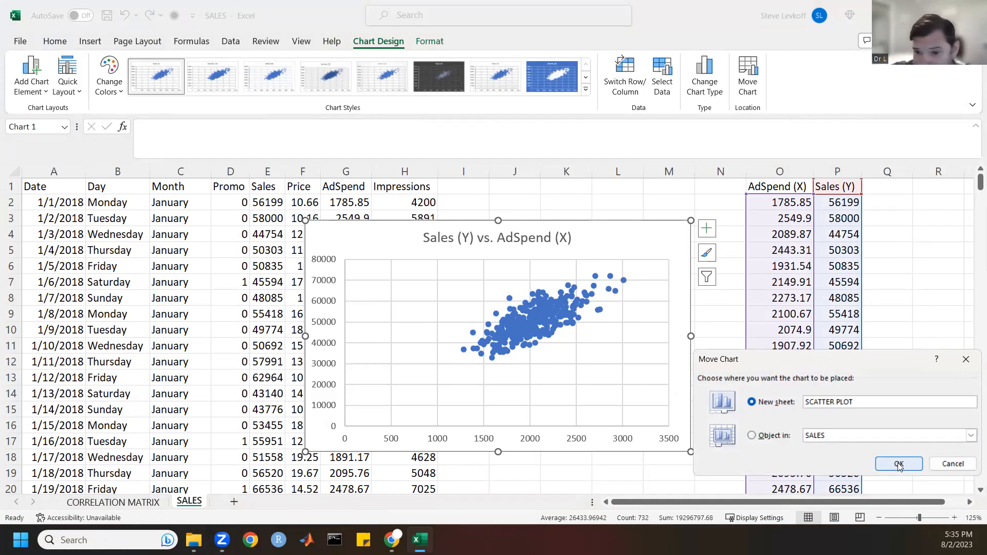
pyautogui.click(898, 463)
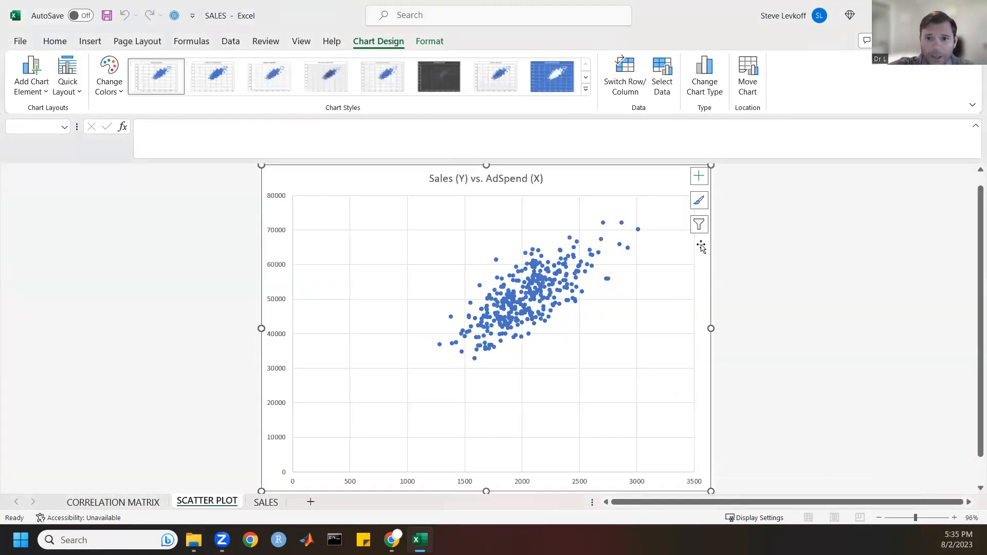
pyautogui.moveTo(826, 252)
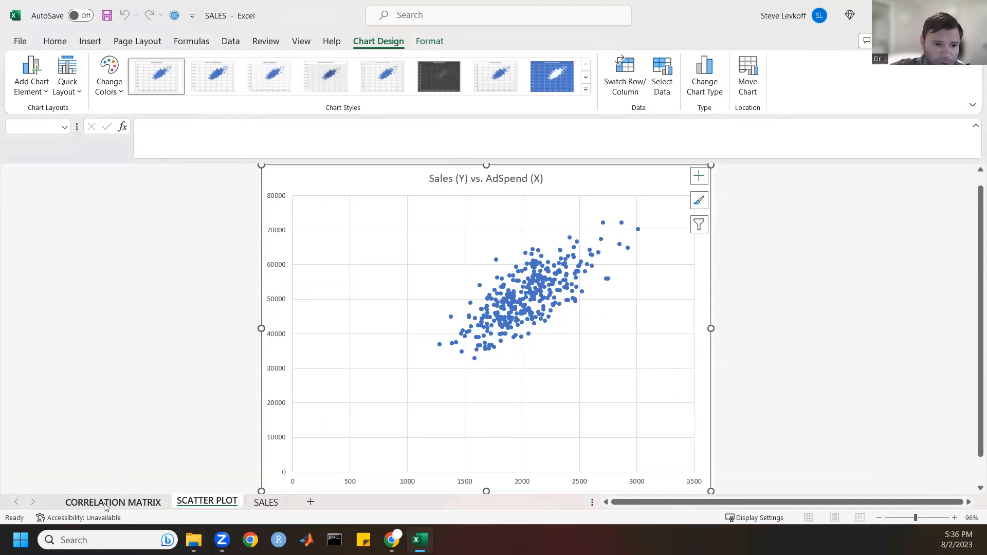
pyautogui.click(113, 502)
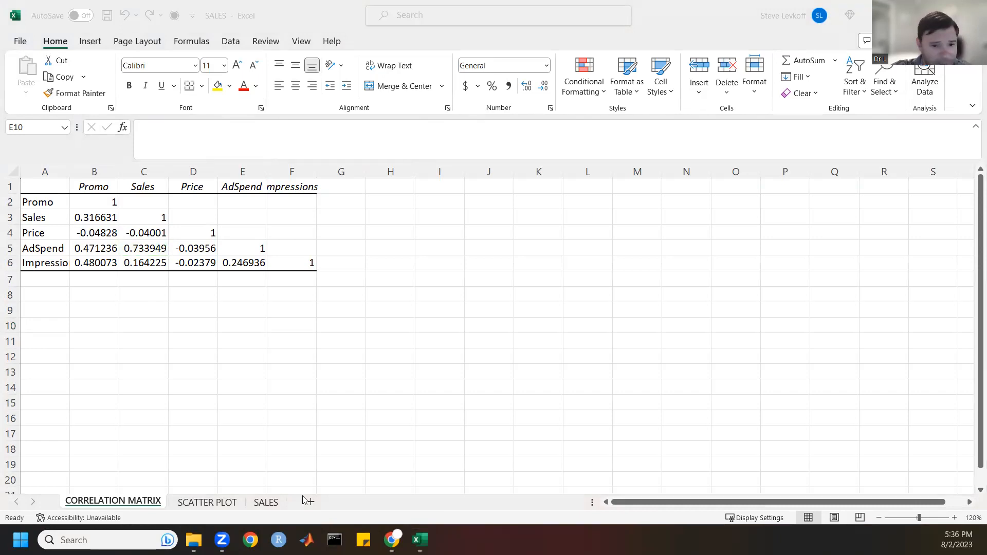
pyautogui.click(207, 501)
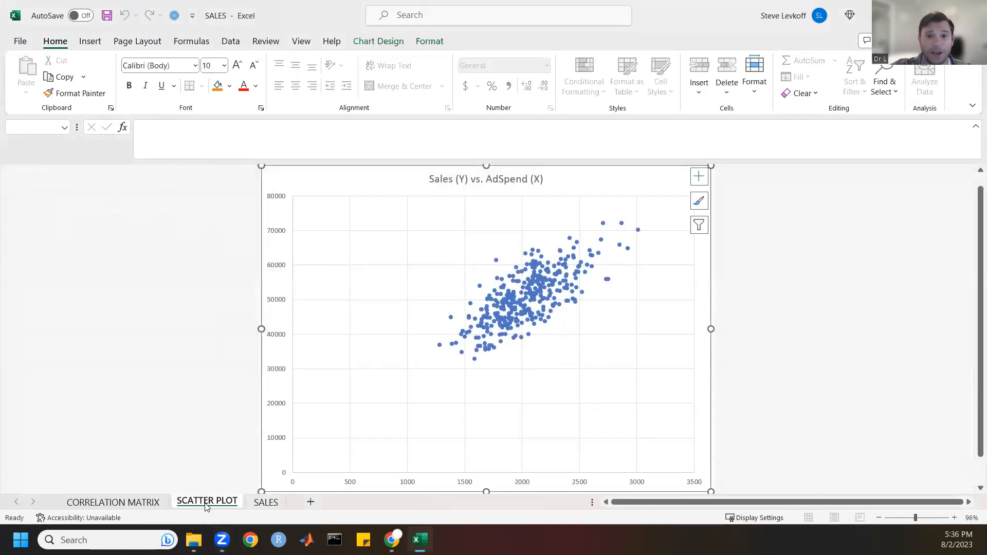
pyautogui.moveTo(666, 337)
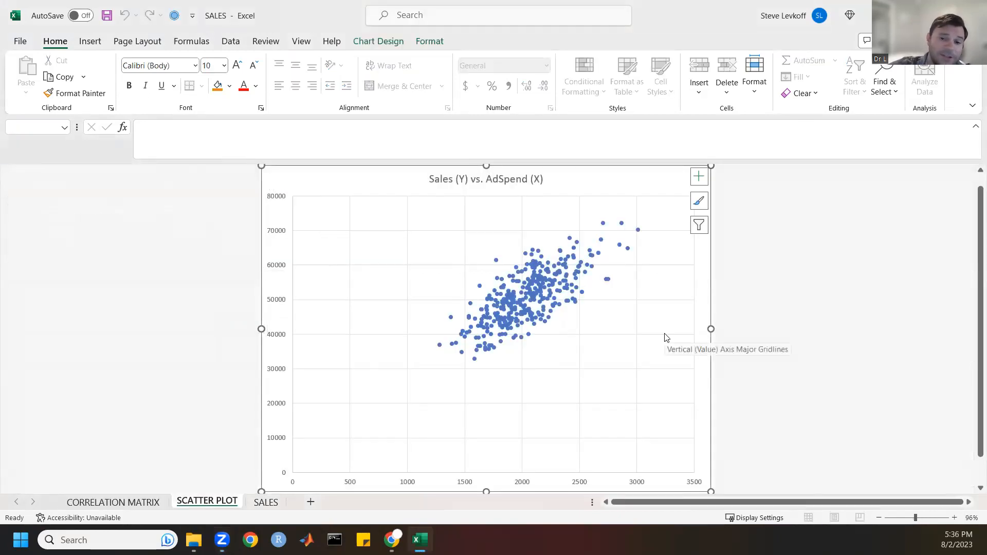
pyautogui.moveTo(697, 245)
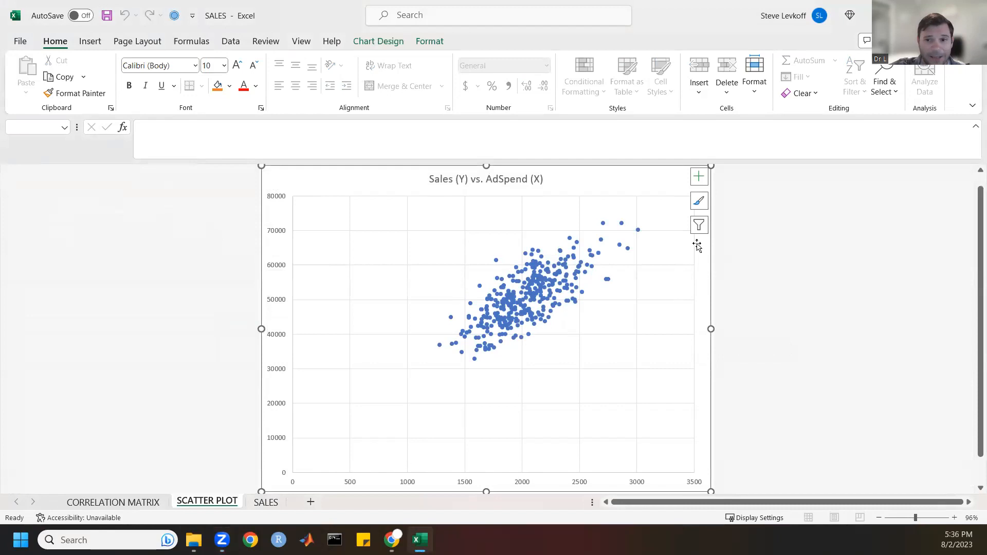
pyautogui.moveTo(703, 258)
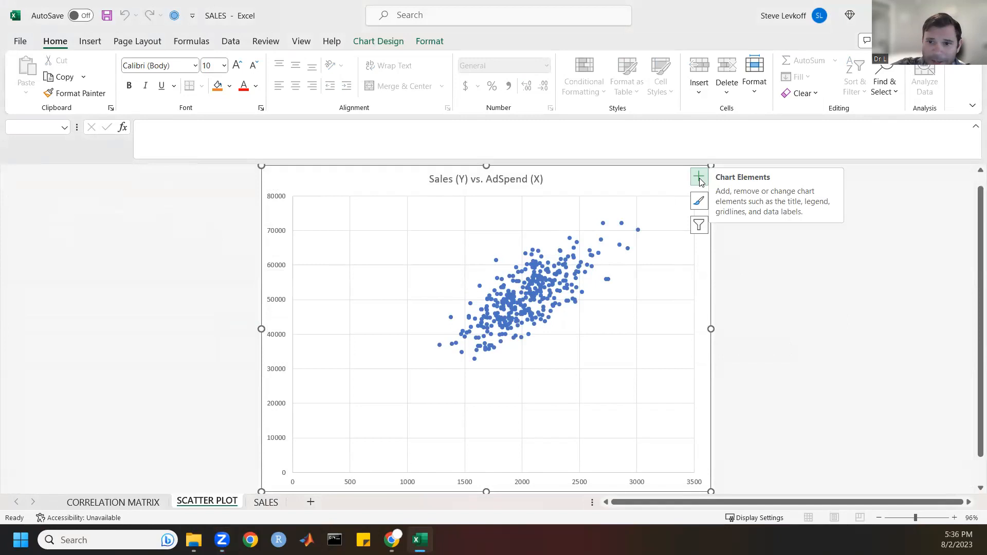
# Add a Linear trendline from the Chart Elements Trendline list
pyautogui.click(698, 177)
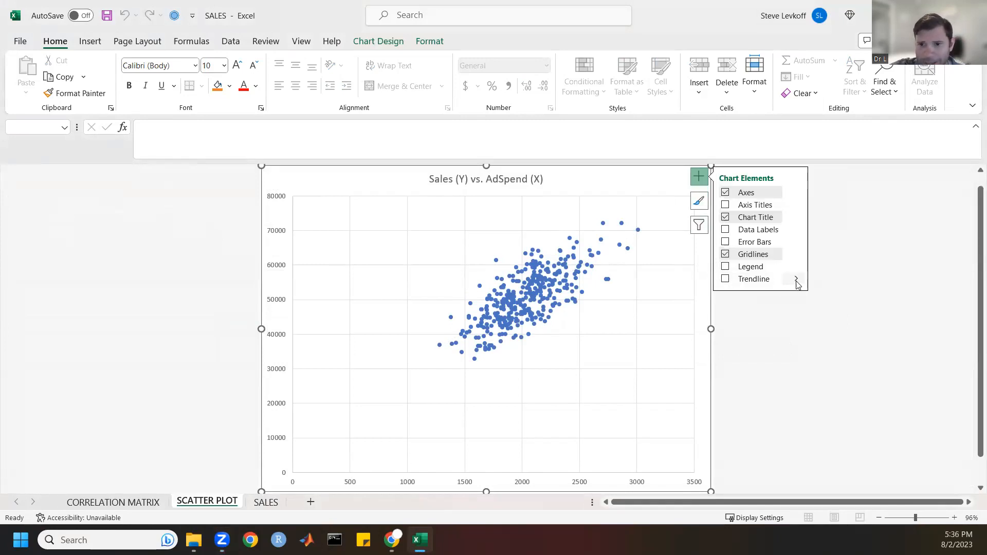
pyautogui.click(796, 278)
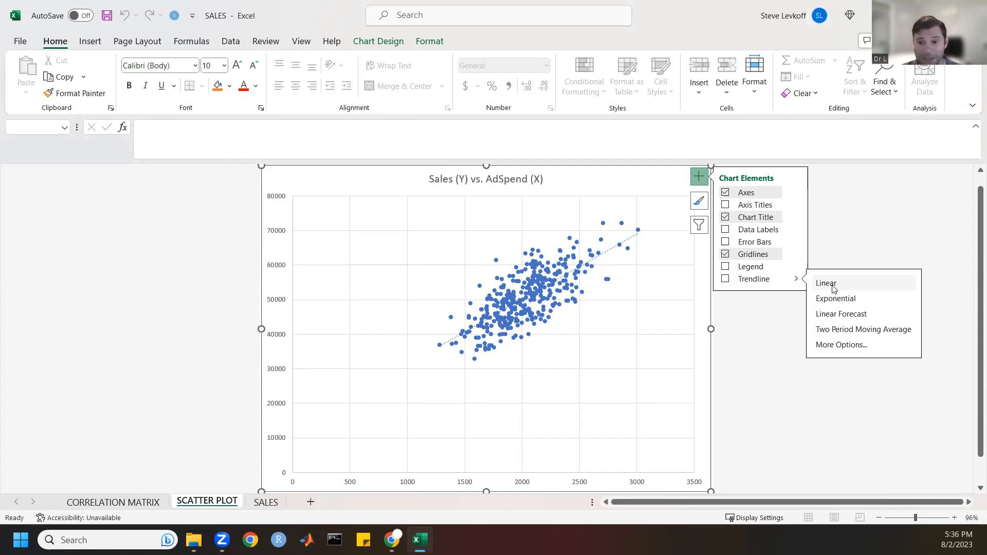
pyautogui.moveTo(842, 287)
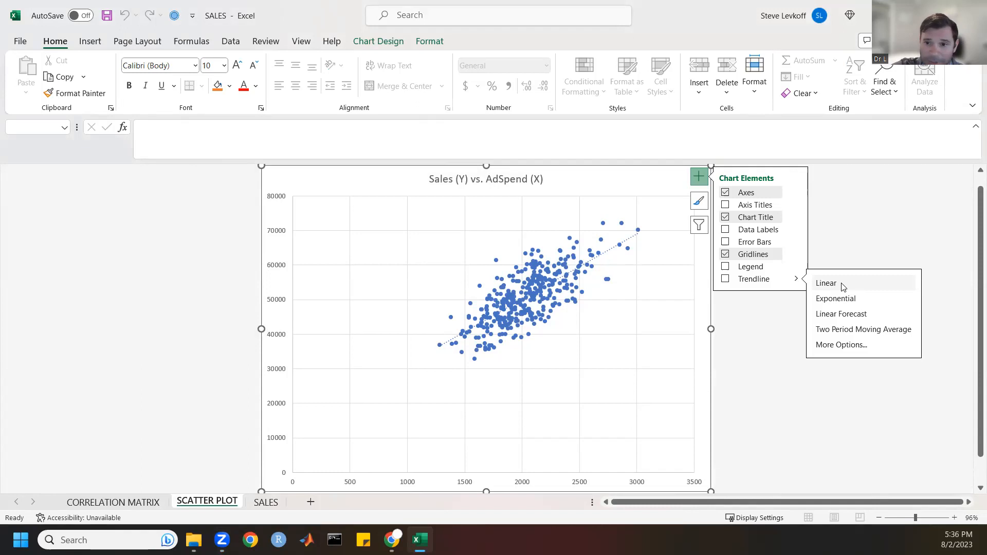
pyautogui.click(725, 279)
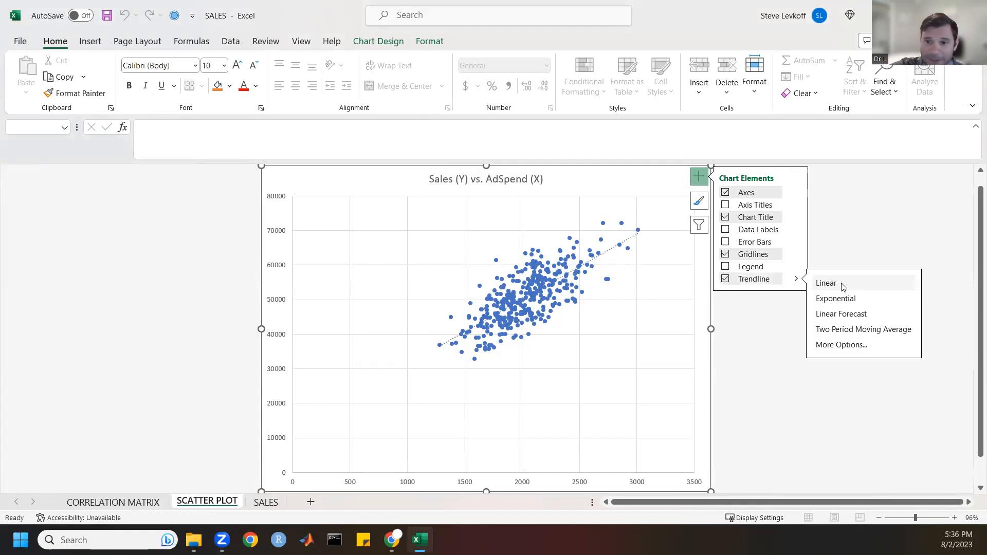
pyautogui.moveTo(864, 215)
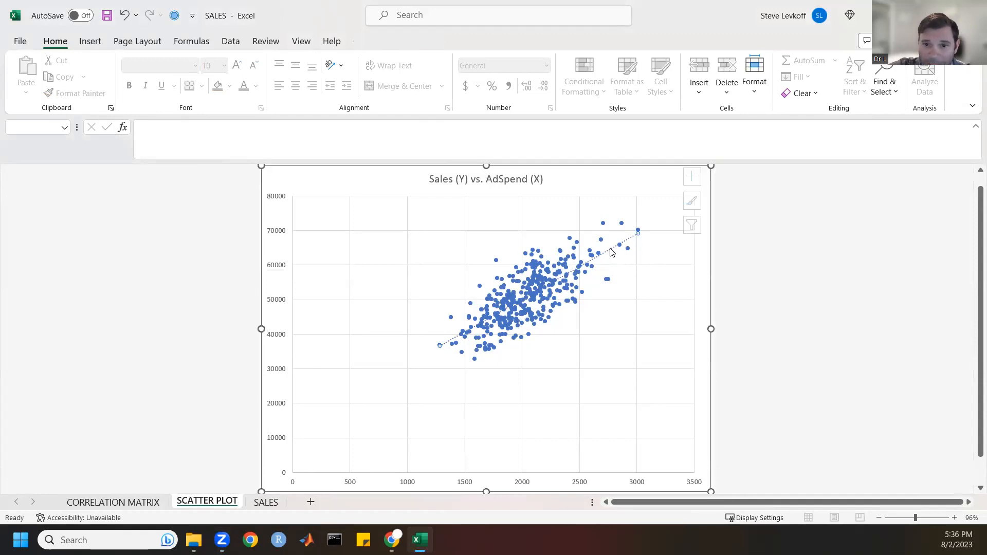
# Format the trendline as a thick solid red line under Fill & Line
pyautogui.rightClick(609, 251)
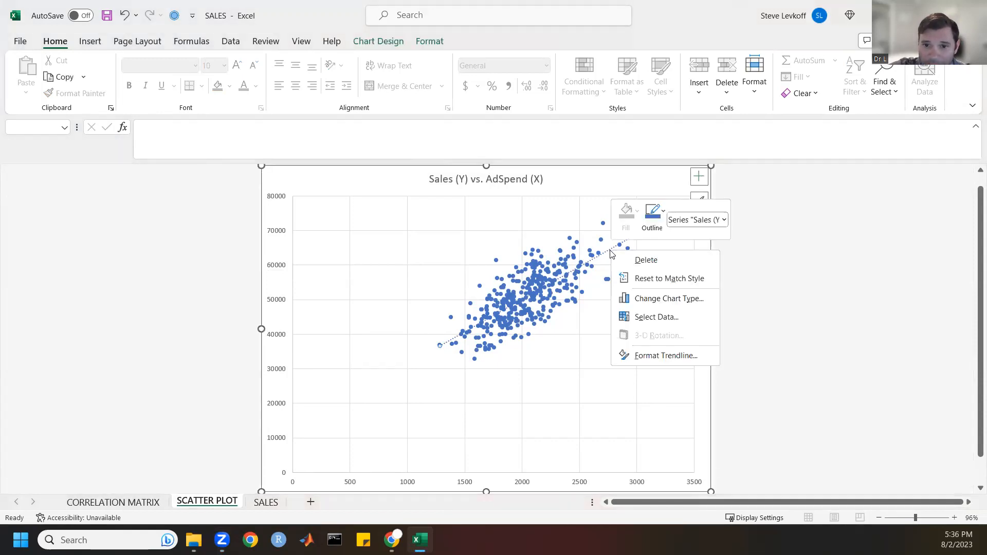
pyautogui.click(665, 354)
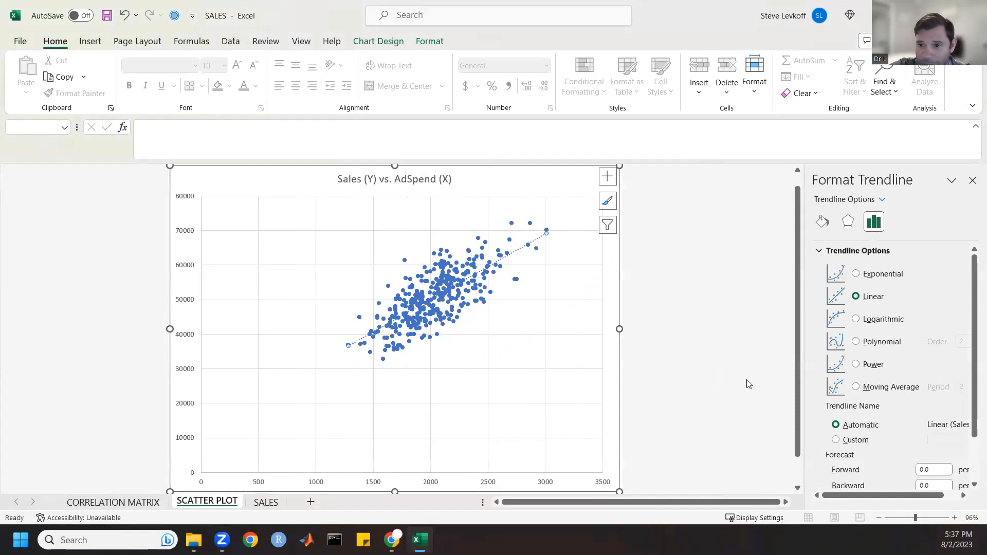
pyautogui.click(821, 221)
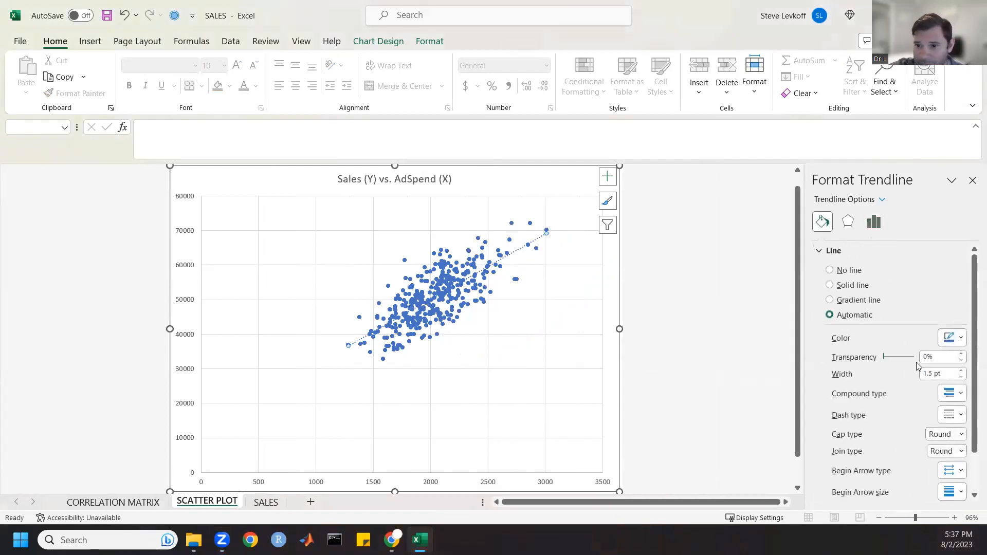
pyautogui.click(962, 338)
pyautogui.write('5')
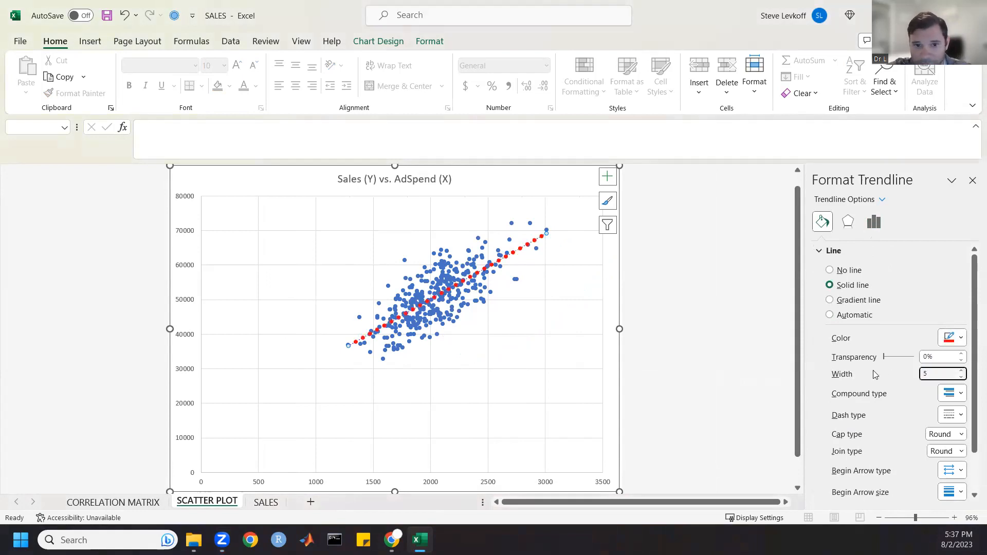
pyautogui.moveTo(769, 263)
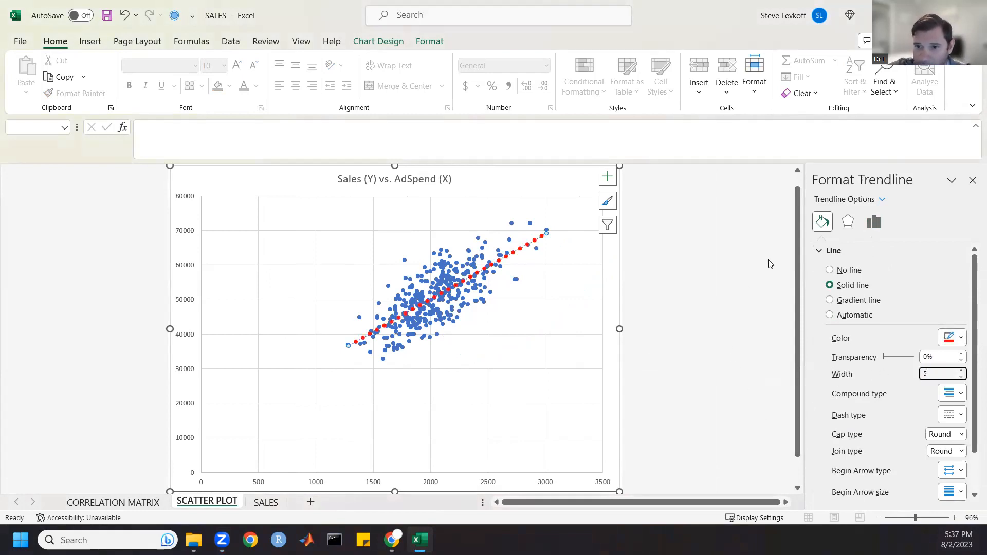
# Display the trendline equation and R-squared value on the chart
pyautogui.click(873, 222)
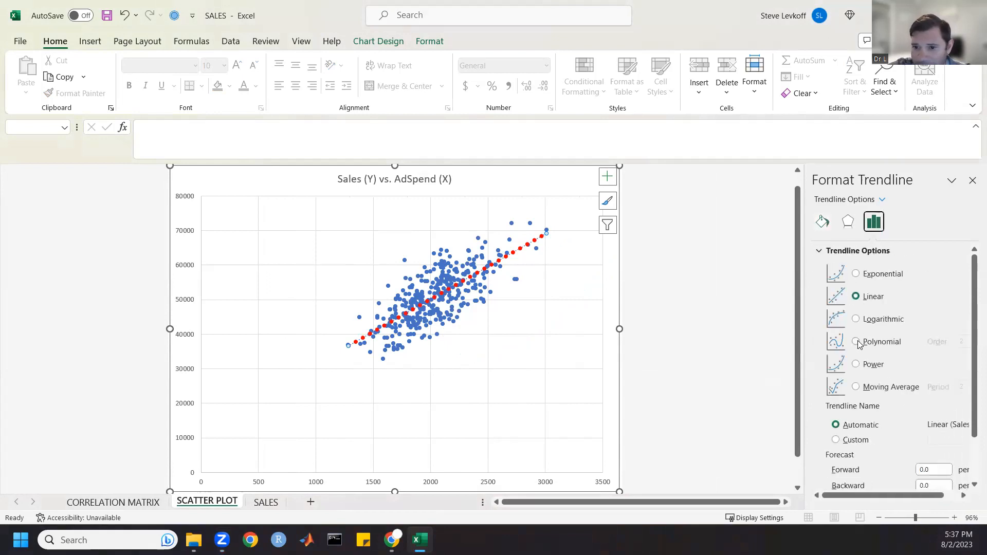
pyautogui.scroll(-3)
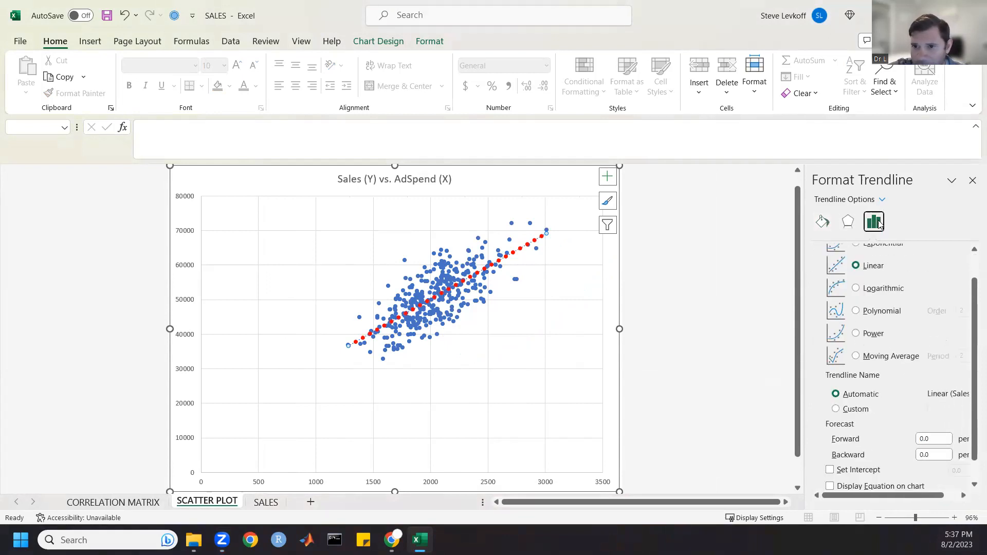
pyautogui.scroll(-3)
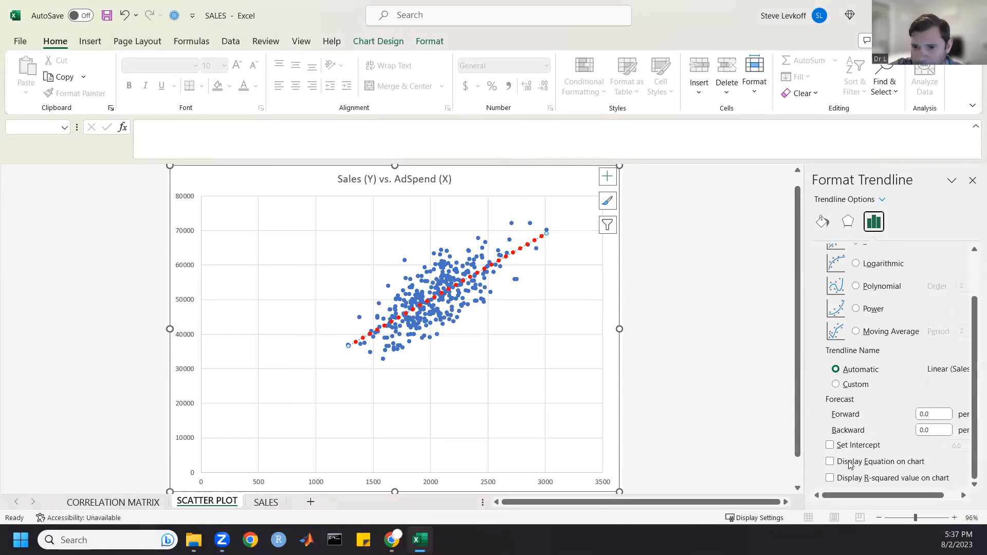
pyautogui.click(829, 461)
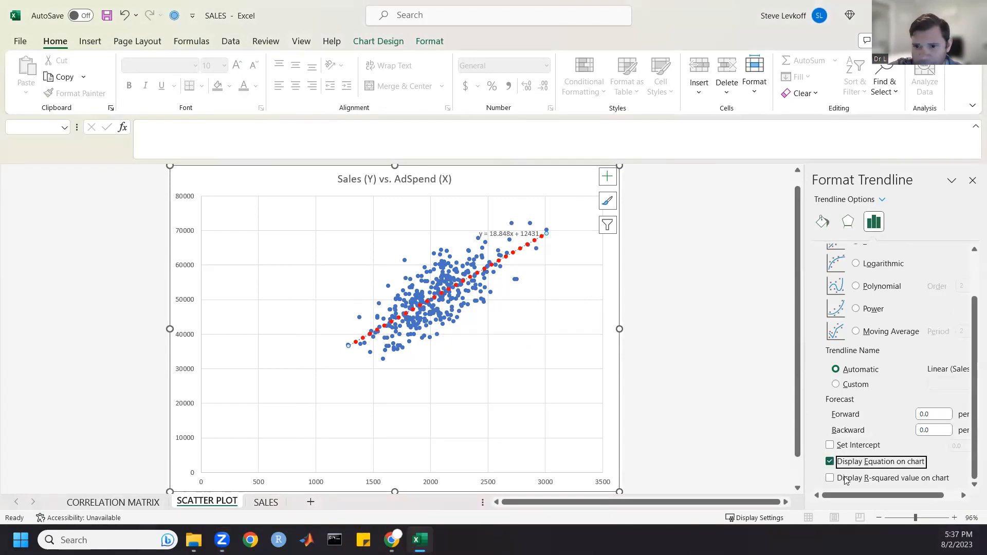
pyautogui.click(829, 478)
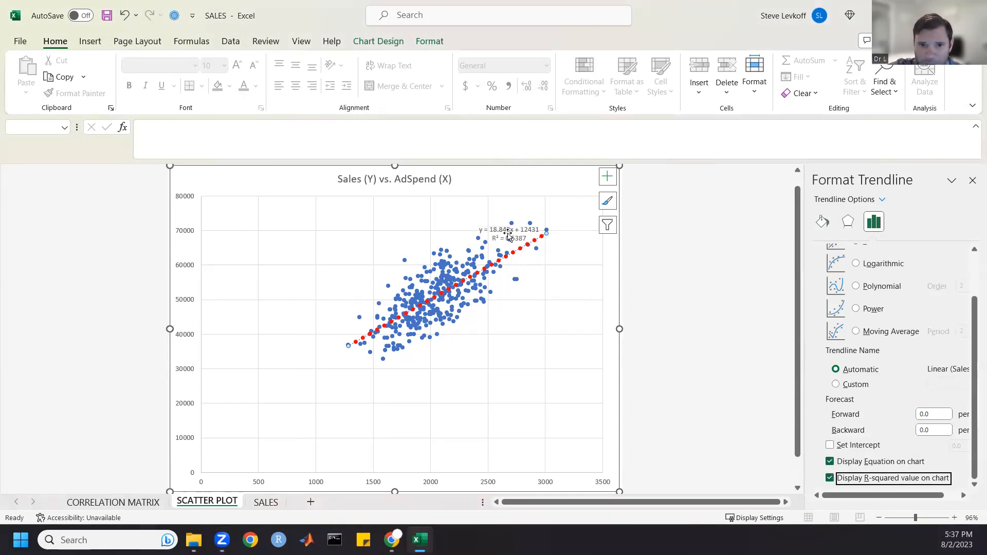
# Enlarge the equation and R² label text to 18 point
pyautogui.click(506, 234)
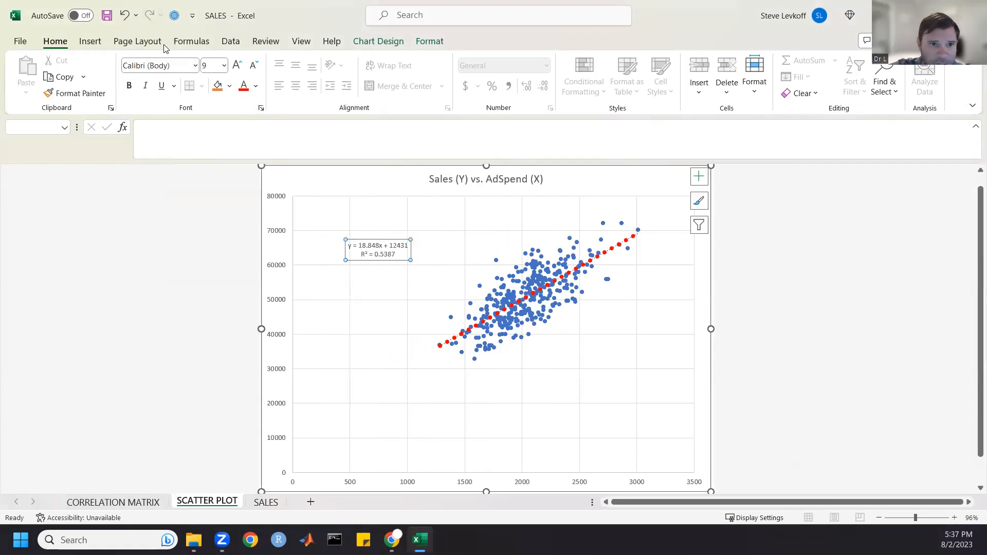
pyautogui.click(236, 64)
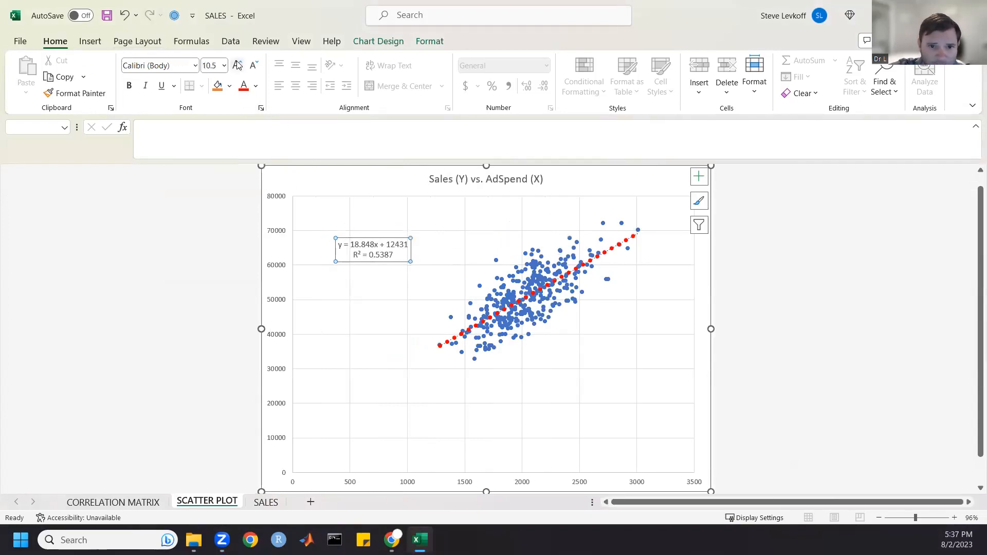
pyautogui.click(223, 65)
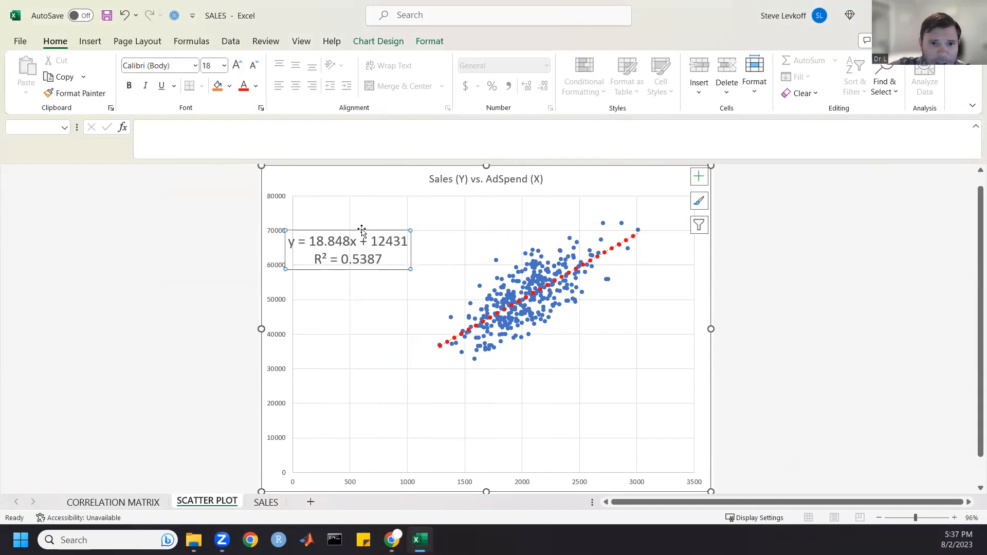
pyautogui.moveTo(379, 237)
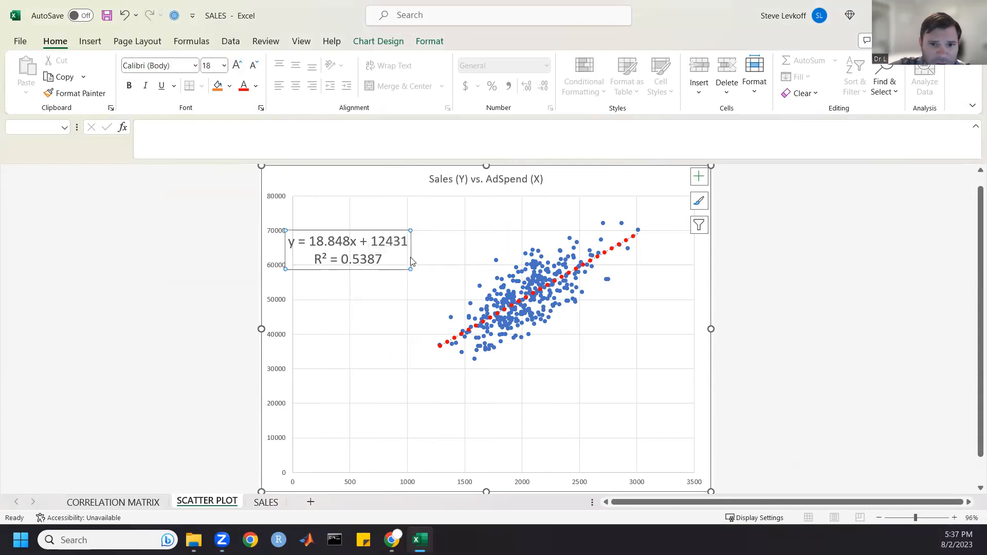
pyautogui.moveTo(359, 277)
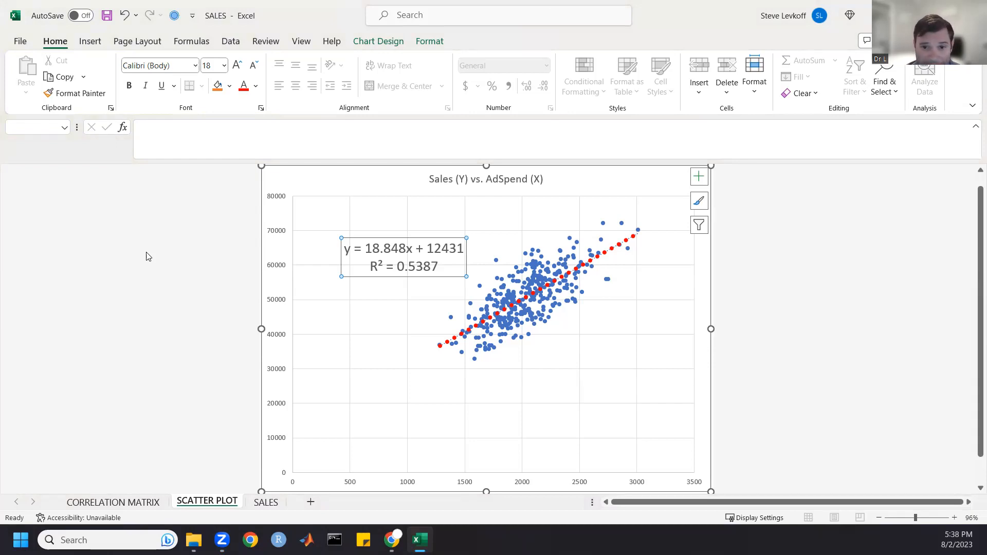
pyautogui.moveTo(789, 368)
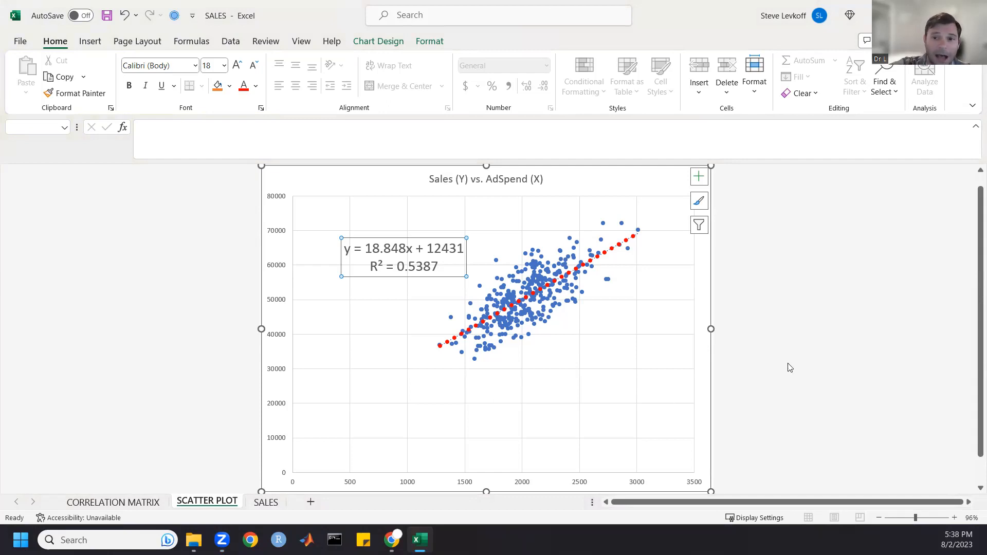
pyautogui.moveTo(834, 321)
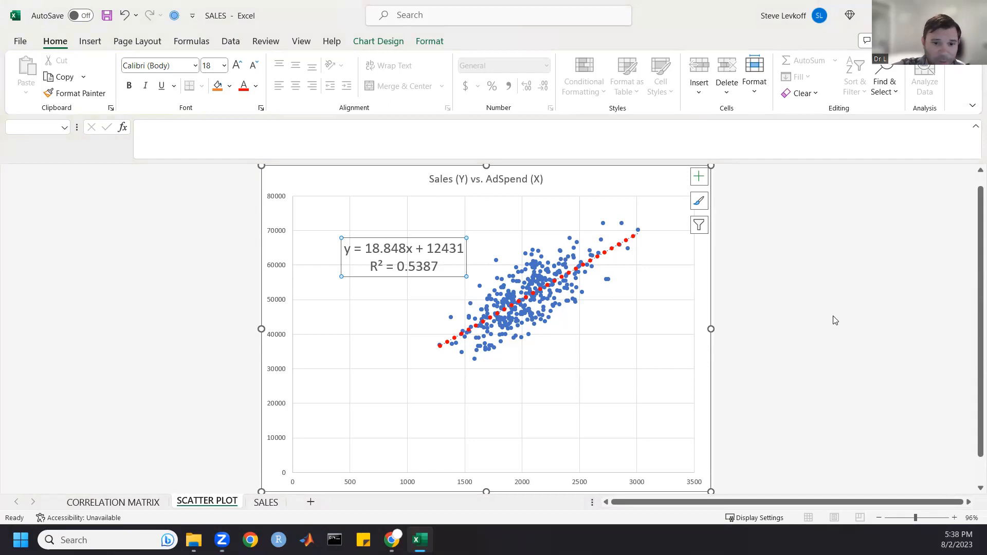
pyautogui.click(834, 320)
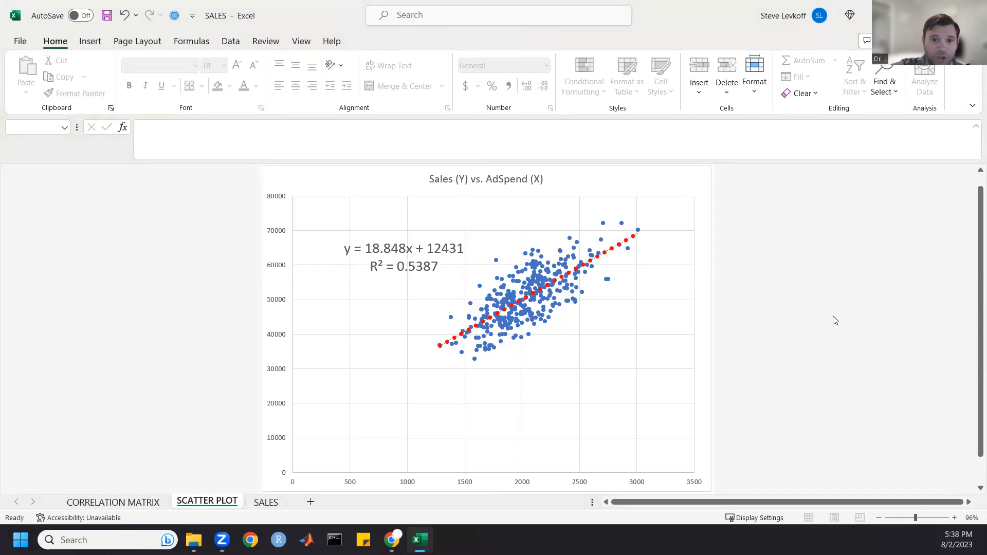
pyautogui.moveTo(477, 320)
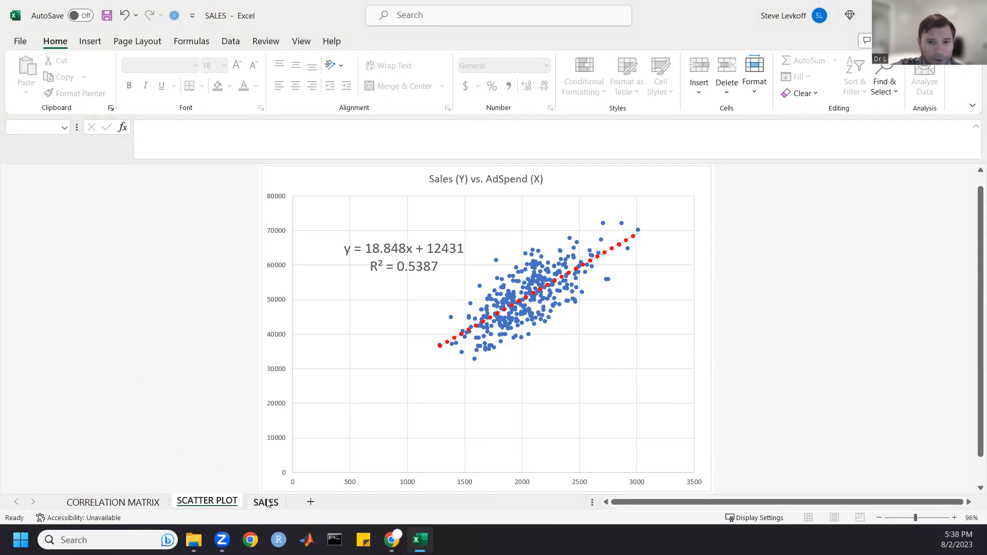
pyautogui.moveTo(393, 264)
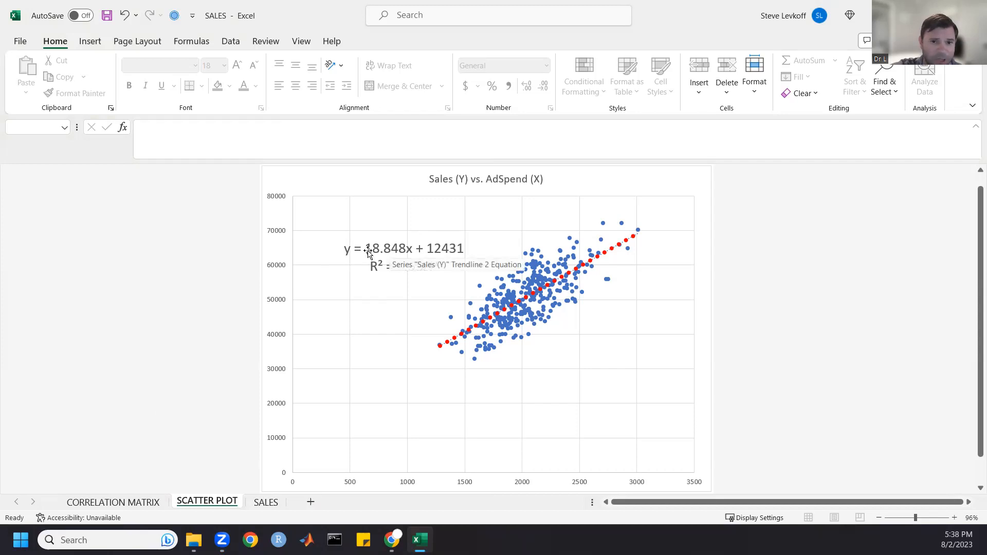
pyautogui.click(403, 256)
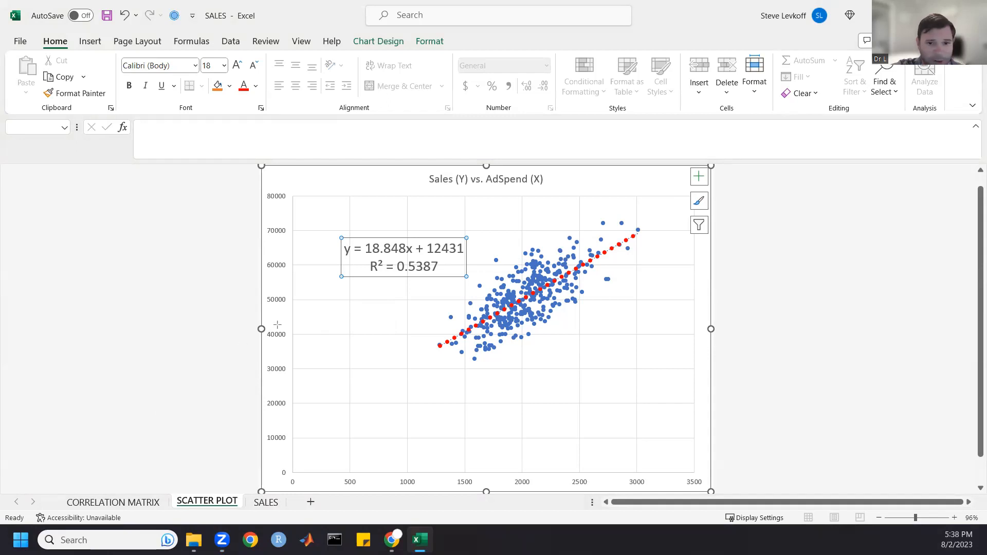
pyautogui.click(403, 256)
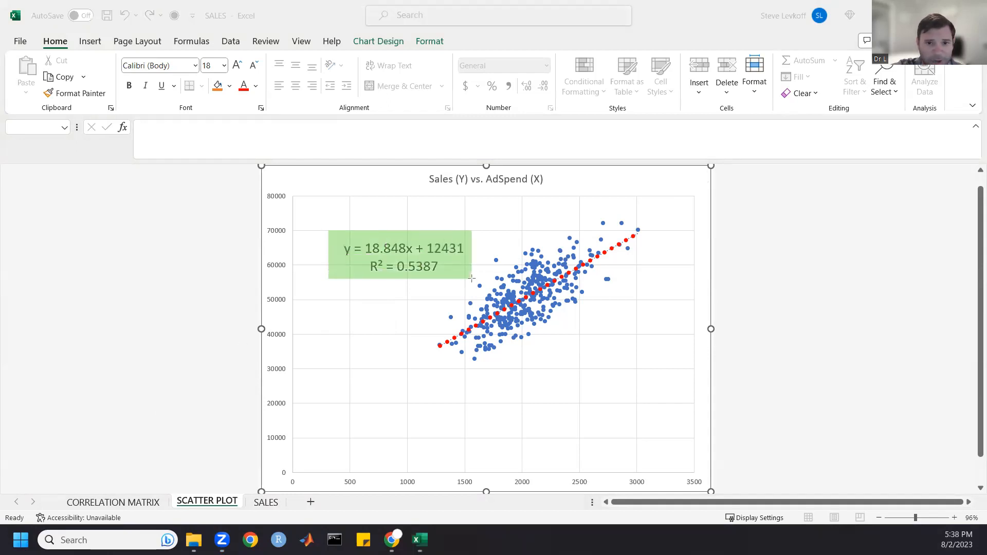
pyautogui.moveTo(475, 317)
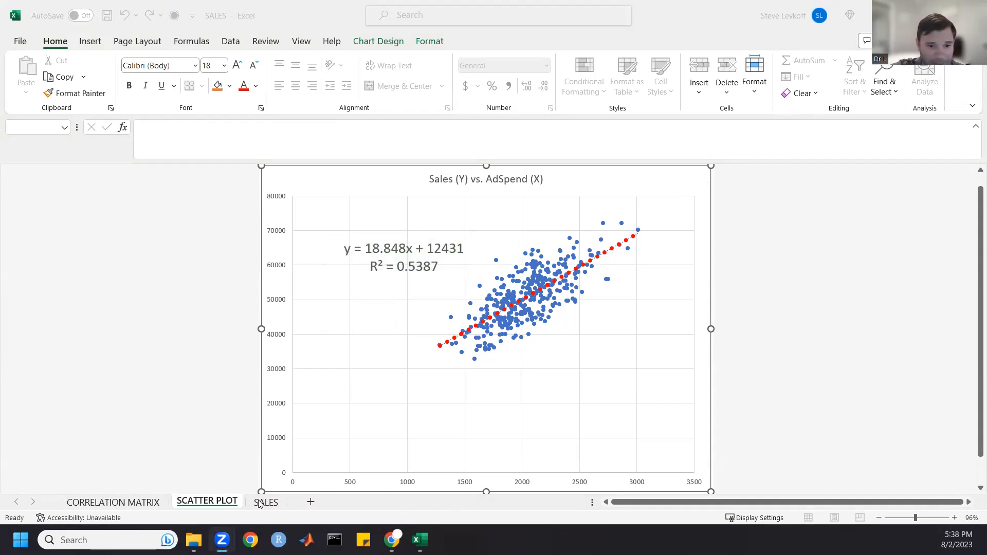
# Go to the SALES sheet and bring up the Data Analysis tool list
pyautogui.click(265, 502)
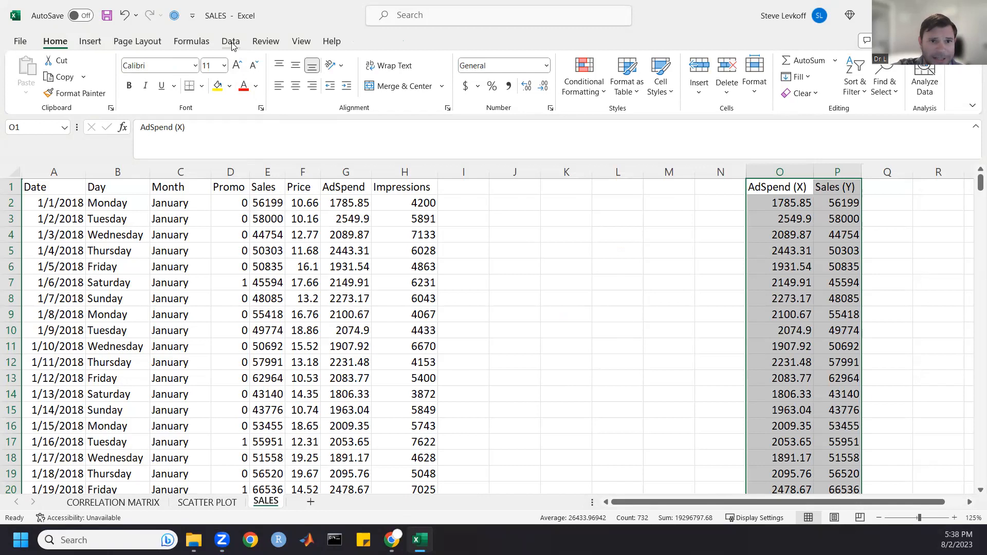
pyautogui.click(230, 41)
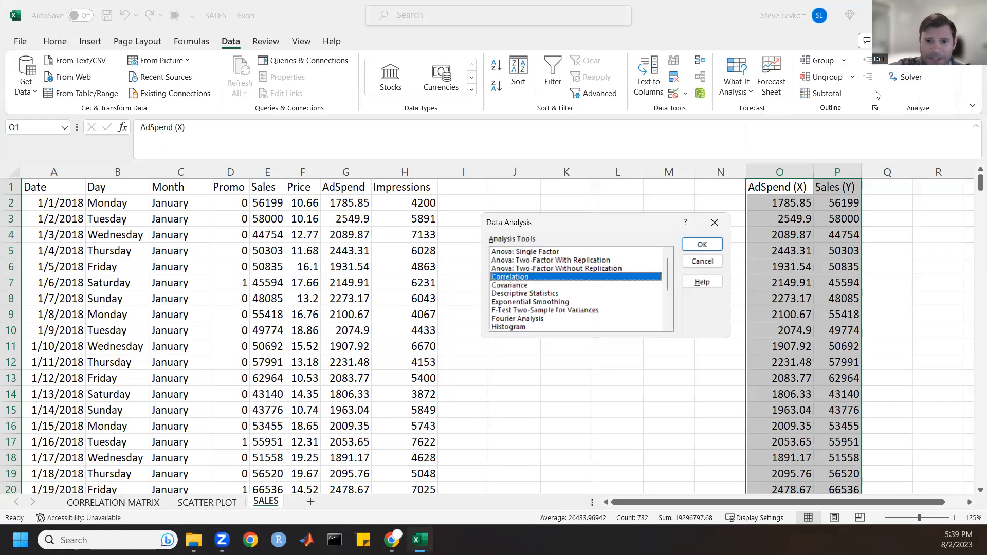
pyautogui.moveTo(525, 280)
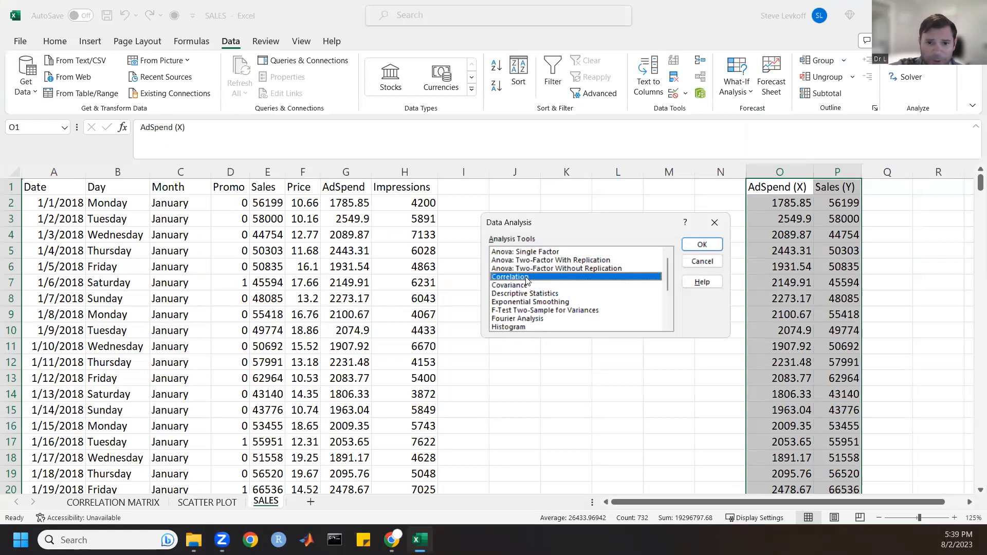
# Locate Regression in the Analysis Tools list, then cancel the dialog
pyautogui.scroll(-3)
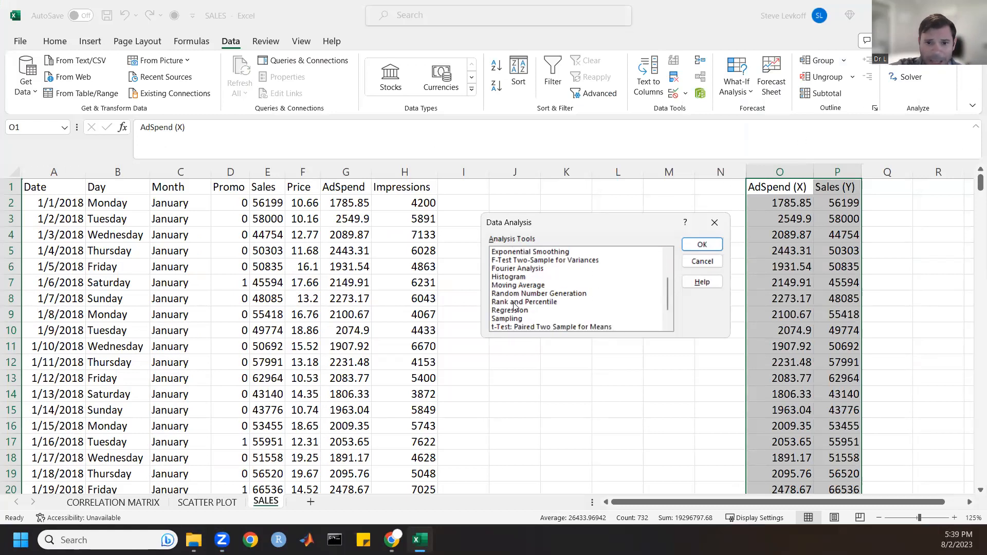
pyautogui.click(510, 309)
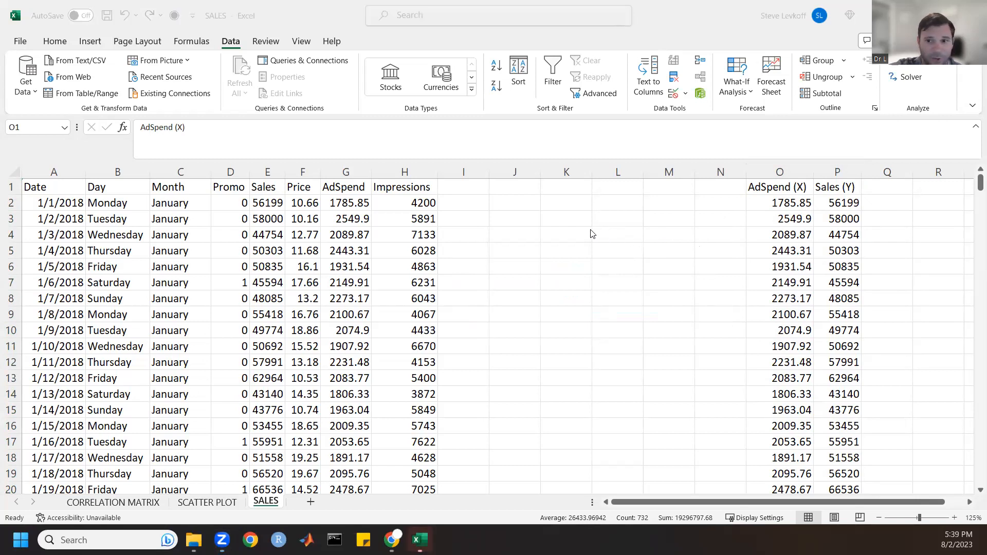
pyautogui.click(74, 15)
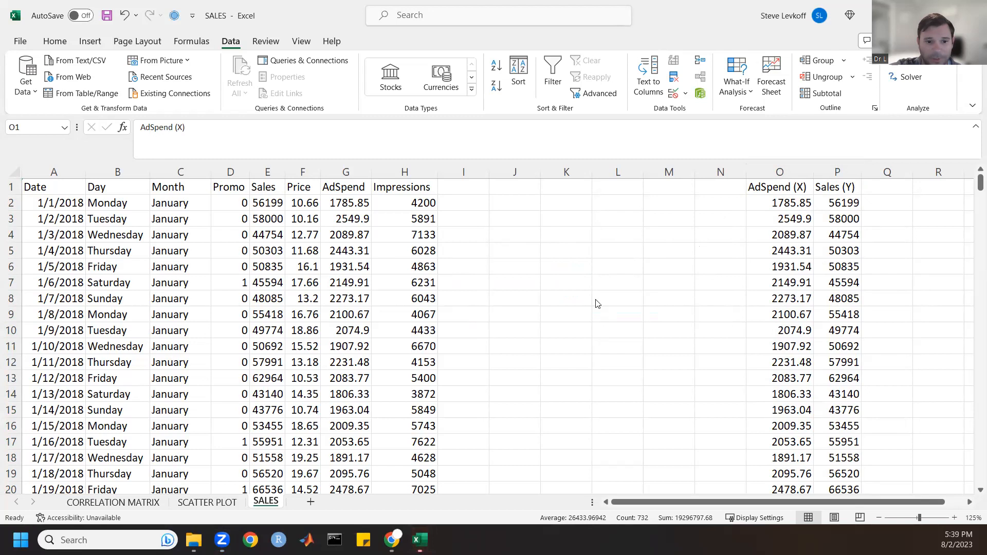
pyautogui.moveTo(438, 52)
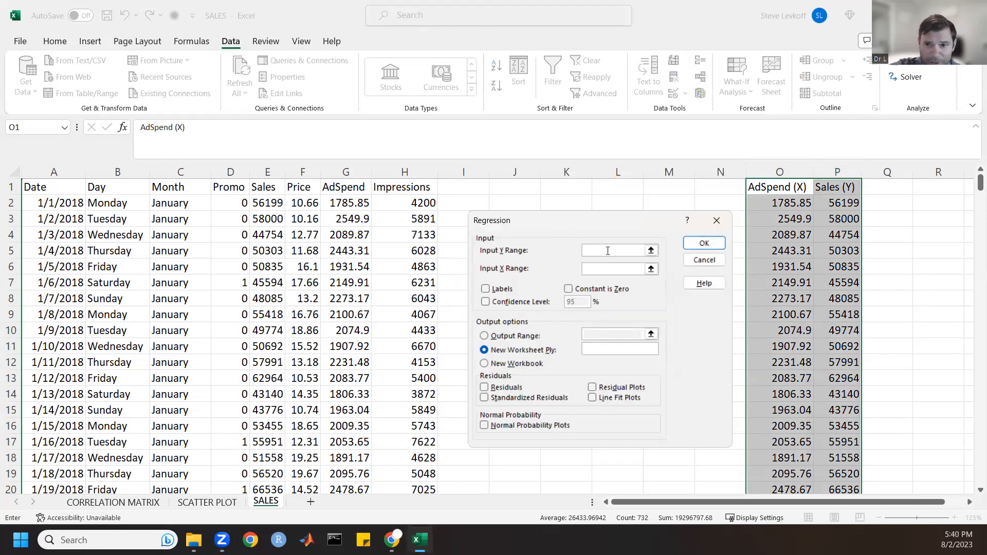
# Set the Y range to Sales $P$1:$P$366 and X range to AdSpend $O$1:$O$366
pyautogui.click(607, 251)
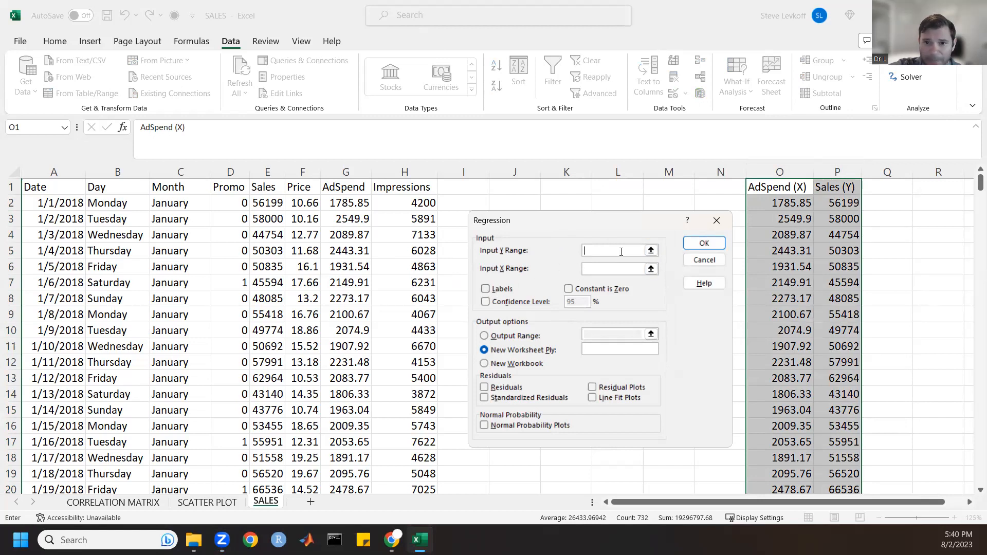
pyautogui.click(837, 187)
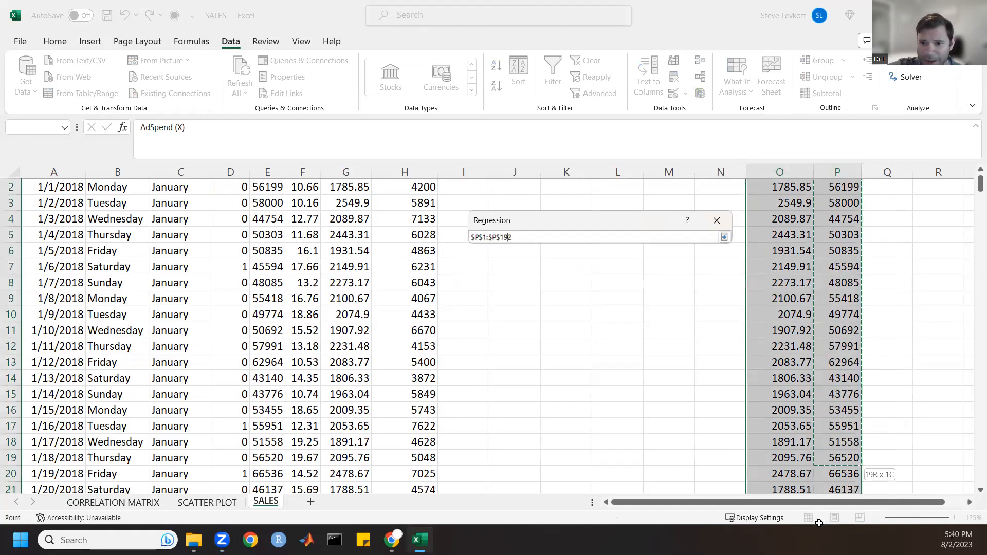
pyautogui.scroll(-3)
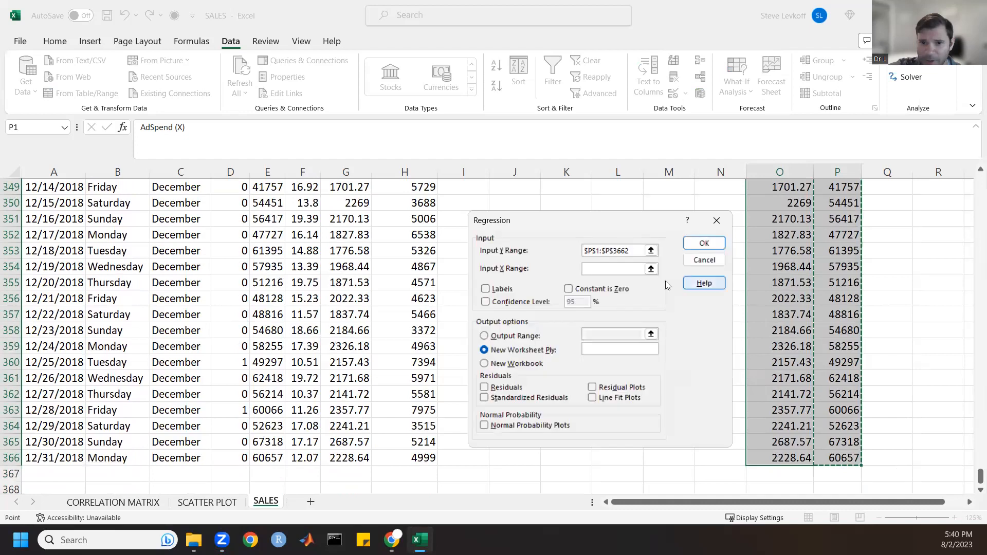
pyautogui.click(614, 267)
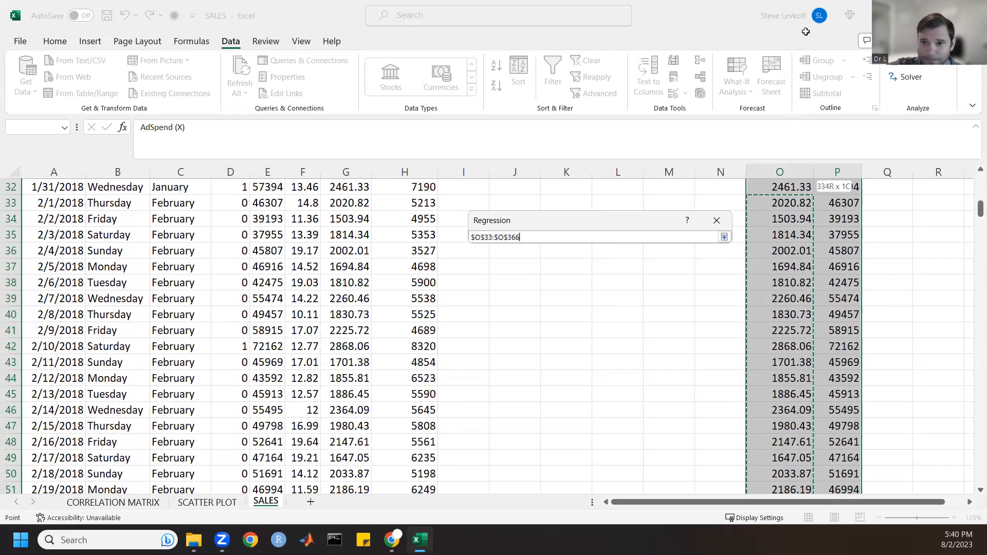
pyautogui.click(723, 236)
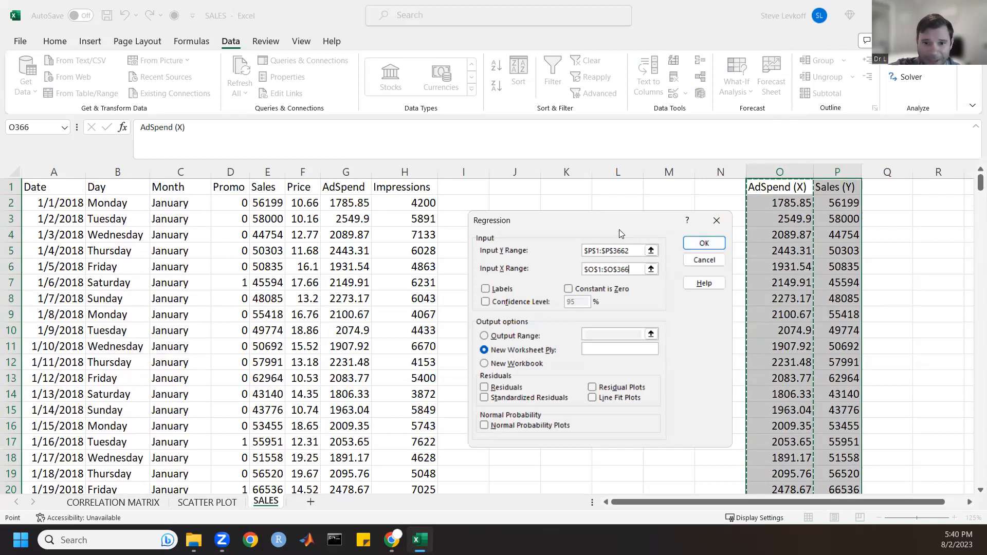
# Name the output sheet MODEL 1, tick Labels, and run the regression
pyautogui.click(619, 349)
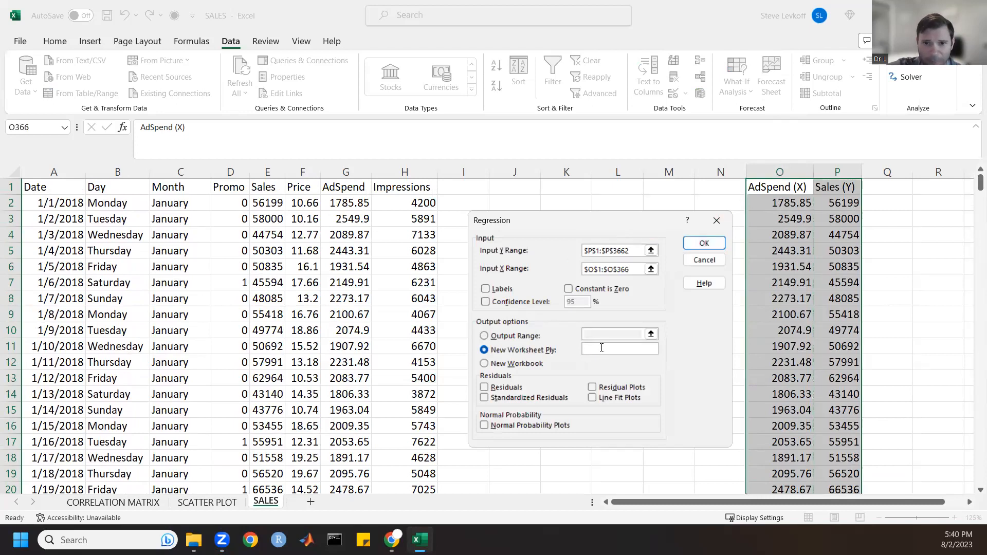
pyautogui.write('MODEL 1')
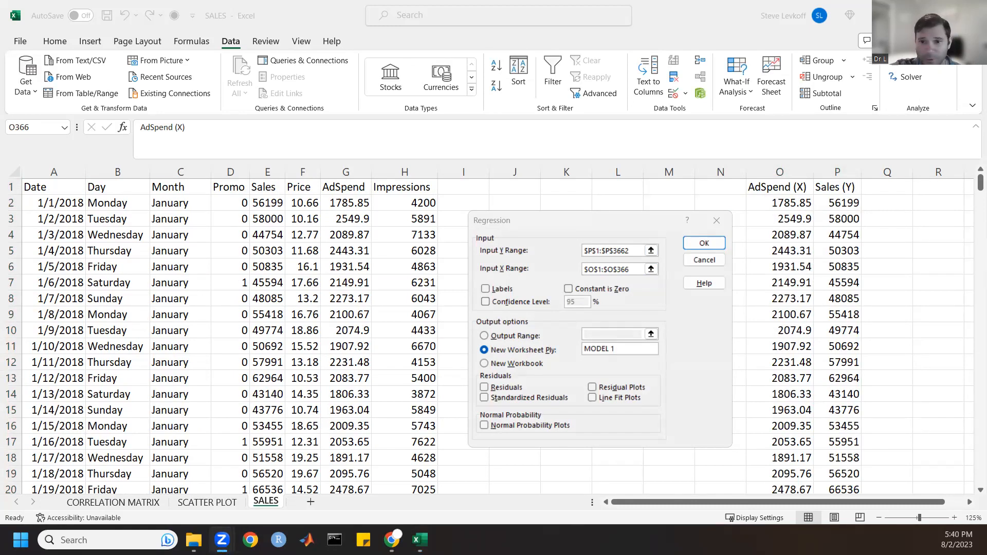
pyautogui.click(703, 242)
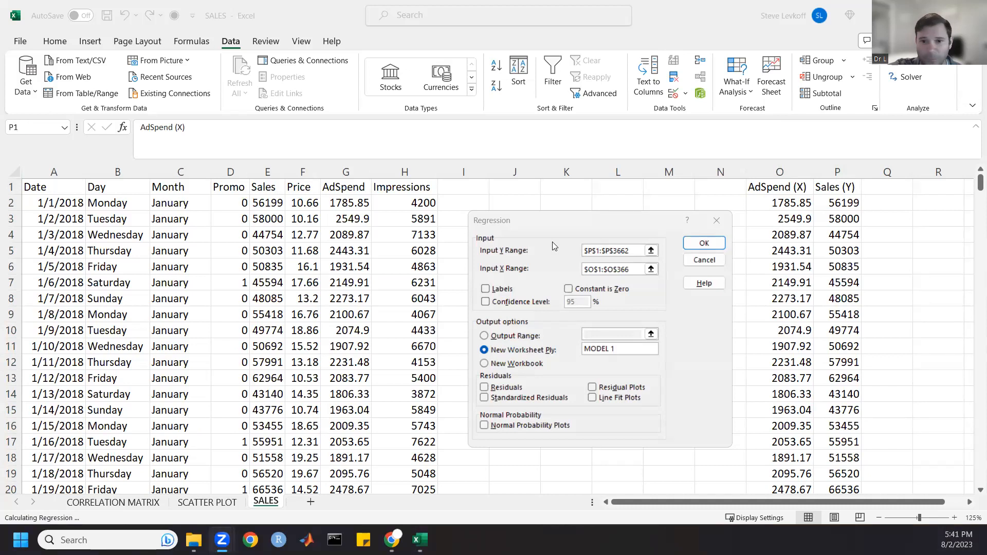
pyautogui.moveTo(491, 294)
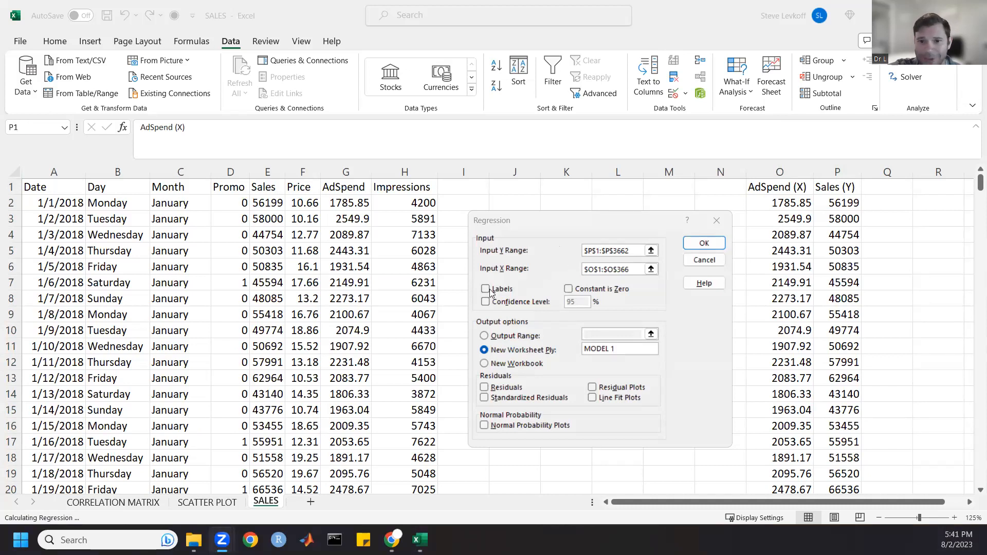
pyautogui.click(485, 289)
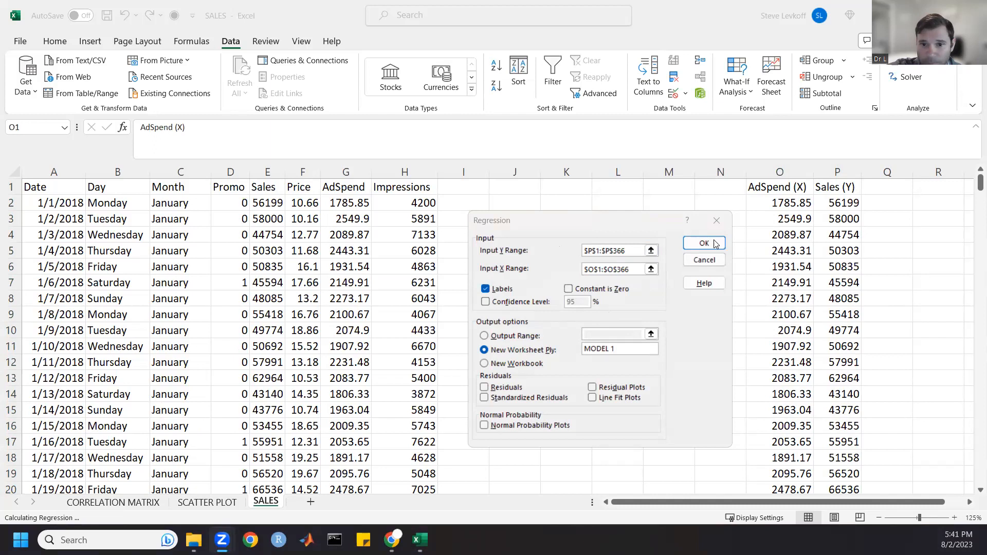
pyautogui.click(703, 243)
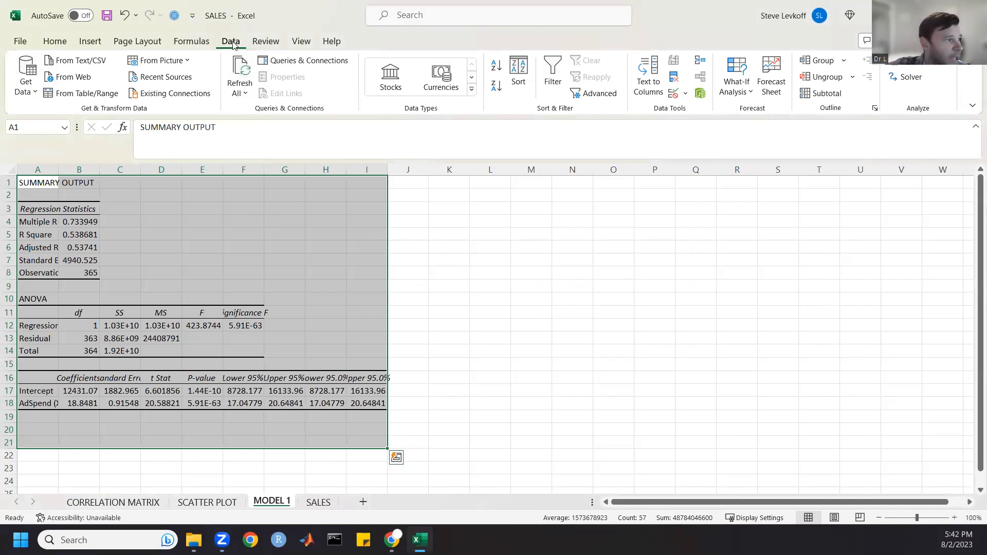
pyautogui.moveTo(300, 41)
pyautogui.write('120')
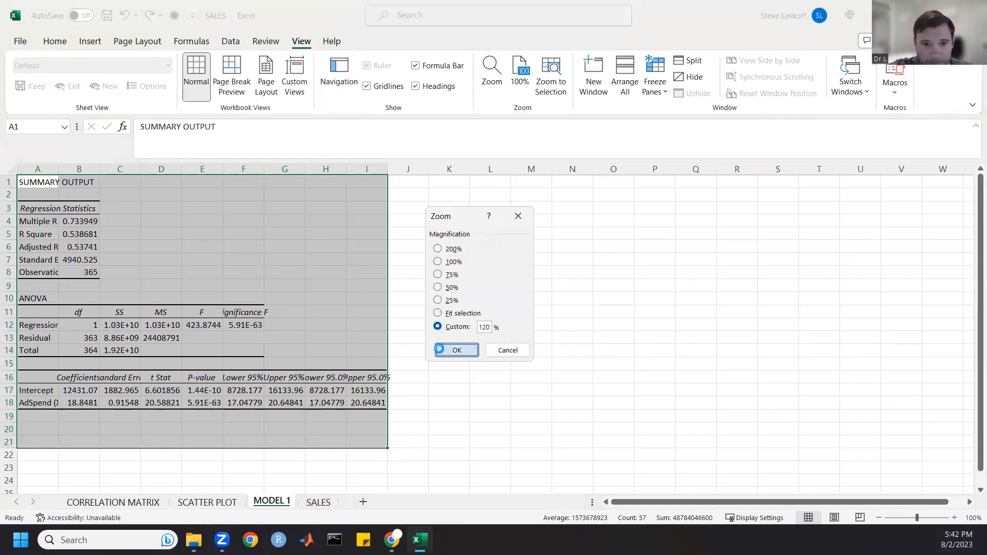
# Zoom to 120% and AutoFit the regression output column widths
pyautogui.click(455, 350)
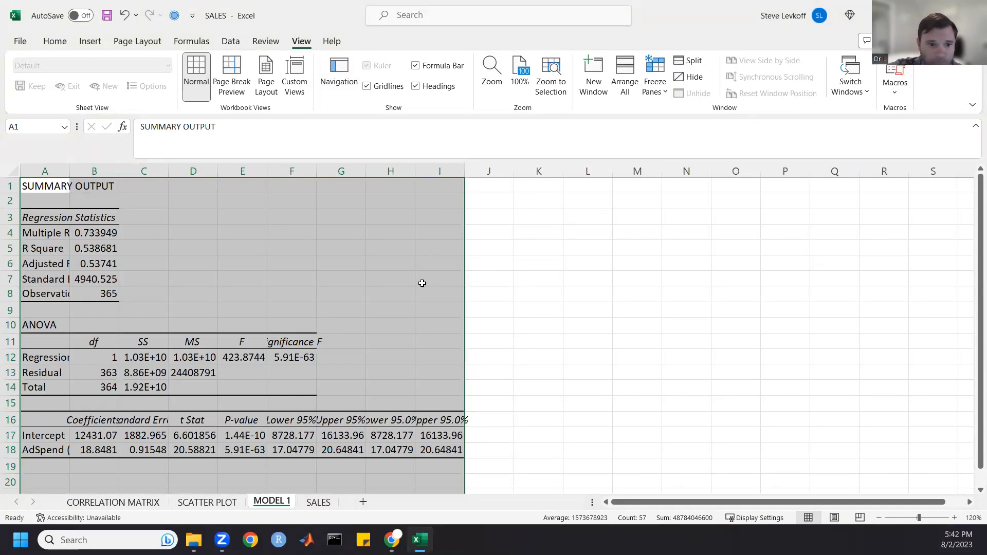
pyautogui.moveTo(506, 204)
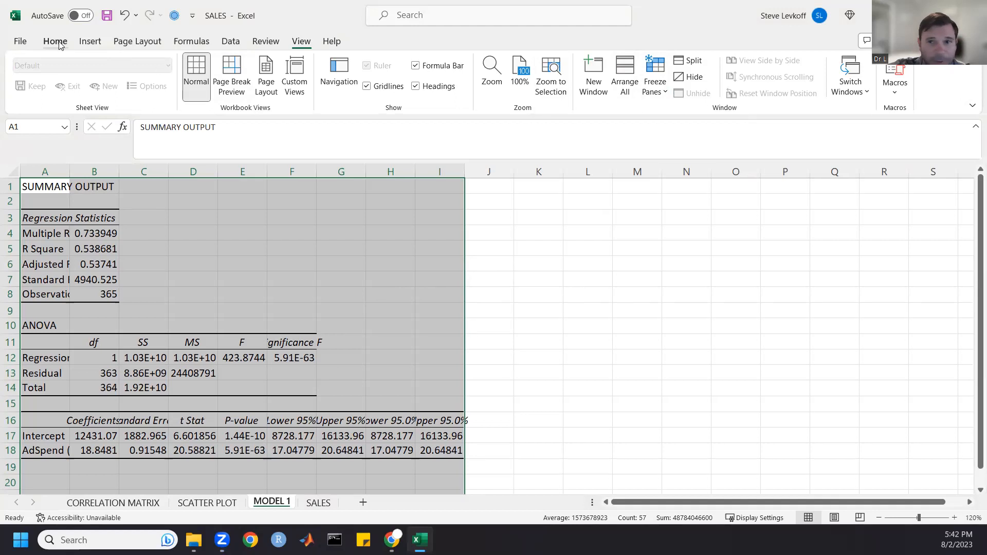
pyautogui.click(753, 75)
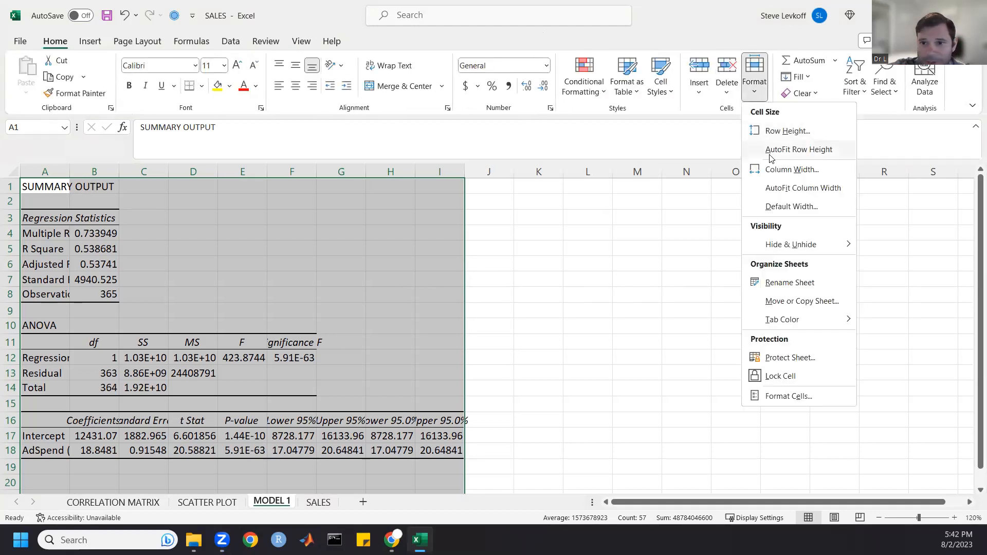
pyautogui.click(803, 187)
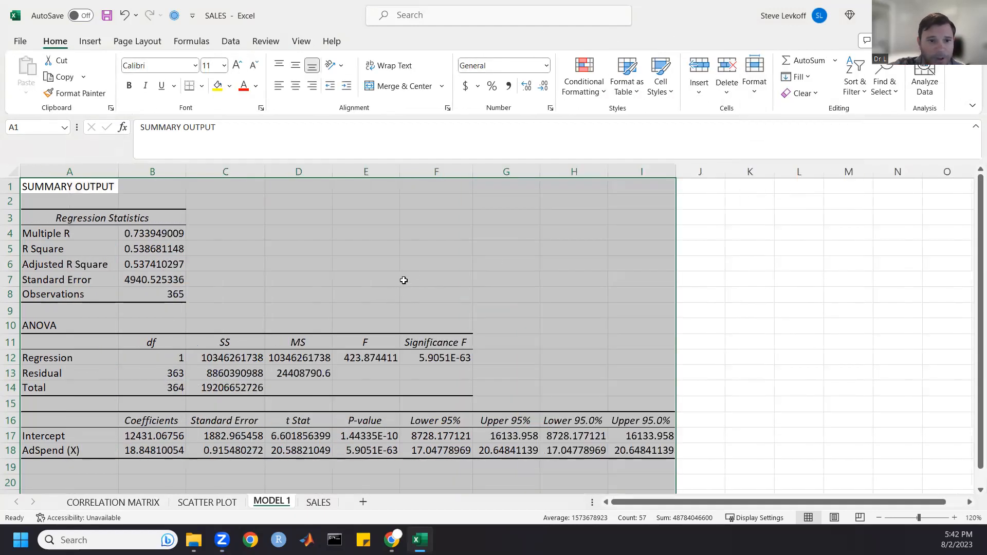
pyautogui.click(435, 265)
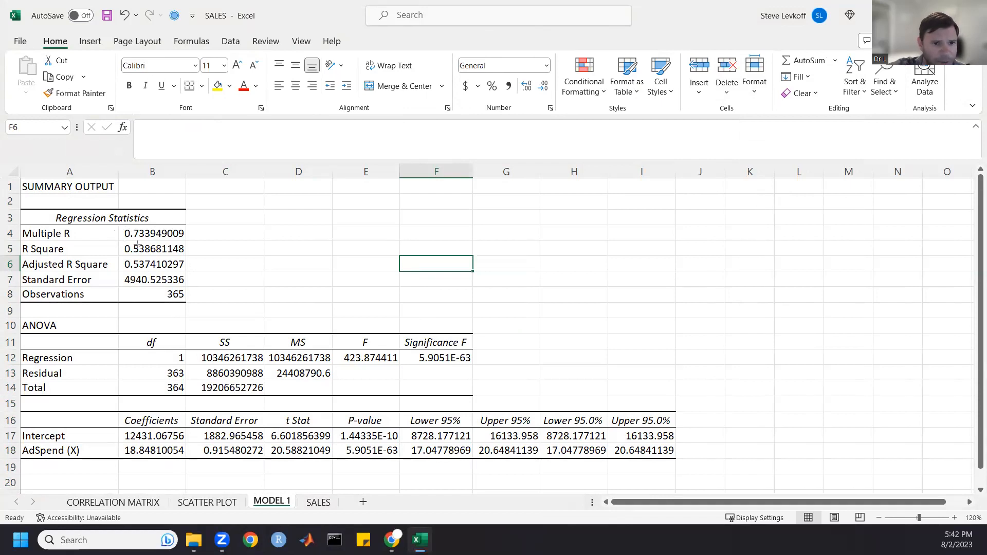
# View the SCATTER PLOT sheet's trendline equation and R² label for comparison
pyautogui.click(152, 247)
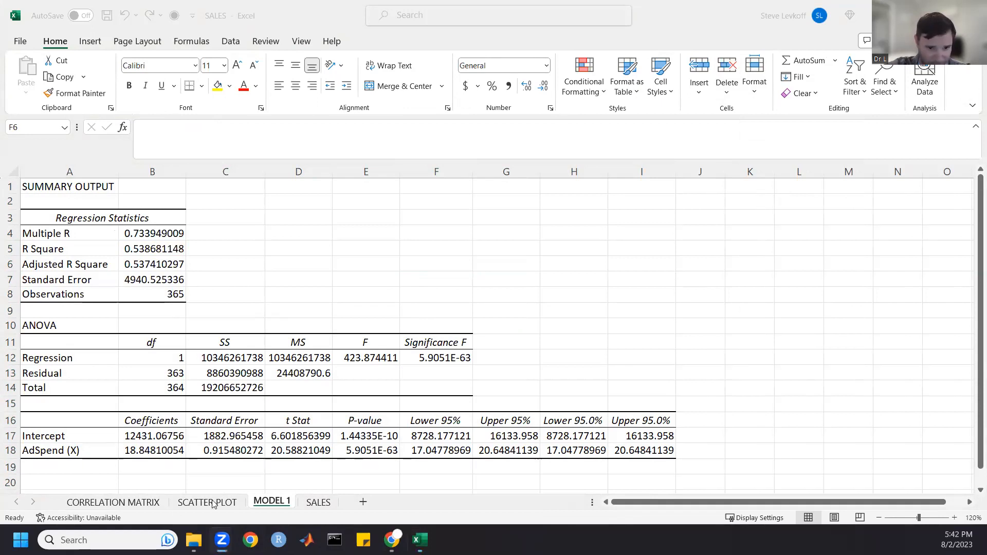
pyautogui.click(206, 502)
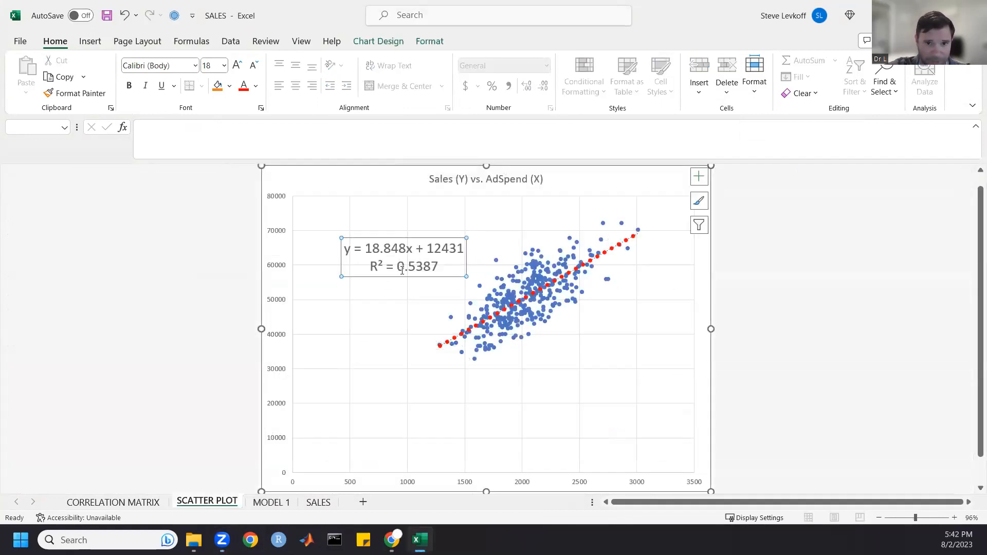
pyautogui.moveTo(403, 265)
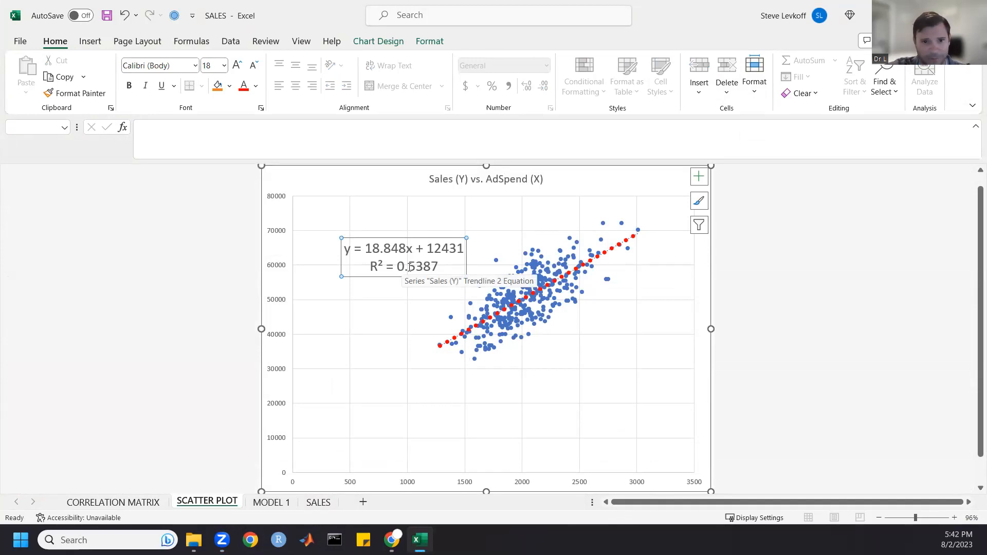
pyautogui.click(271, 503)
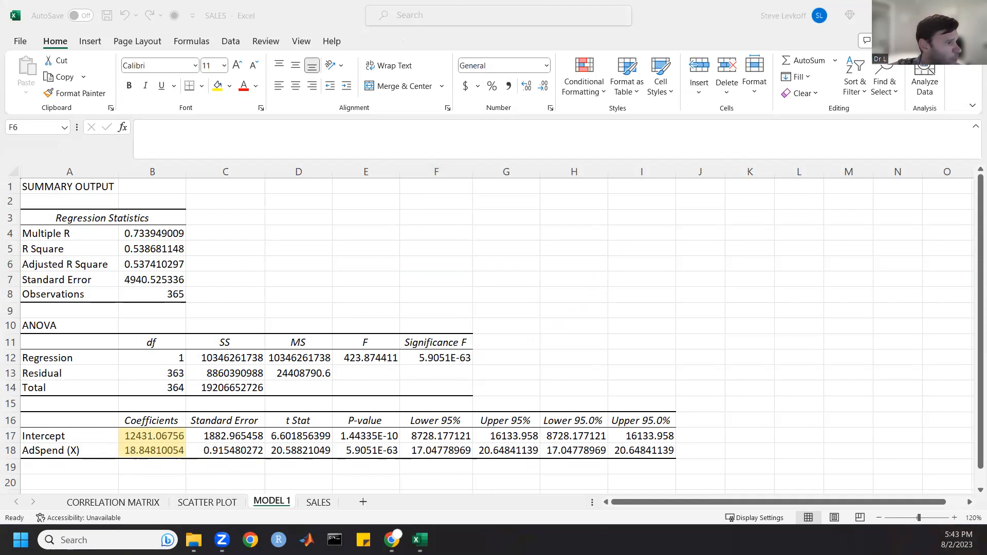
pyautogui.moveTo(338, 455)
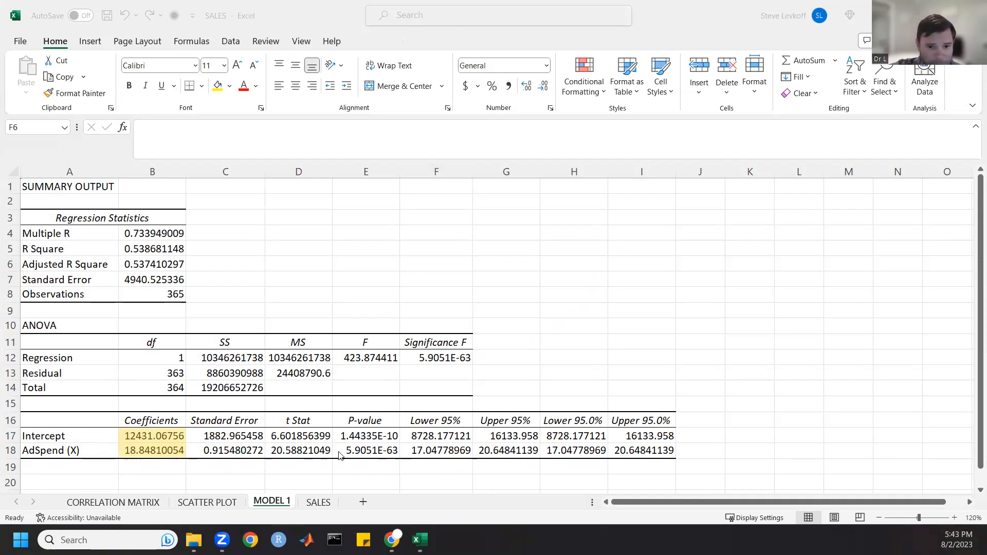
pyautogui.moveTo(402, 440)
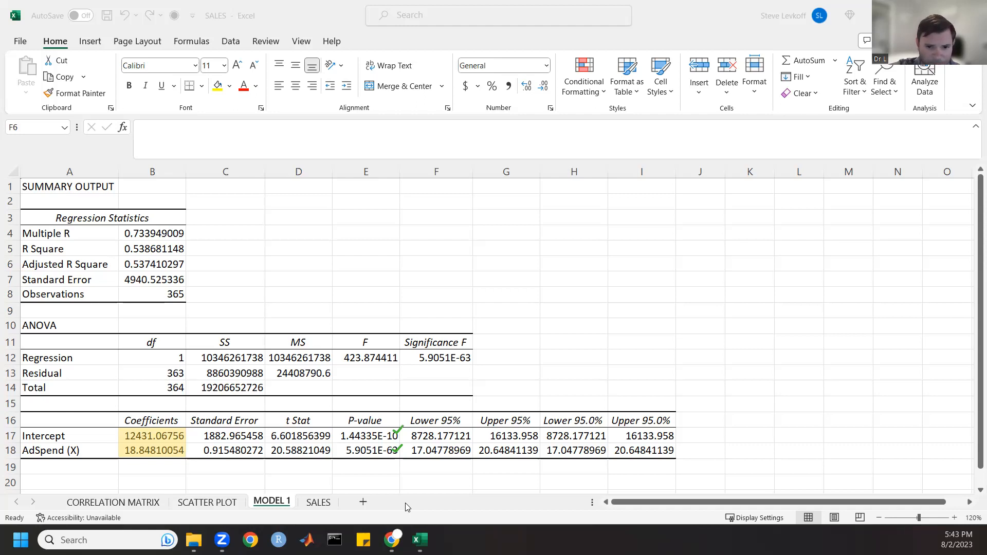
pyautogui.moveTo(332, 437)
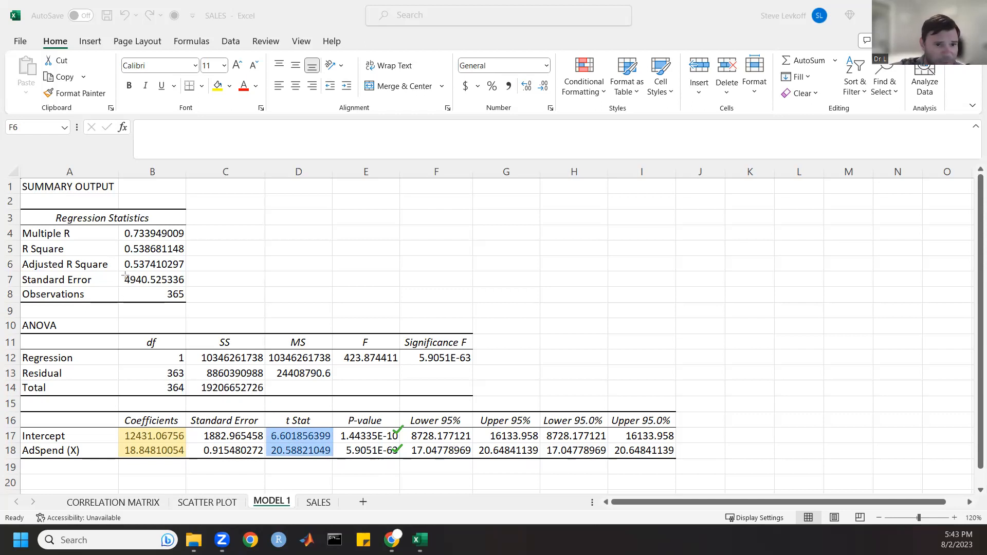
pyautogui.moveTo(119, 273)
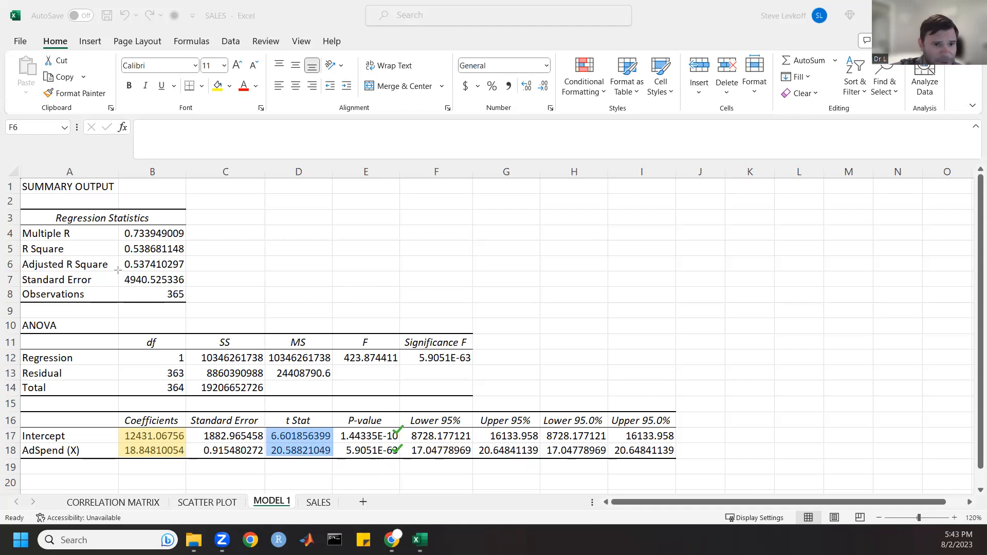
# Select the Standard Error value 4940.53 in B7 for pink highlighting
pyautogui.click(152, 279)
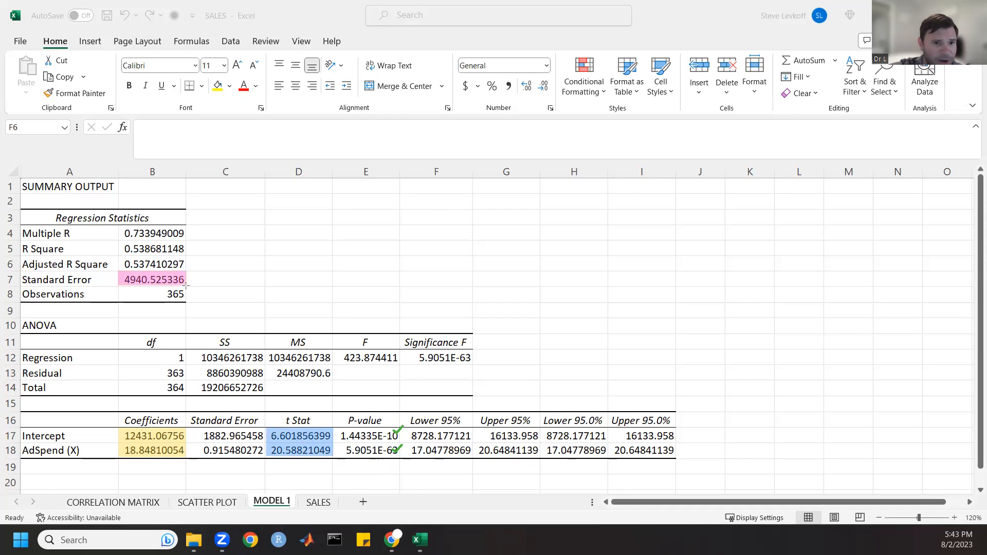
pyautogui.moveTo(433, 299)
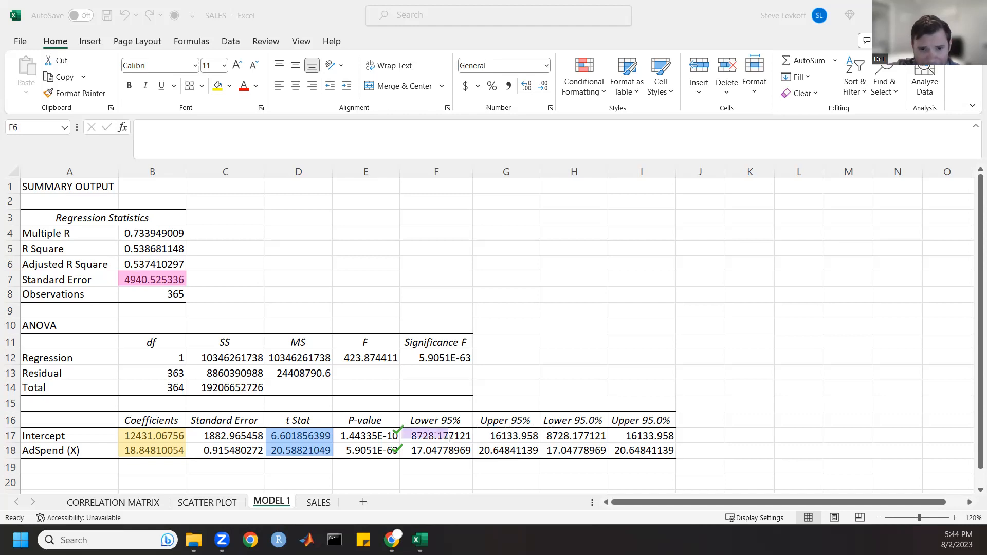
# Fill the Lower/Upper 95% bounds purple and the Significance F value 5.9051E-63 orange
pyautogui.click(505, 436)
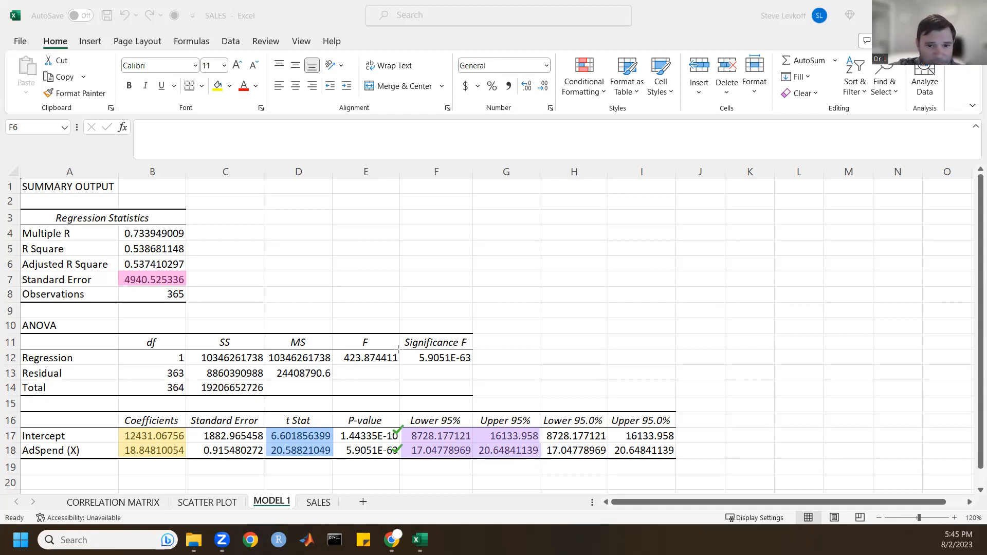
pyautogui.click(436, 358)
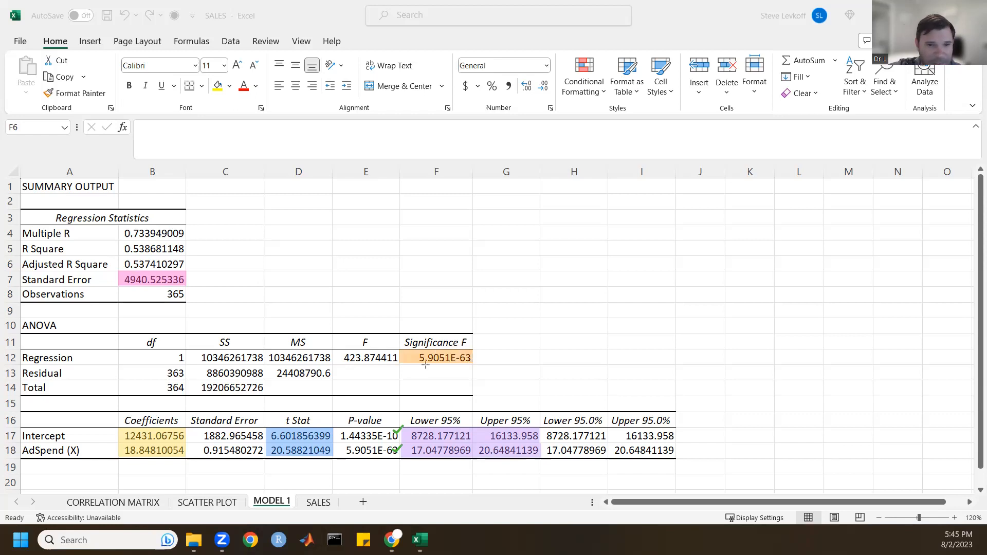